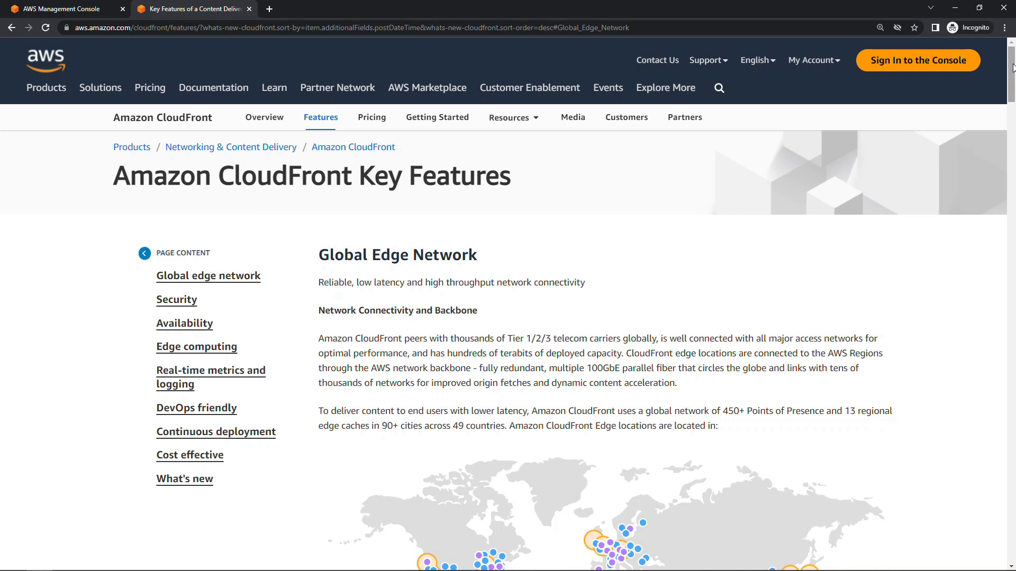
Step: Scroll down the CloudFront Key Features page to the Global Edge Network map
{"action": "scroll", "scroll_direction": "down", "scroll_amount": 3}
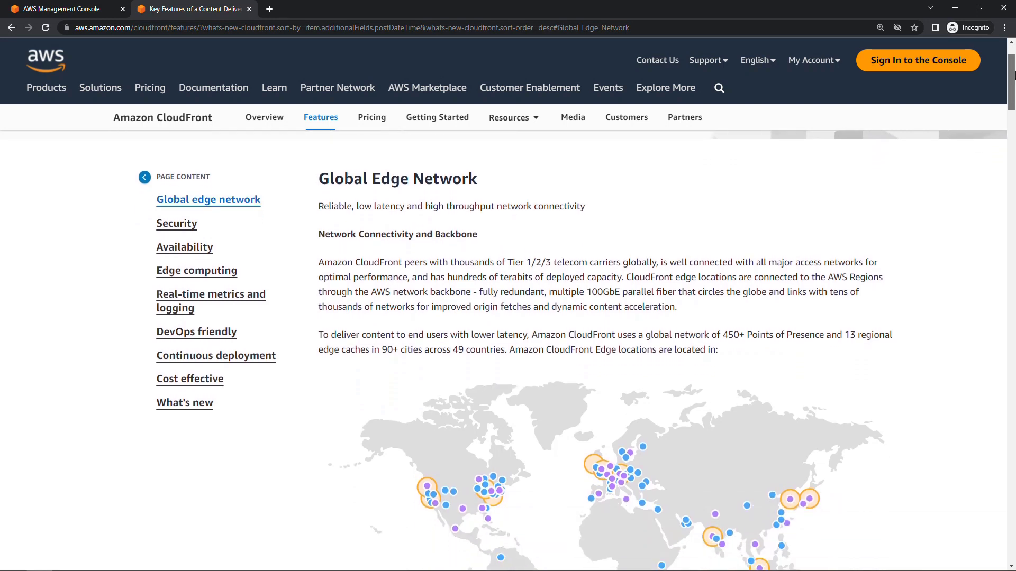
{"action": "scroll", "scroll_direction": "down", "scroll_amount": 3}
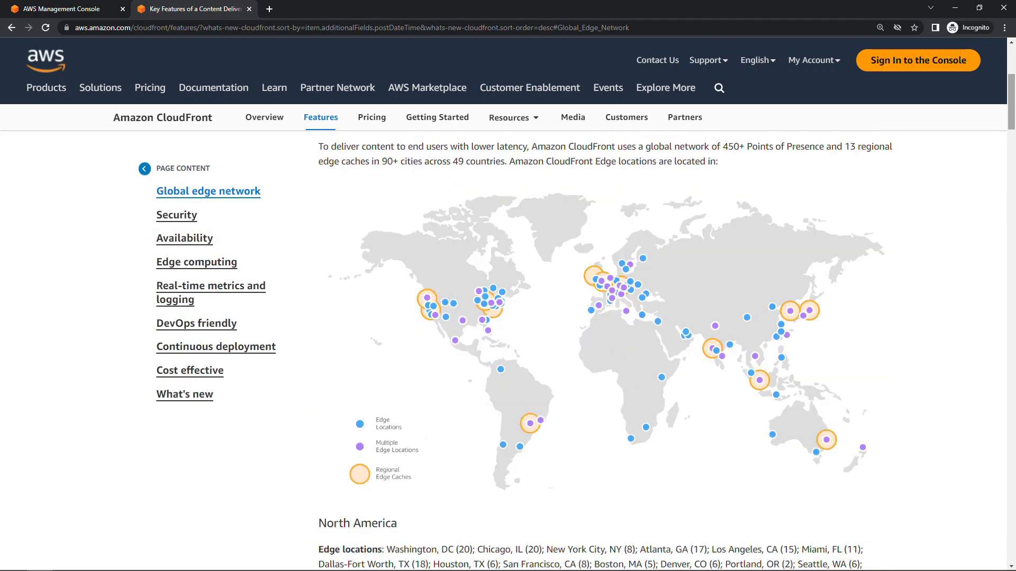
{"action": "mouse_move", "coordinate": [943, 108]}
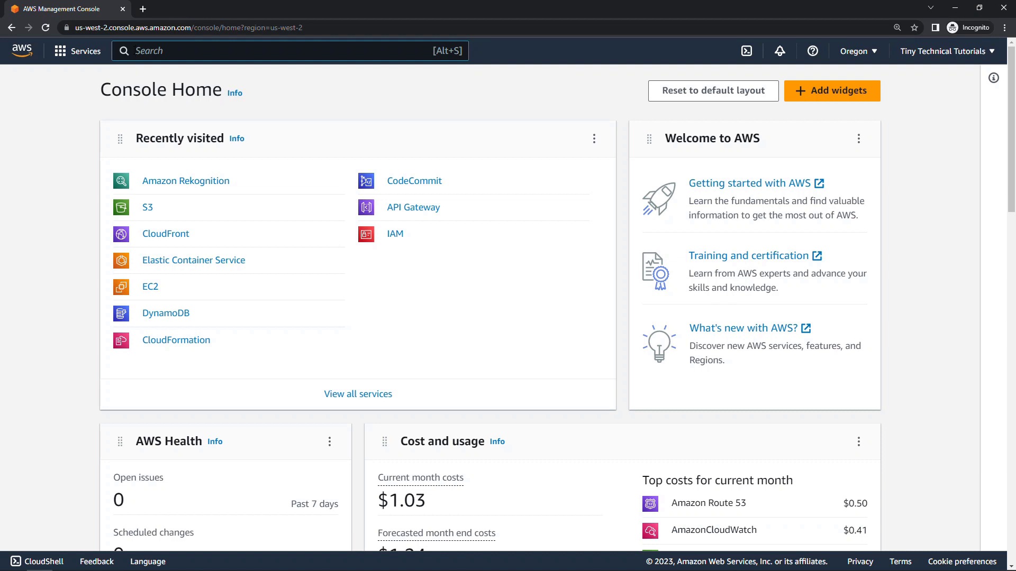
Step: Find S3 via the console search and start creating a new bucket
{"action": "left_click", "coordinate": [259, 51]}
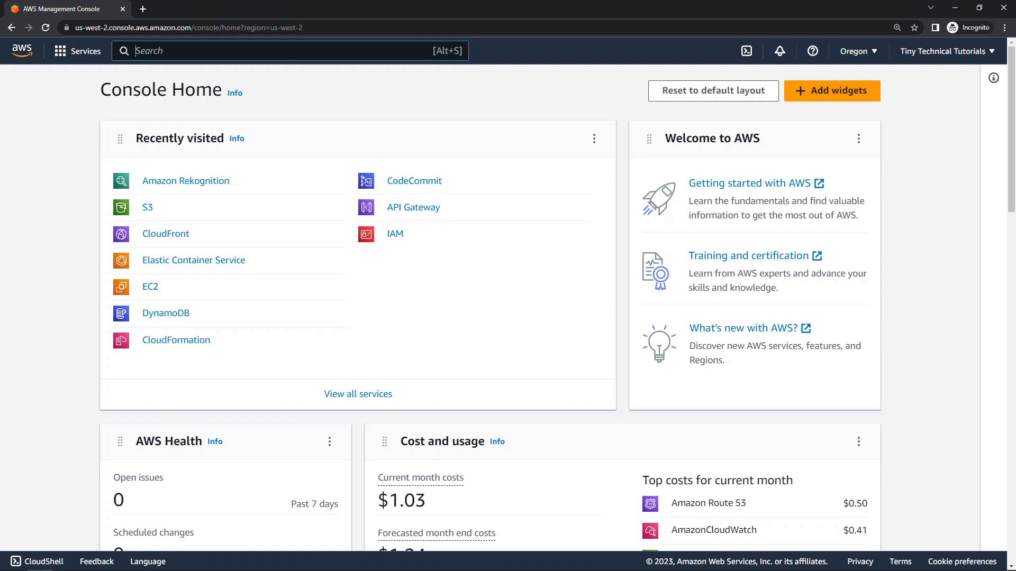
{"action": "type", "text": "s"}
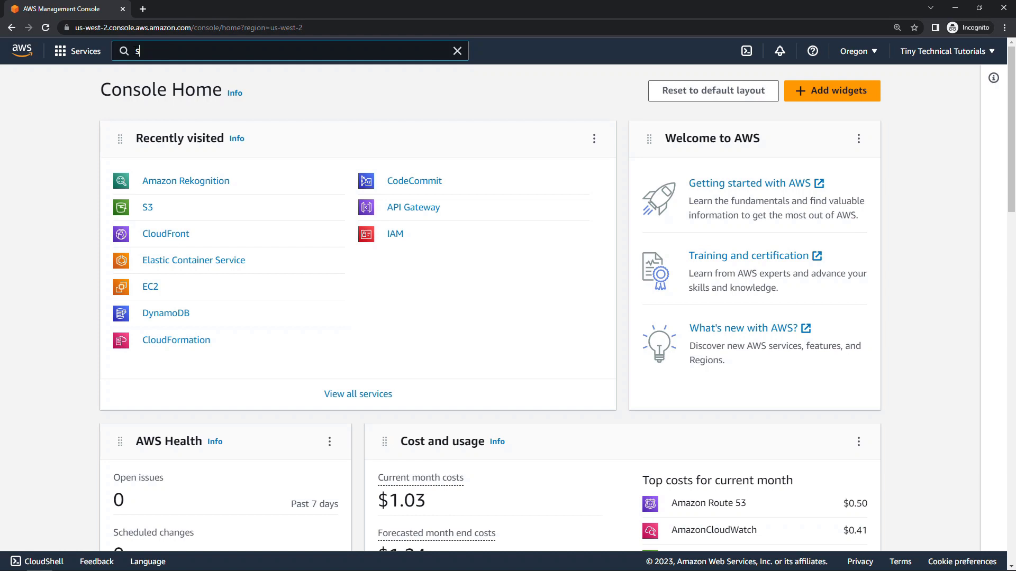
{"action": "type", "text": "3"}
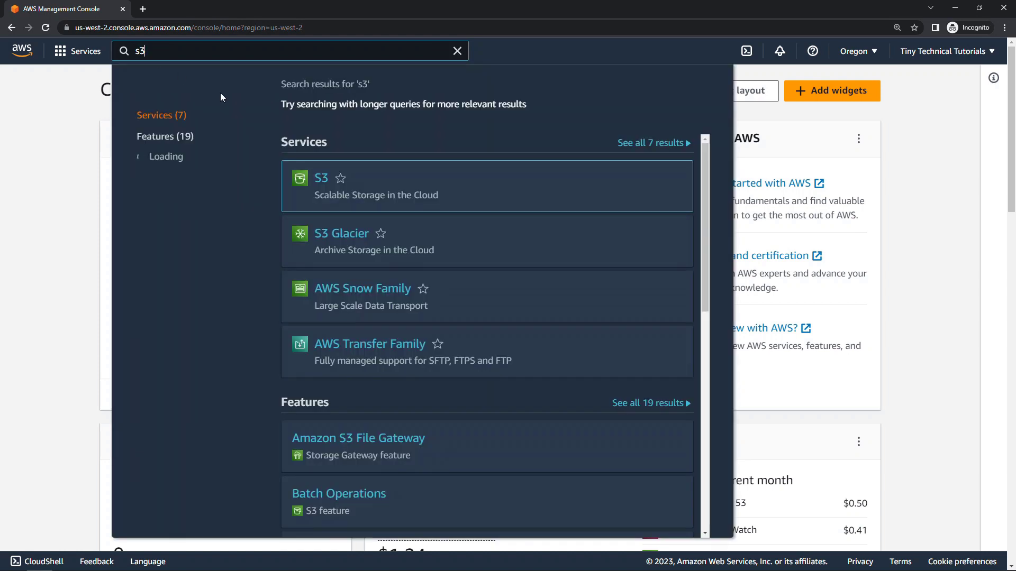
{"action": "left_click", "coordinate": [321, 178]}
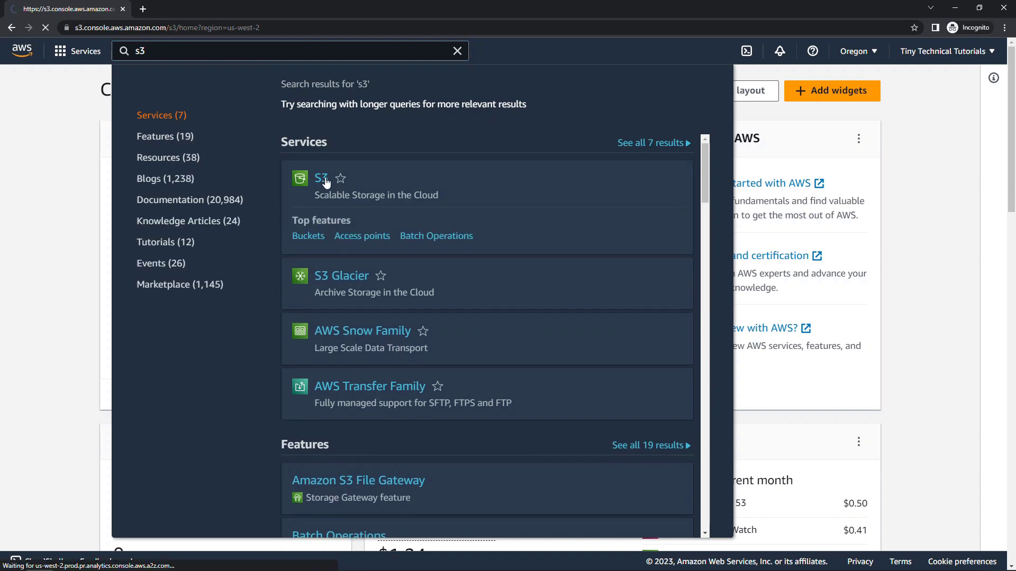
{"action": "left_click", "coordinate": [321, 178]}
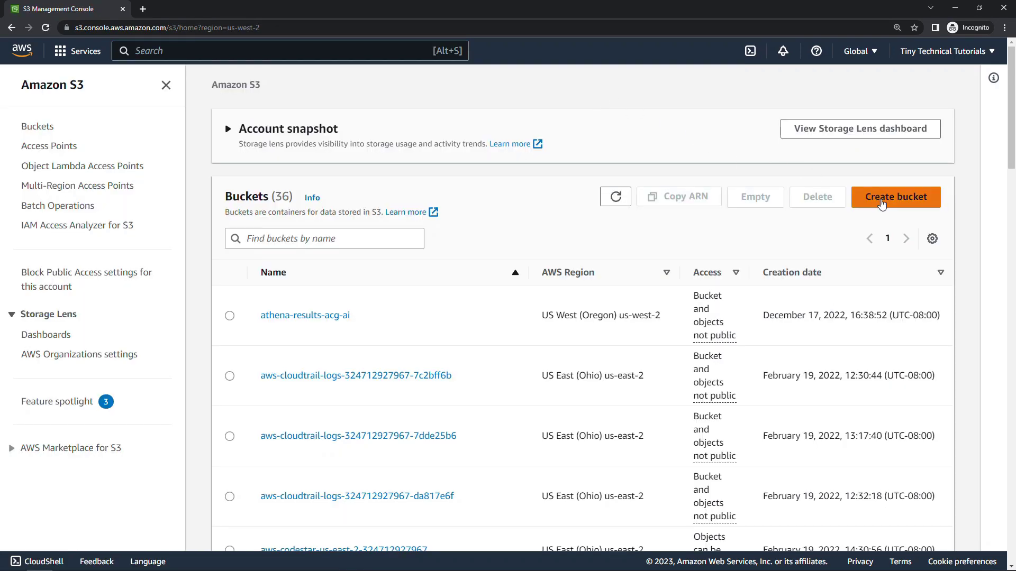
Step: Name the bucket puzzlecat-052823, keeping Block all public access and default settings
{"action": "left_click", "coordinate": [895, 196]}
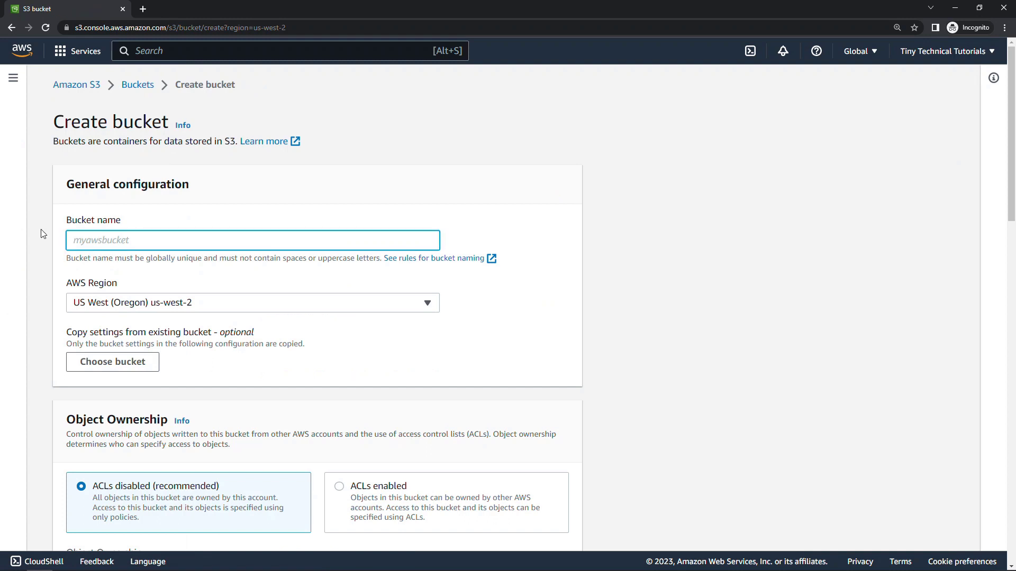
{"action": "type", "text": "puzzlecat-"}
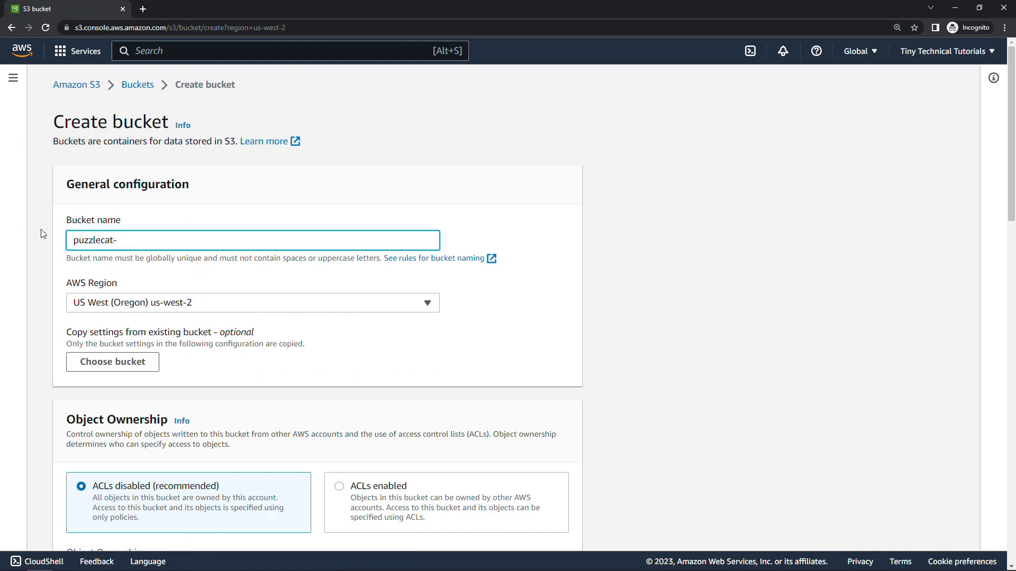
{"action": "type", "text": "052823"}
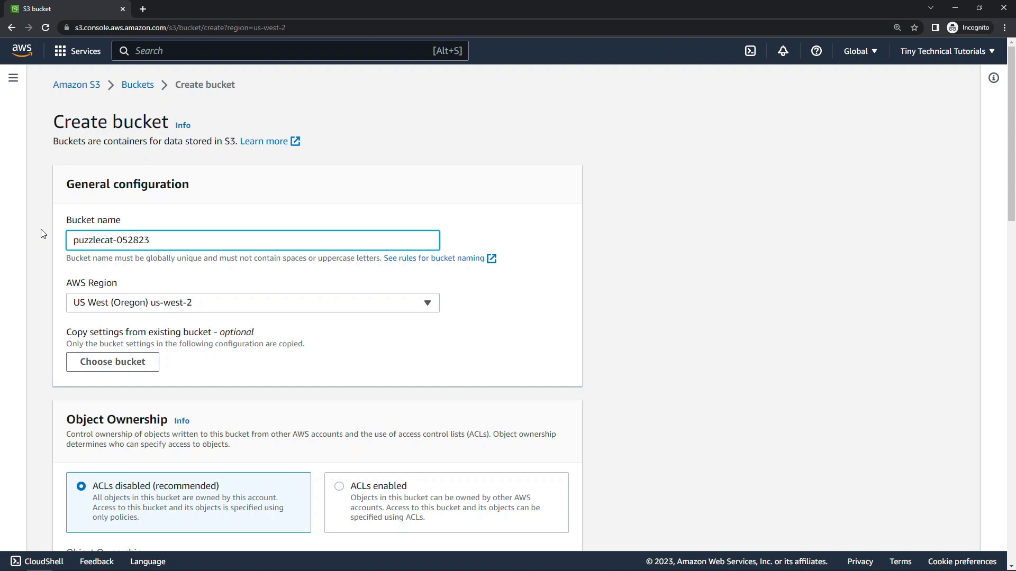
{"action": "scroll", "scroll_direction": "down", "scroll_amount": 3}
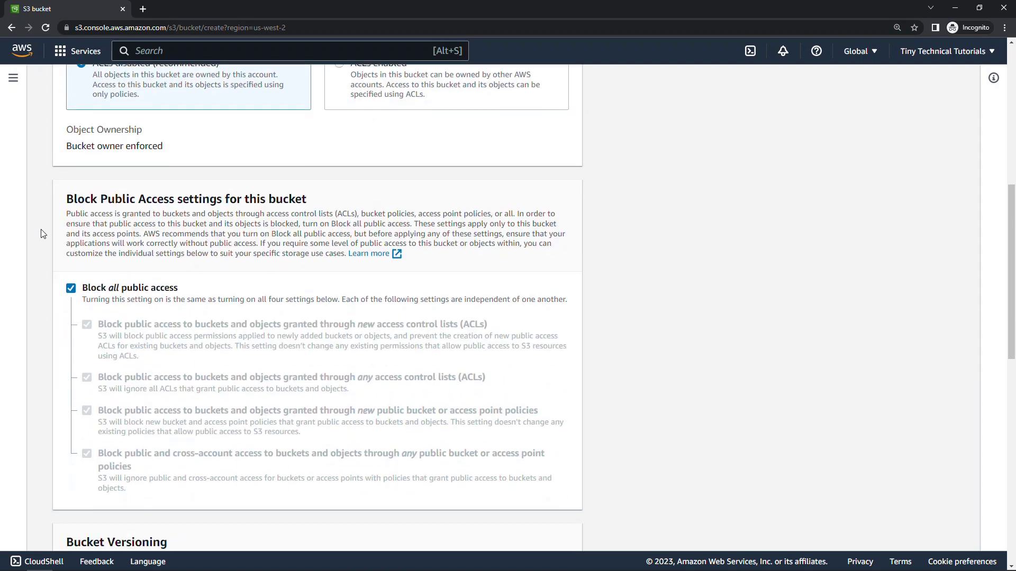
{"action": "scroll", "scroll_direction": "down", "scroll_amount": 3}
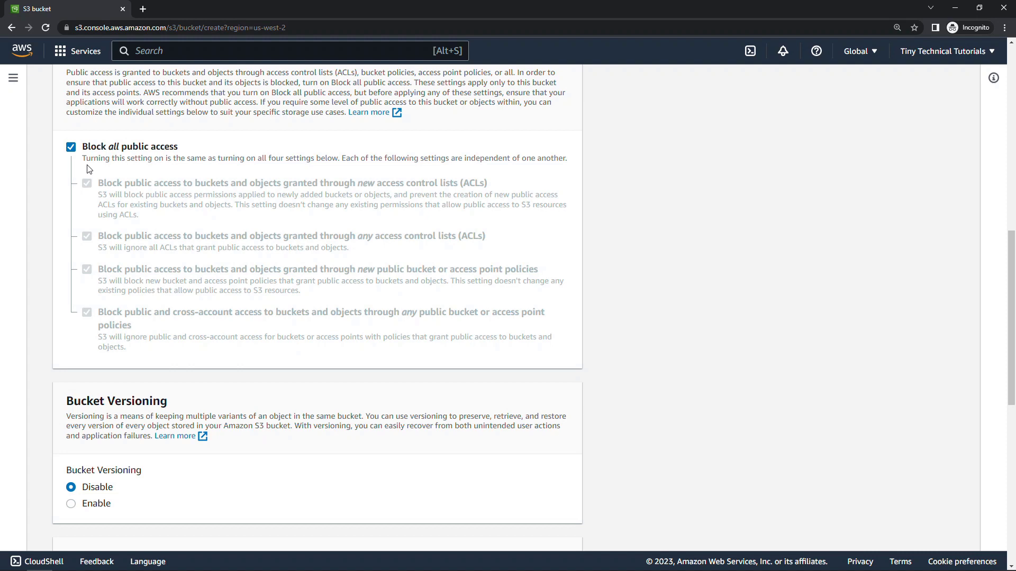
{"action": "scroll", "scroll_direction": "down", "scroll_amount": 3}
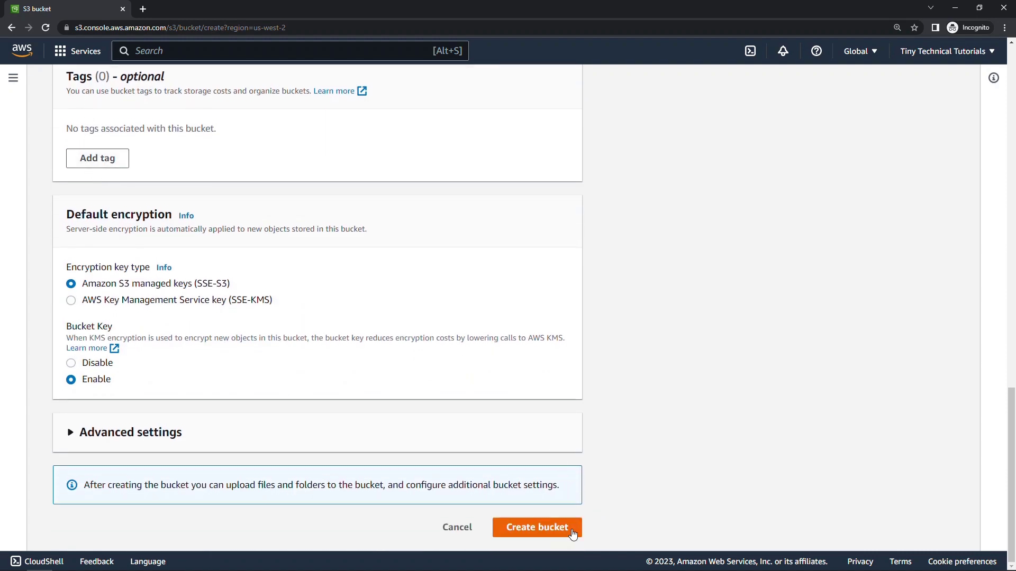
Step: Create the puzzlecat-052823 bucket and start an upload into it
{"action": "left_click", "coordinate": [536, 527]}
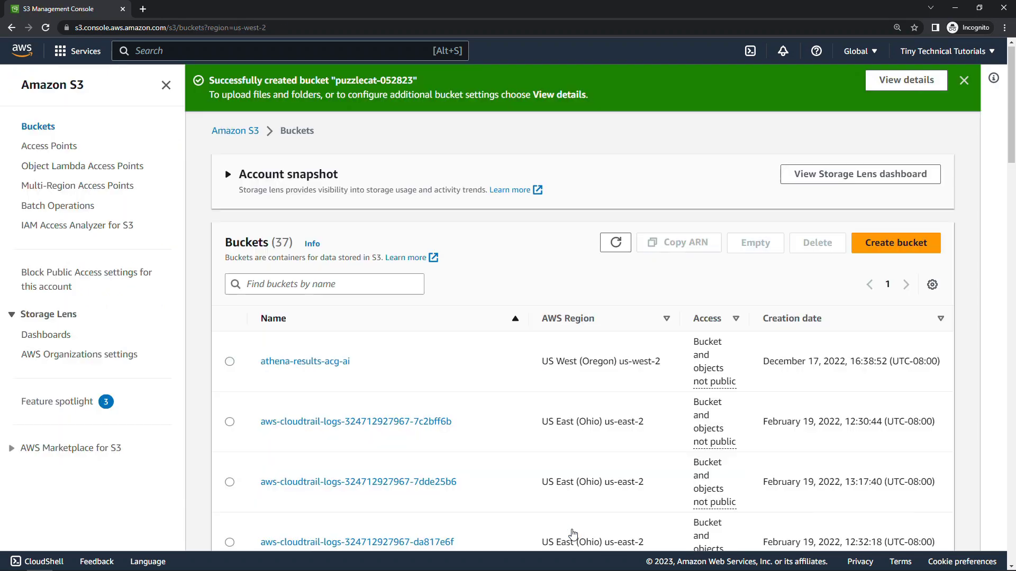
{"action": "mouse_move", "coordinate": [906, 85]}
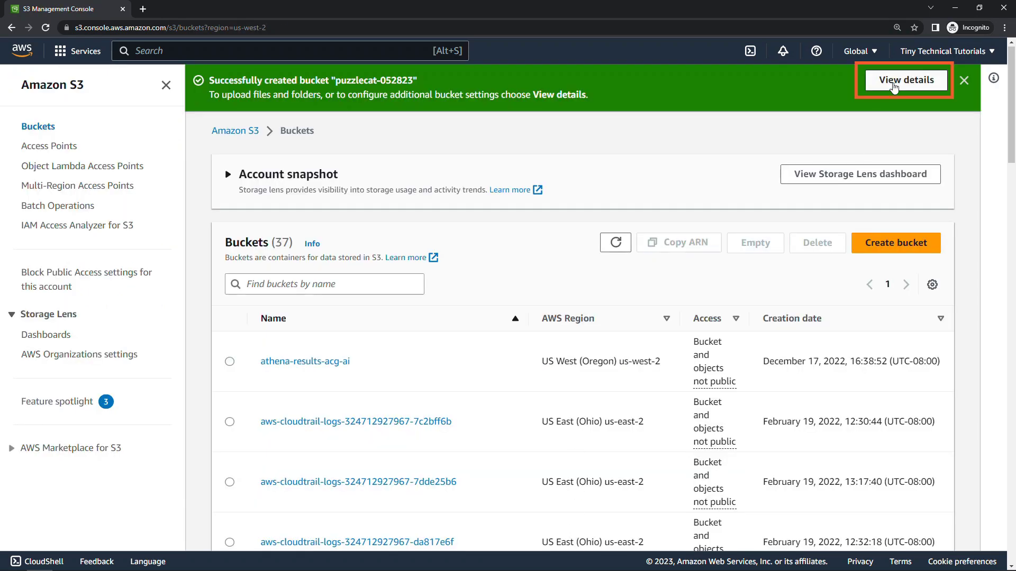
{"action": "left_click", "coordinate": [905, 79]}
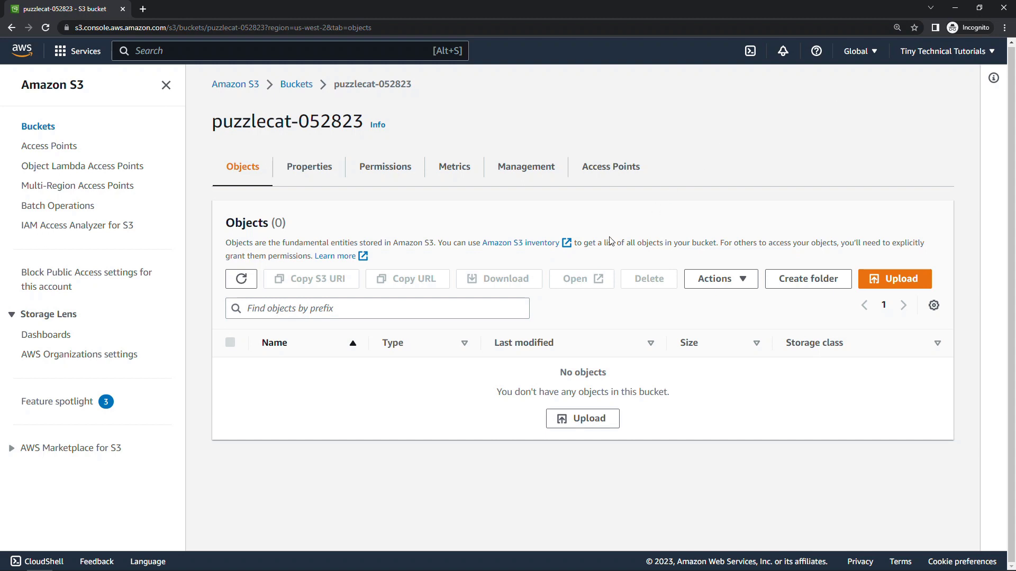
{"action": "mouse_move", "coordinate": [582, 419]}
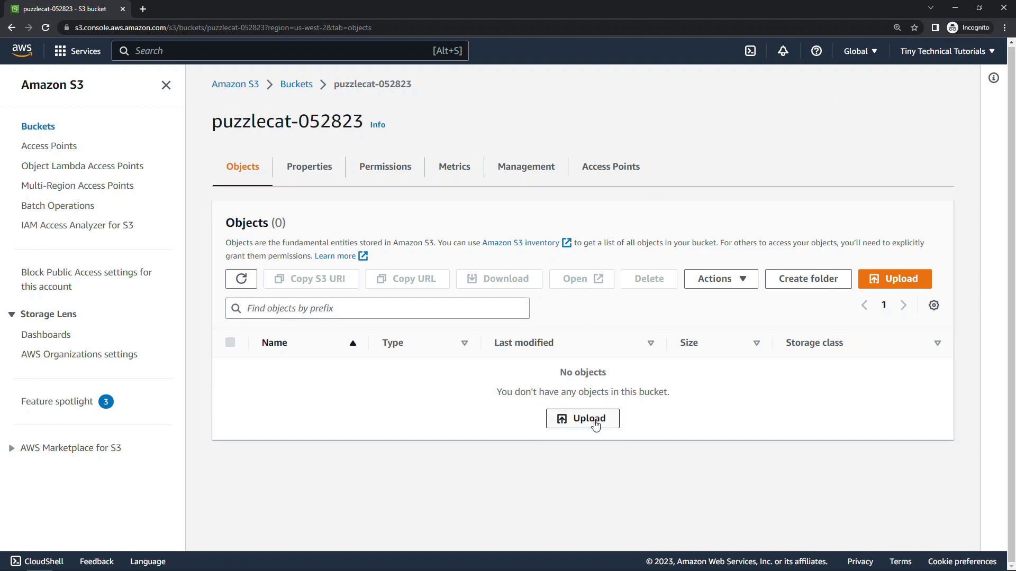
{"action": "left_click", "coordinate": [582, 419]}
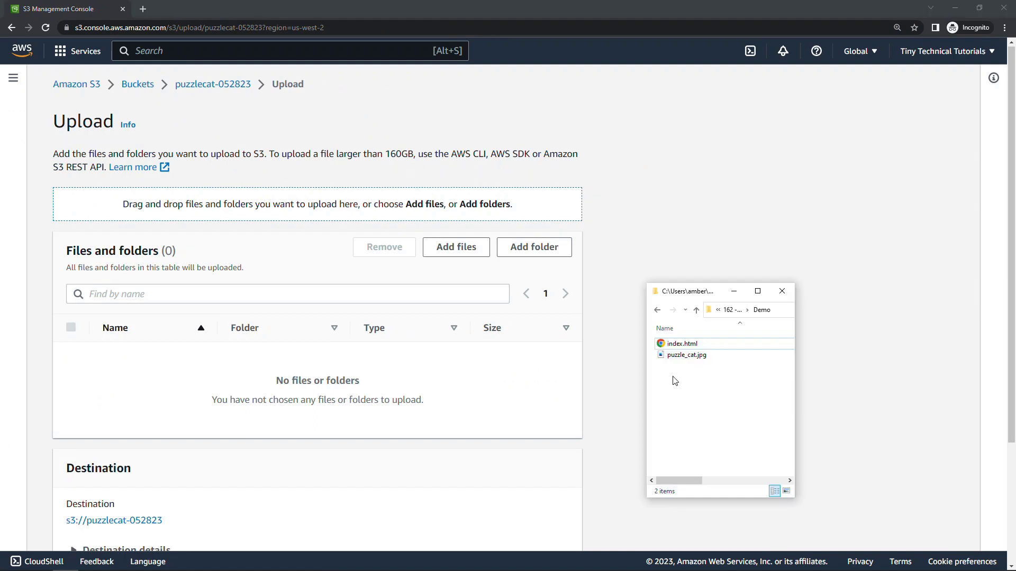
{"action": "mouse_move", "coordinate": [674, 373]}
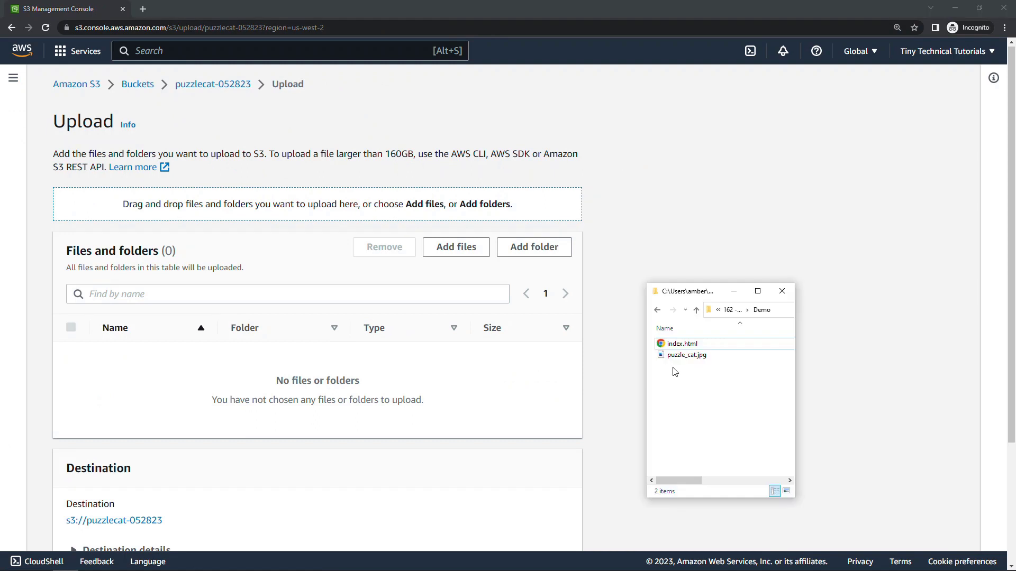
{"action": "mouse_move", "coordinate": [668, 374]}
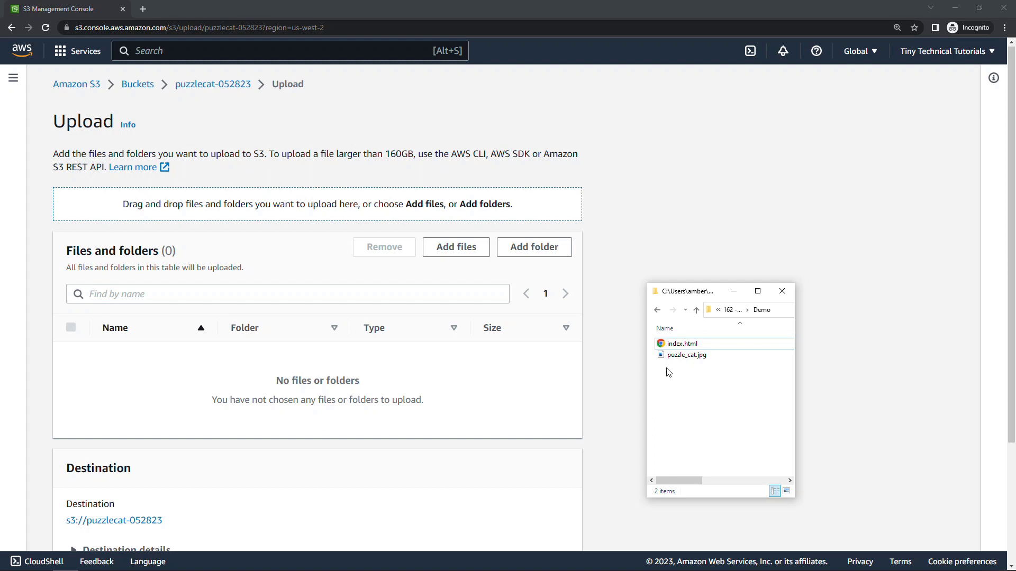
Step: Add index.html and puzzle_cat.jpg and upload them to the bucket
{"action": "double_click", "coordinate": [680, 343]}
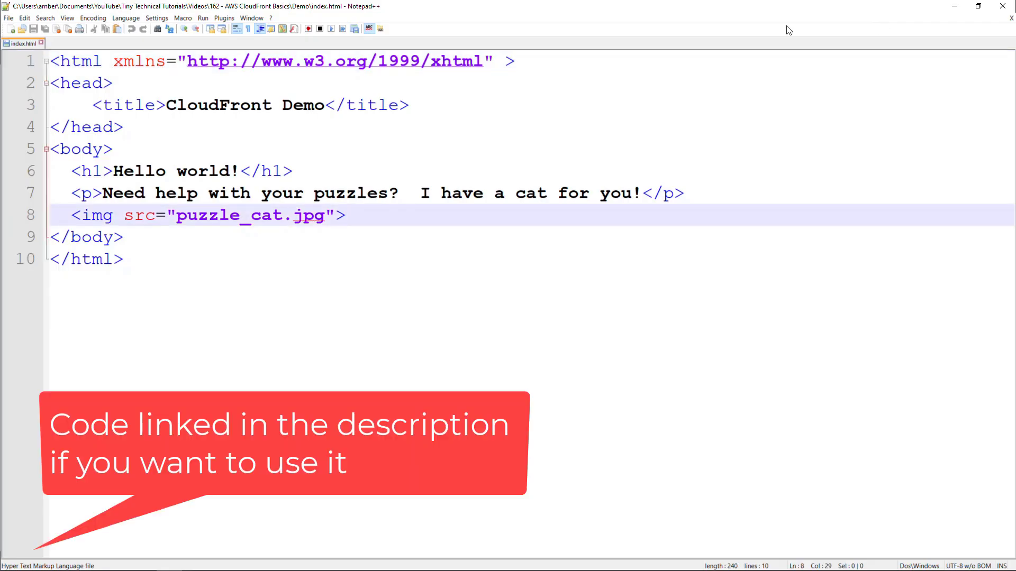
{"action": "left_click", "coordinate": [298, 172]}
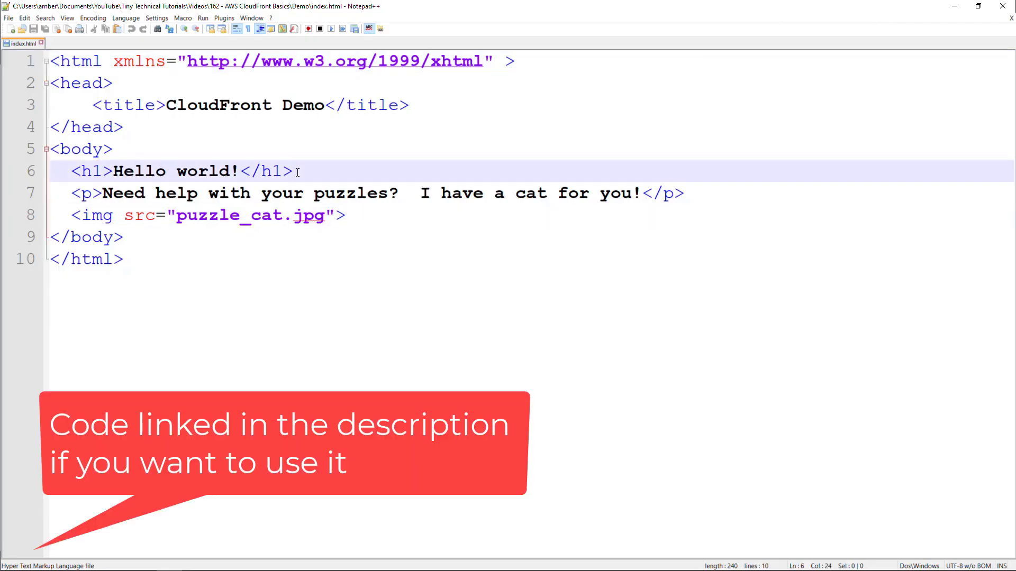
{"action": "left_click", "coordinate": [400, 193]}
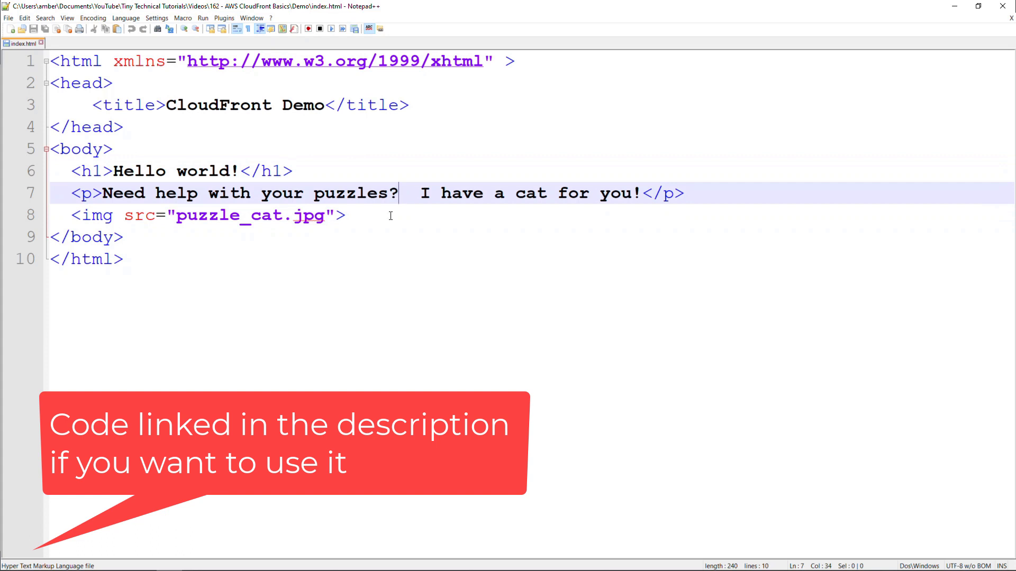
{"action": "left_click", "coordinate": [350, 215]}
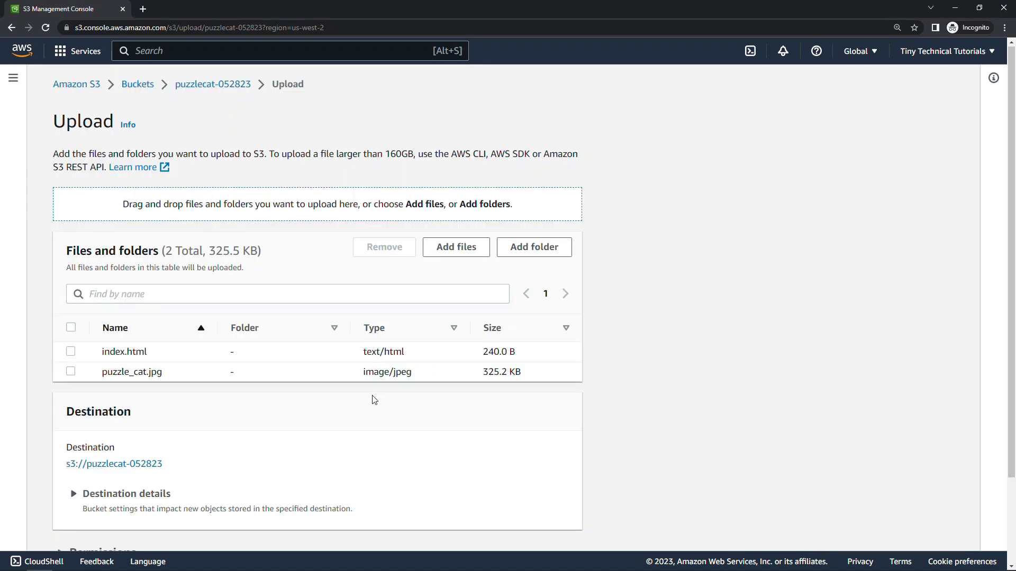
{"action": "scroll", "scroll_direction": "down", "scroll_amount": 3}
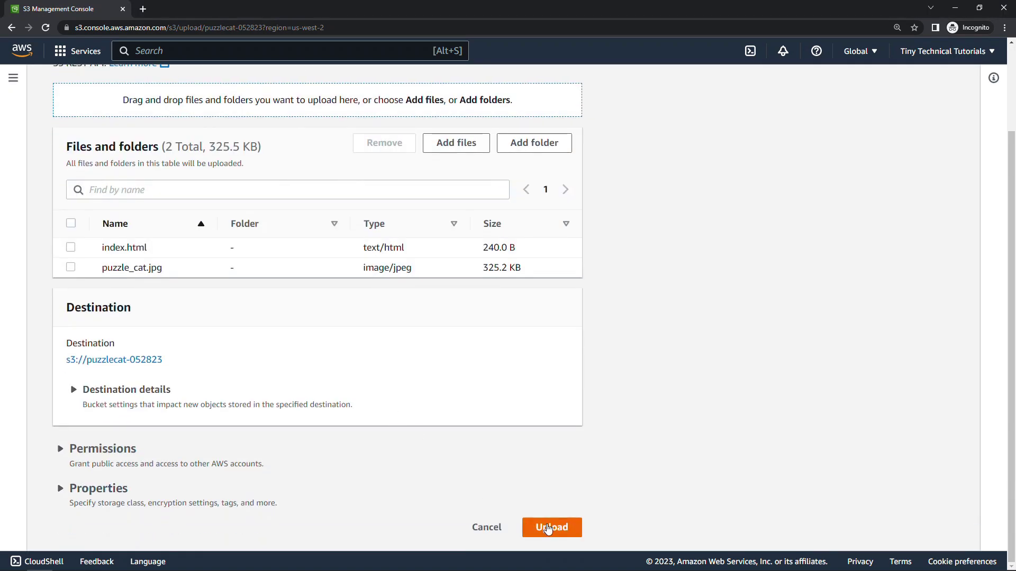
{"action": "left_click", "coordinate": [551, 526]}
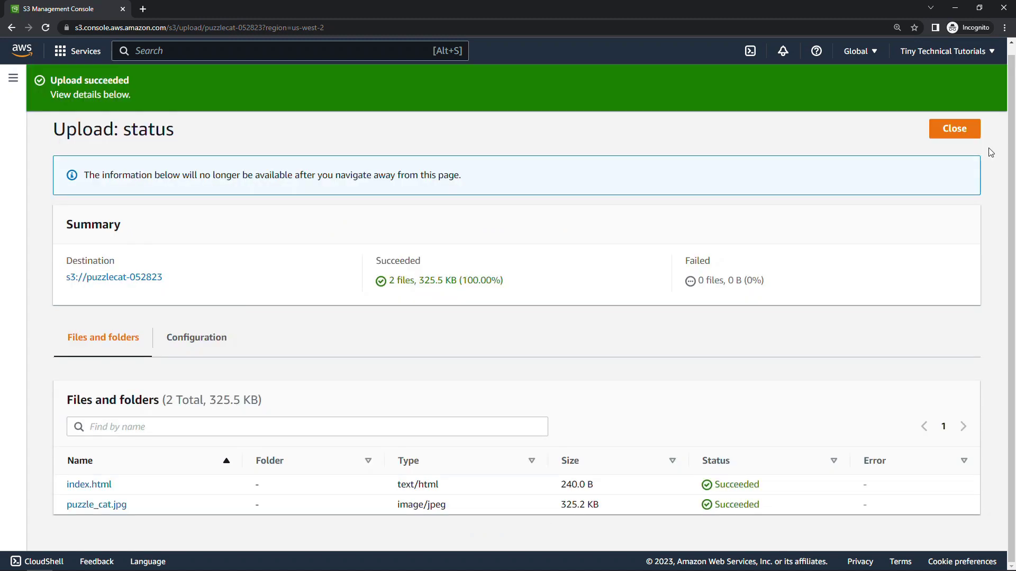
Step: Visit puzzle_cat.jpg's public Object URL, get Access Denied, and return to its details
{"action": "left_click", "coordinate": [953, 128]}
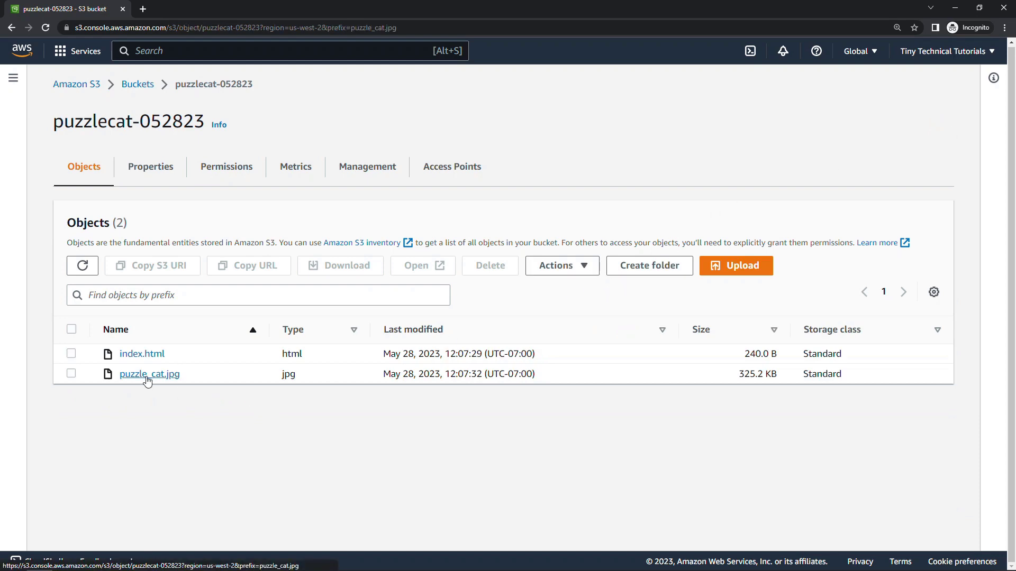
{"action": "left_click", "coordinate": [149, 373]}
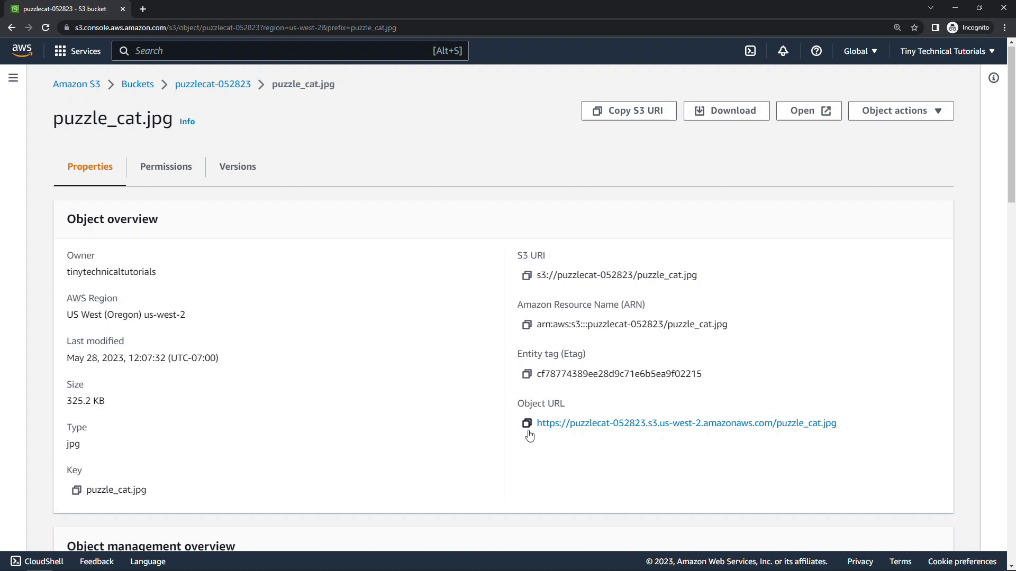
{"action": "left_click", "coordinate": [685, 424]}
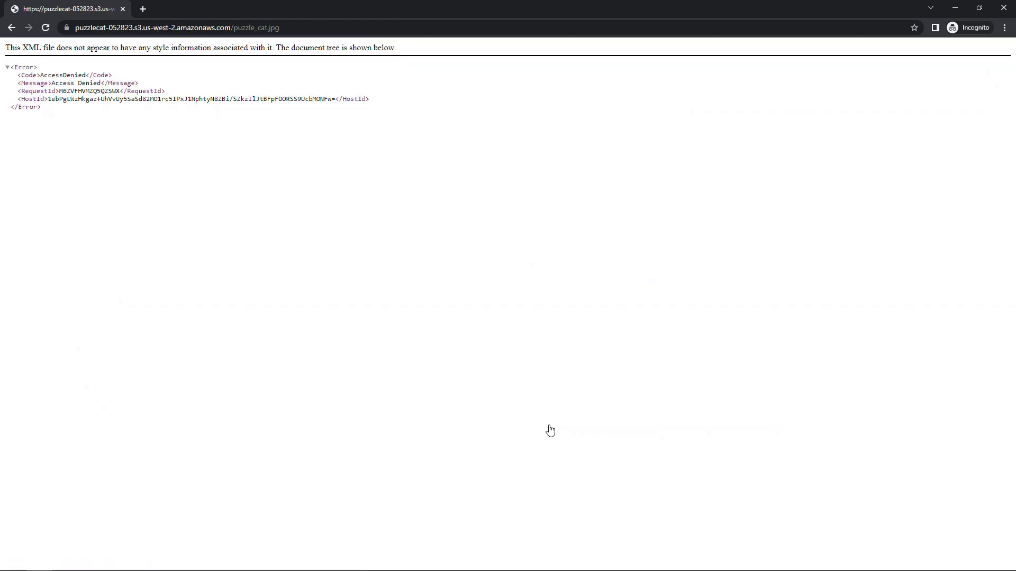
{"action": "mouse_move", "coordinate": [122, 91]}
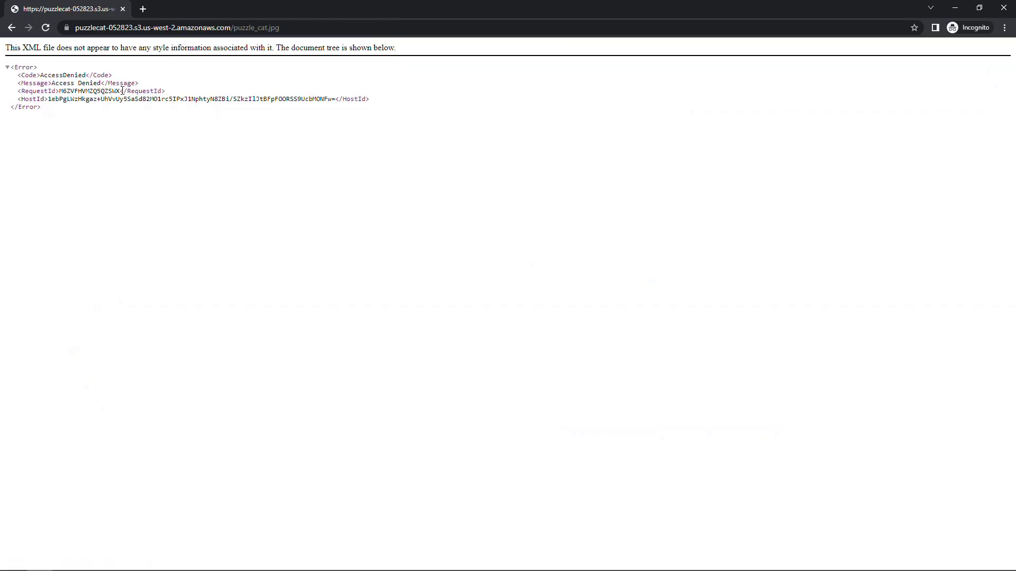
{"action": "left_click", "coordinate": [12, 27]}
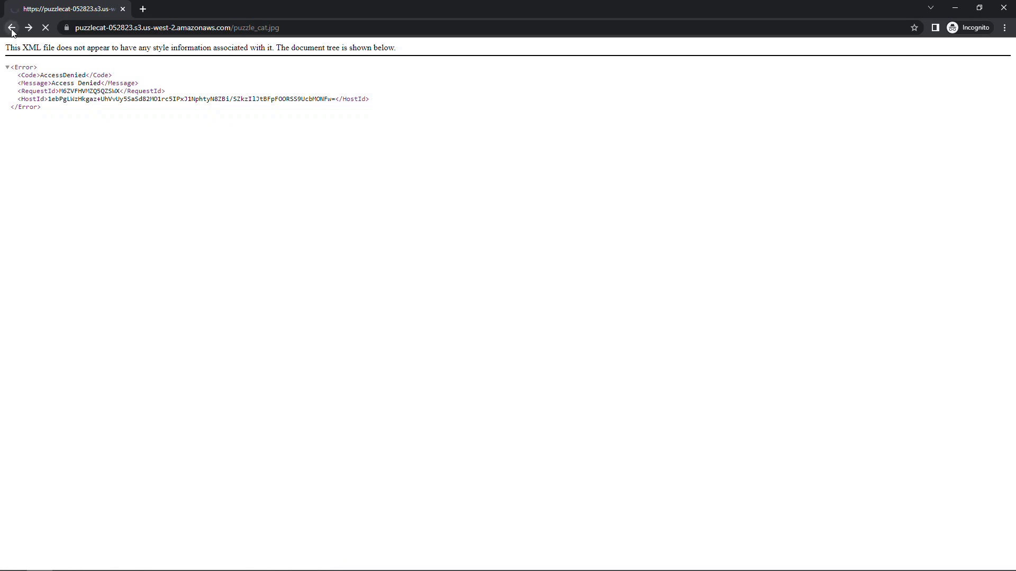
{"action": "left_click", "coordinate": [12, 28]}
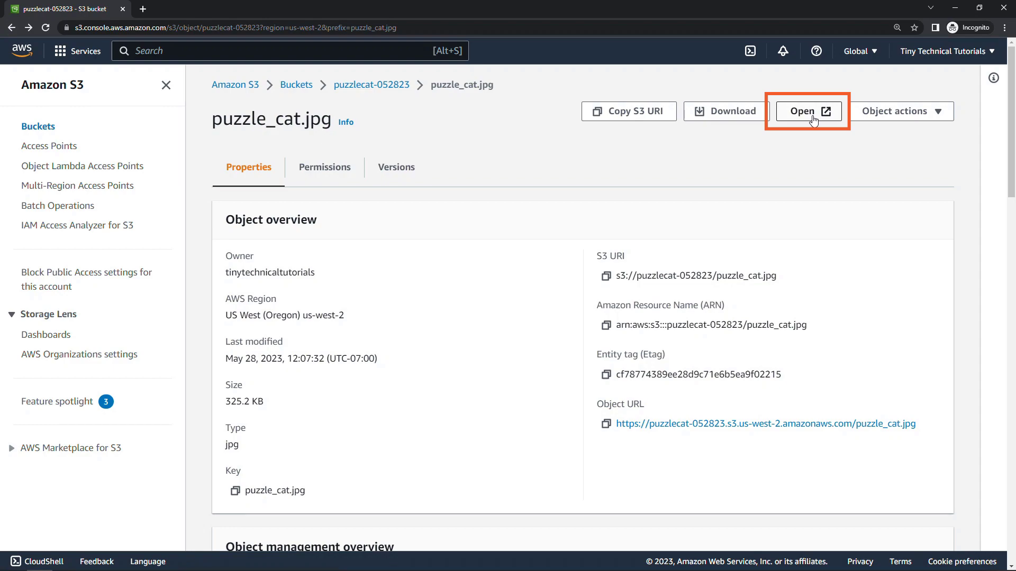
Step: View the photo via S3's Open link, then return to the bucket tab
{"action": "left_click", "coordinate": [808, 111]}
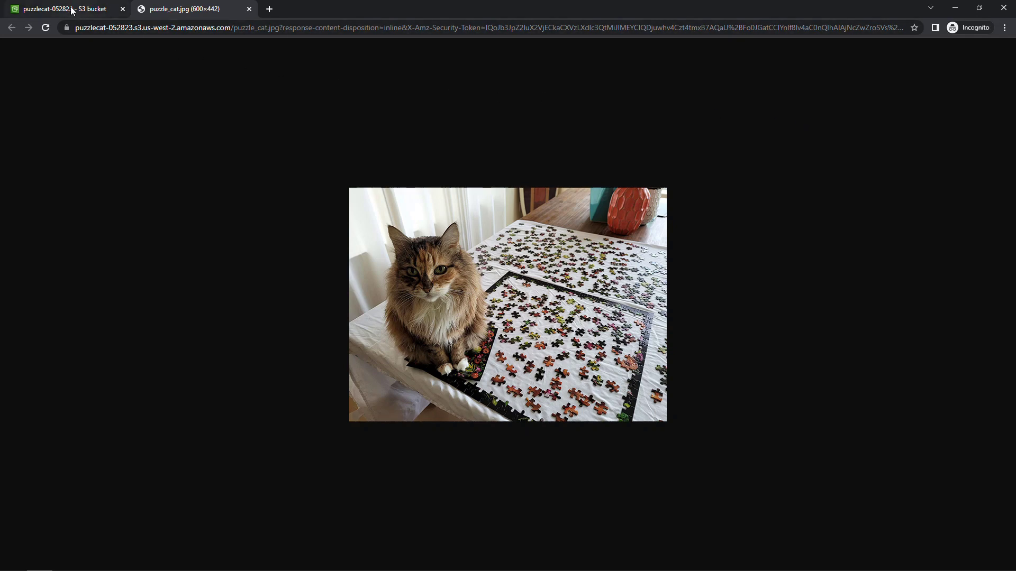
{"action": "left_click", "coordinate": [61, 8]}
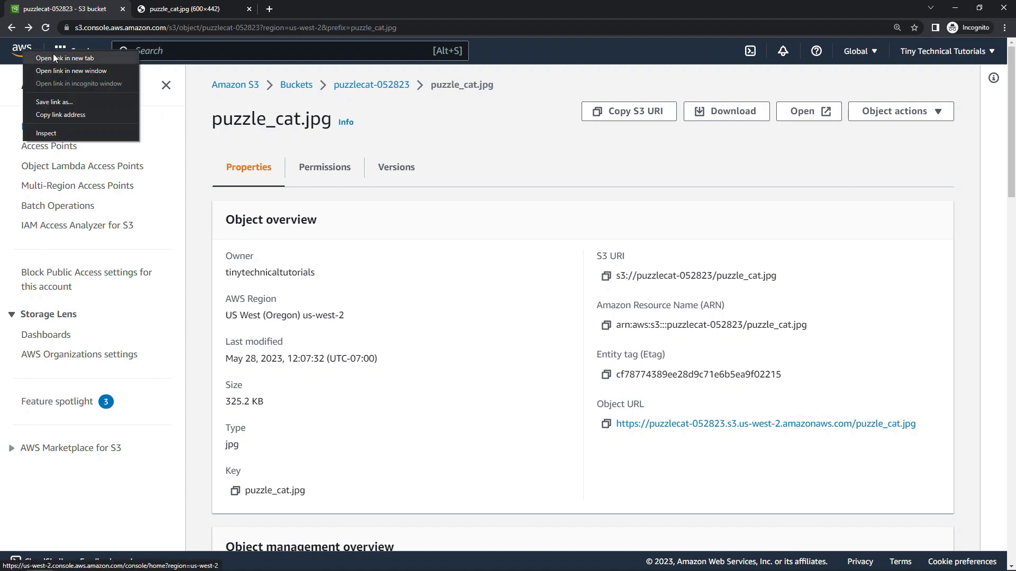
Step: Go to CloudFront from console search and start creating a new distribution
{"action": "left_click", "coordinate": [64, 58]}
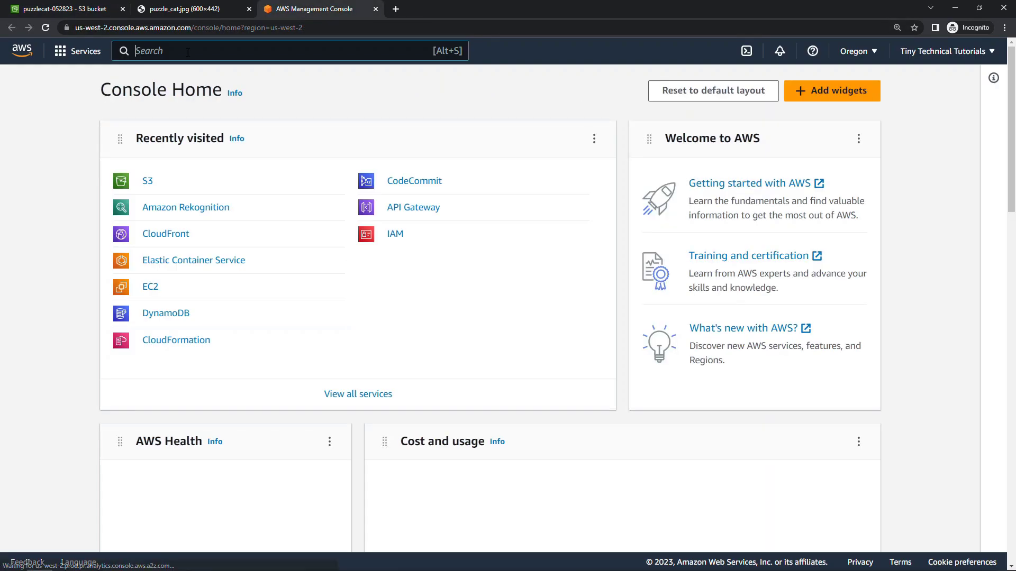
{"action": "type", "text": "cloud"}
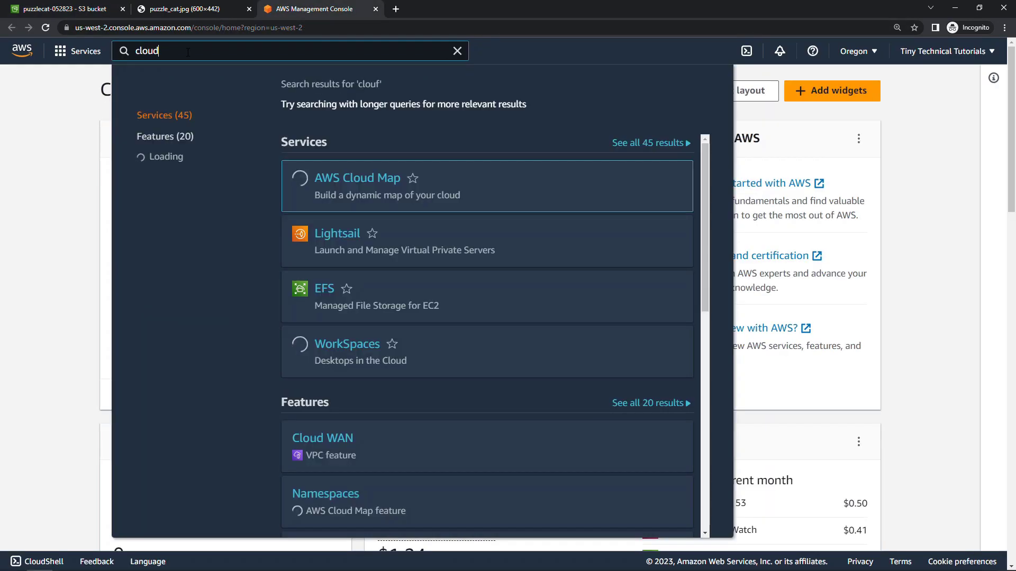
{"action": "type", "text": "front"}
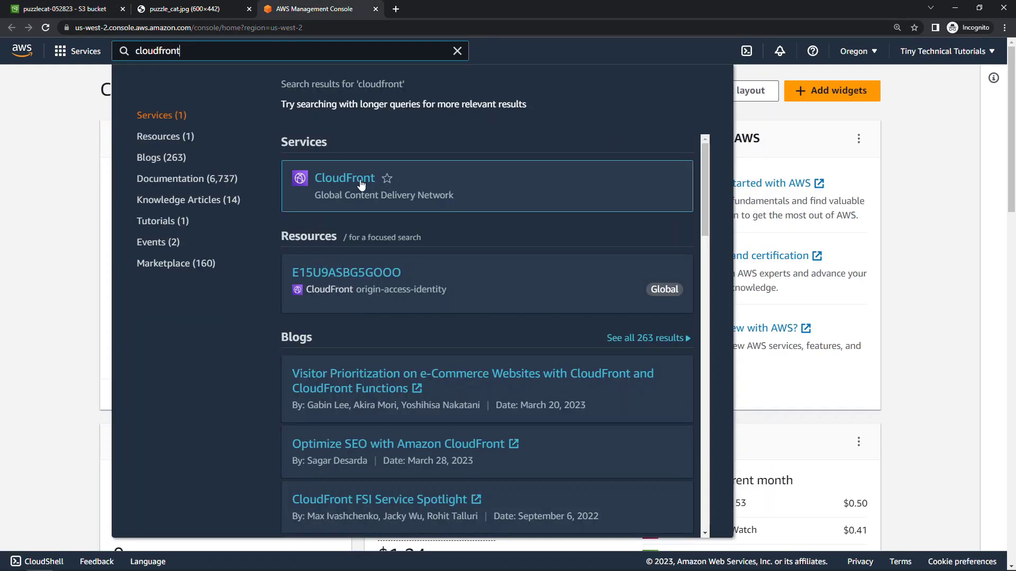
{"action": "left_click", "coordinate": [344, 178]}
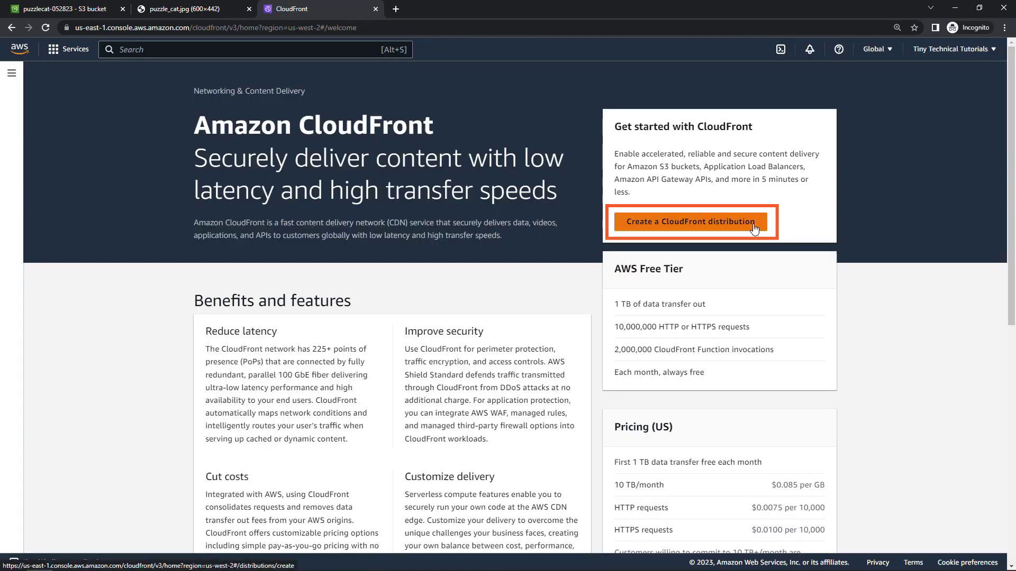
{"action": "mouse_move", "coordinate": [755, 229]}
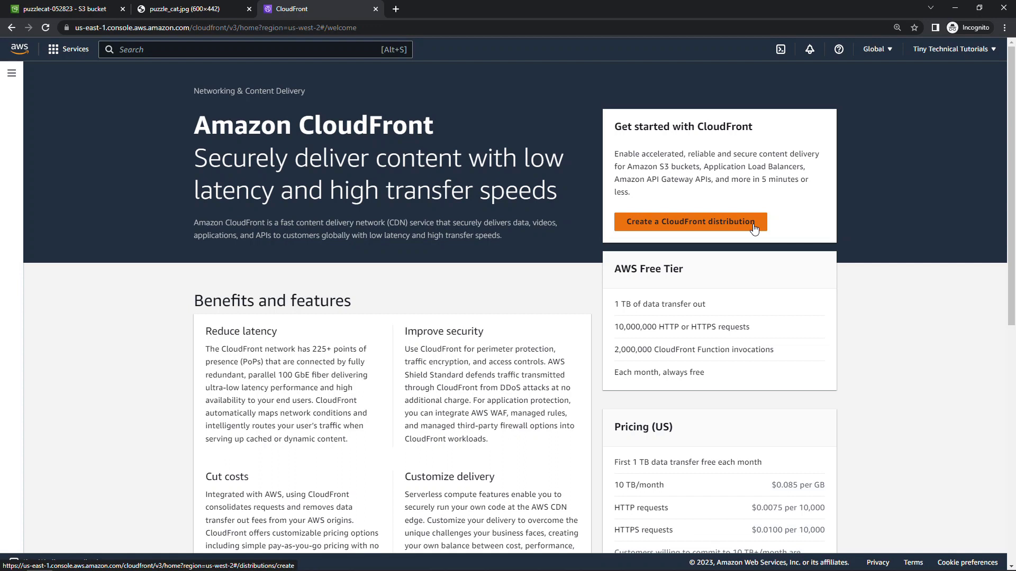
{"action": "mouse_move", "coordinate": [790, 331]}
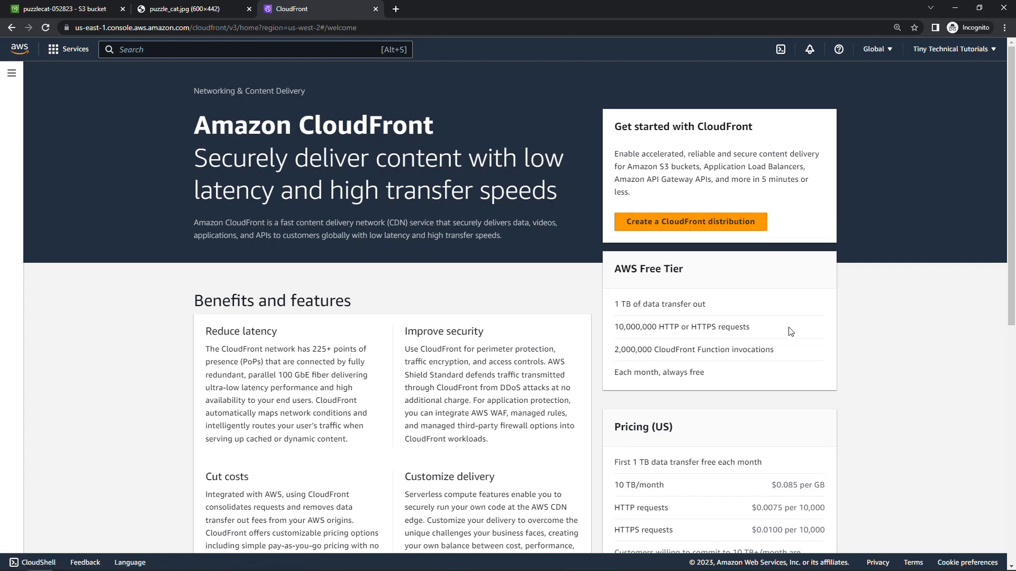
{"action": "scroll", "scroll_direction": "down", "scroll_amount": 3}
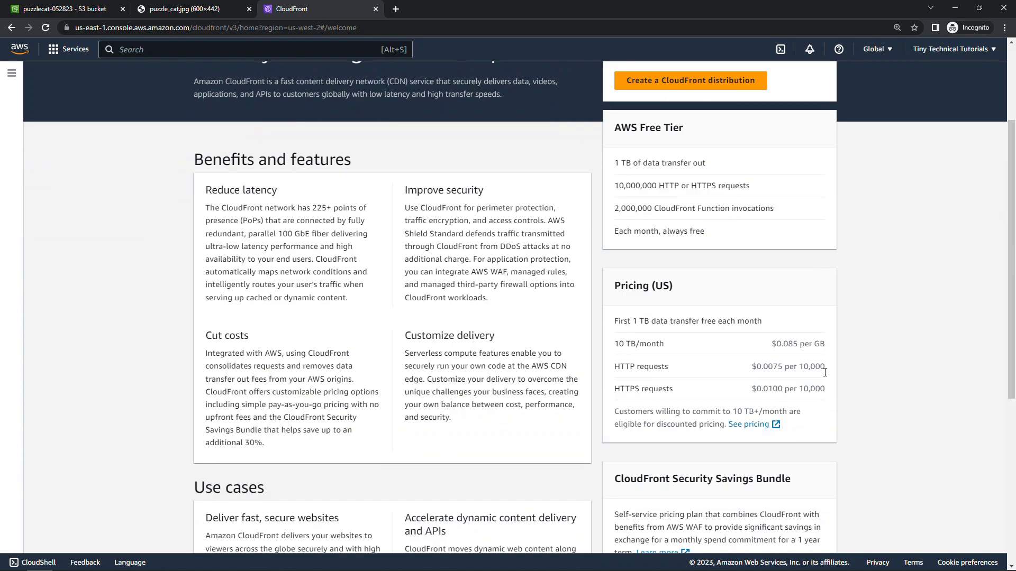
{"action": "mouse_move", "coordinate": [841, 399]}
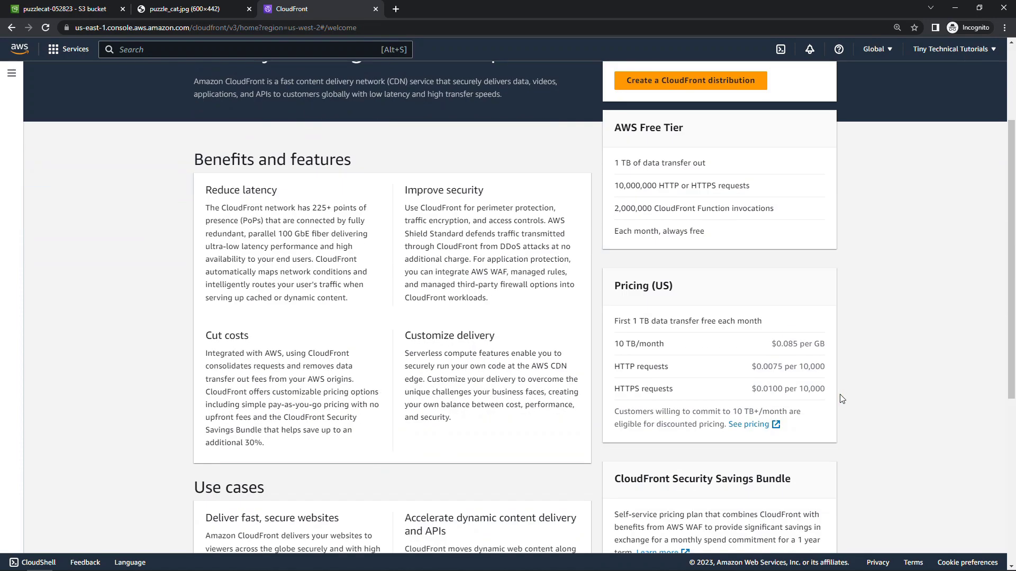
{"action": "scroll", "scroll_direction": "up", "scroll_amount": 3}
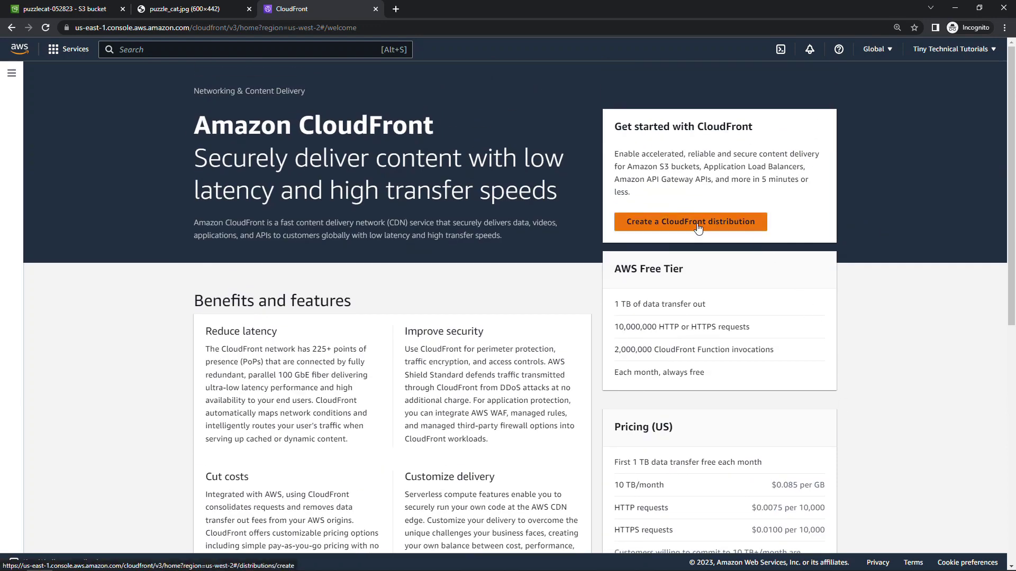
{"action": "left_click", "coordinate": [690, 222]}
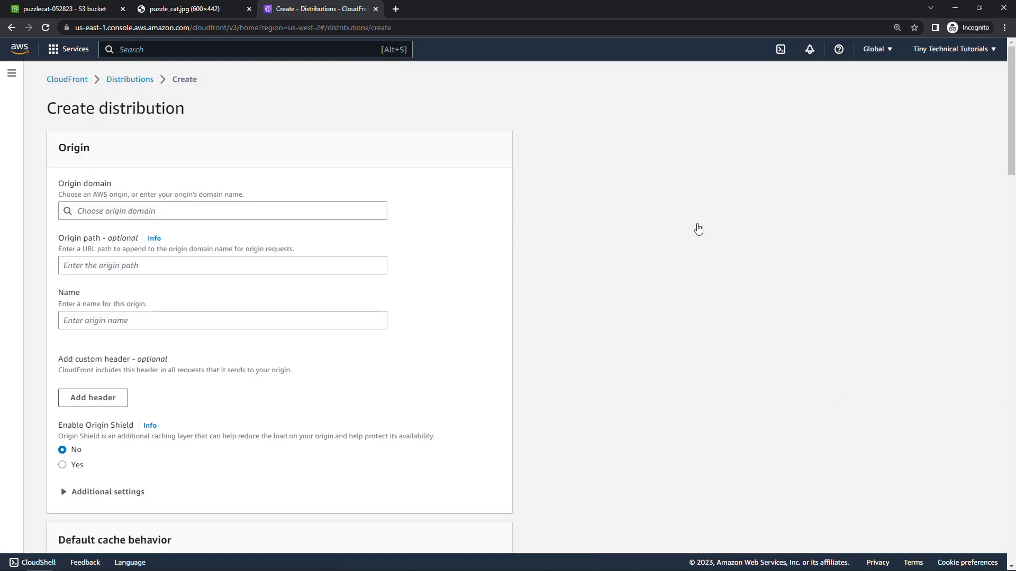
Step: Choose the puzzlecat S3 bucket as origin domain with origin access control settings (recommended)
{"action": "left_click", "coordinate": [222, 211]}
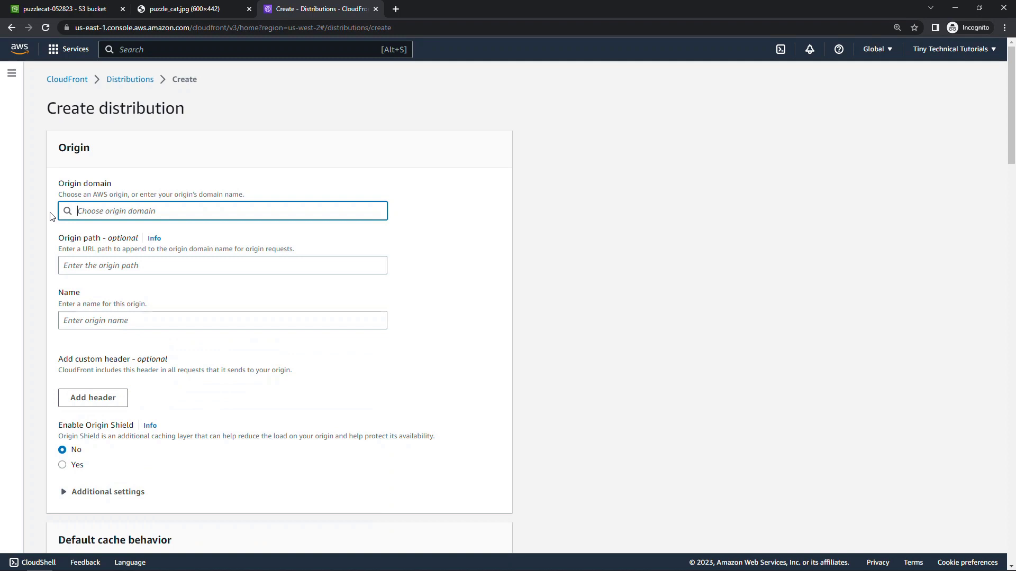
{"action": "left_click", "coordinate": [222, 210]}
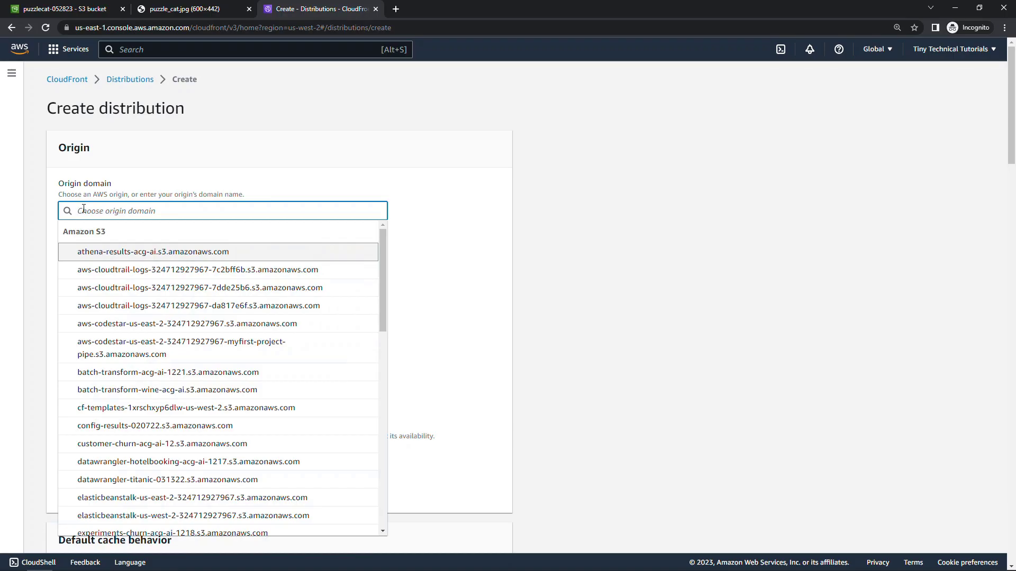
{"action": "type", "text": "puz"}
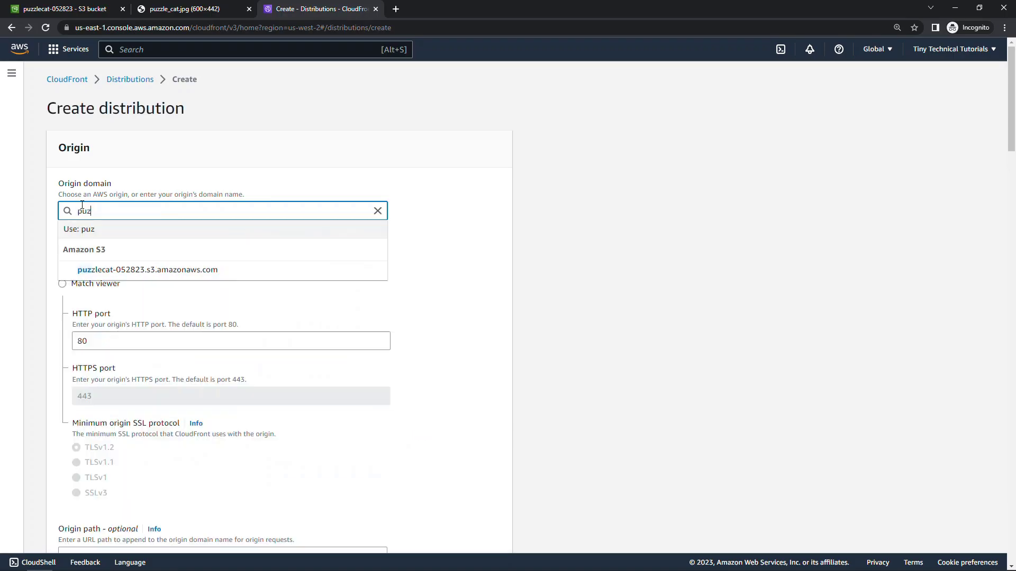
{"action": "type", "text": "zle"}
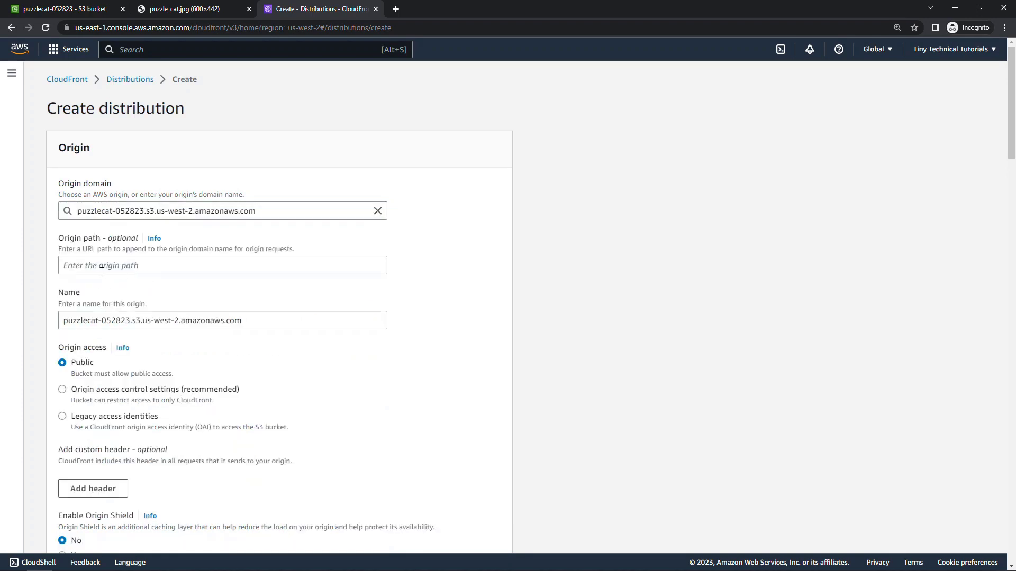
{"action": "mouse_move", "coordinate": [42, 273]}
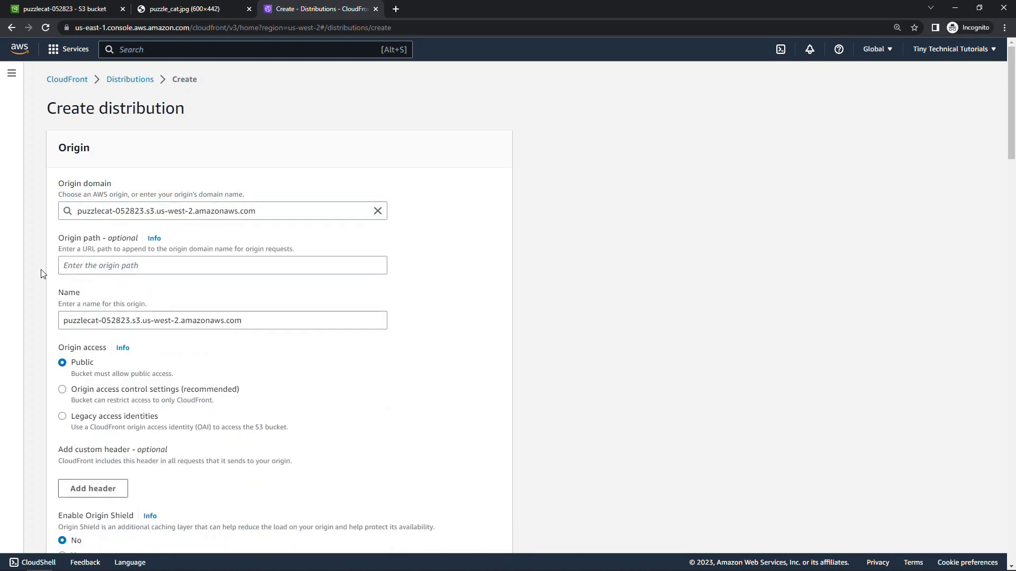
{"action": "scroll", "scroll_direction": "down", "scroll_amount": 3}
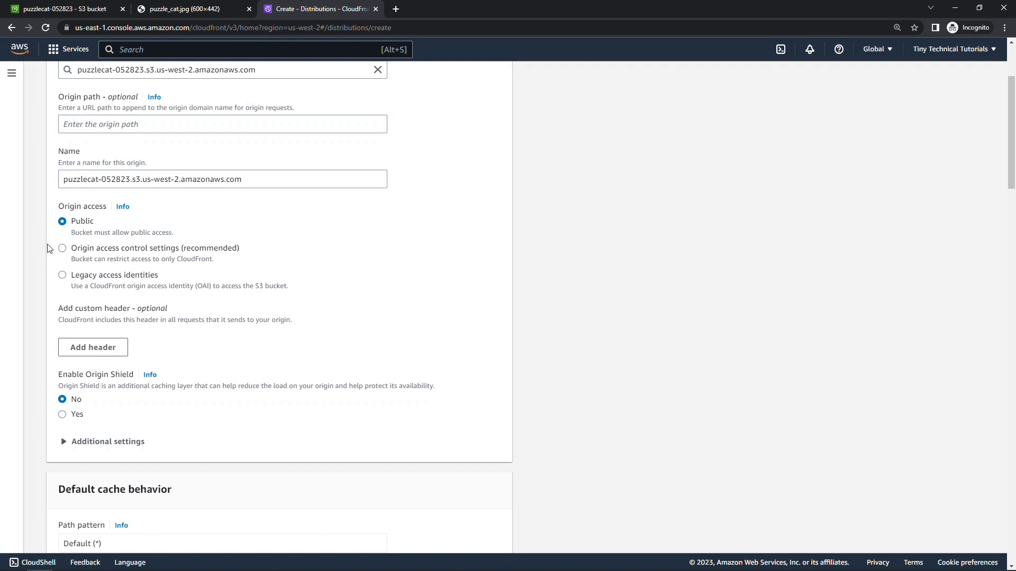
{"action": "mouse_move", "coordinate": [63, 255]}
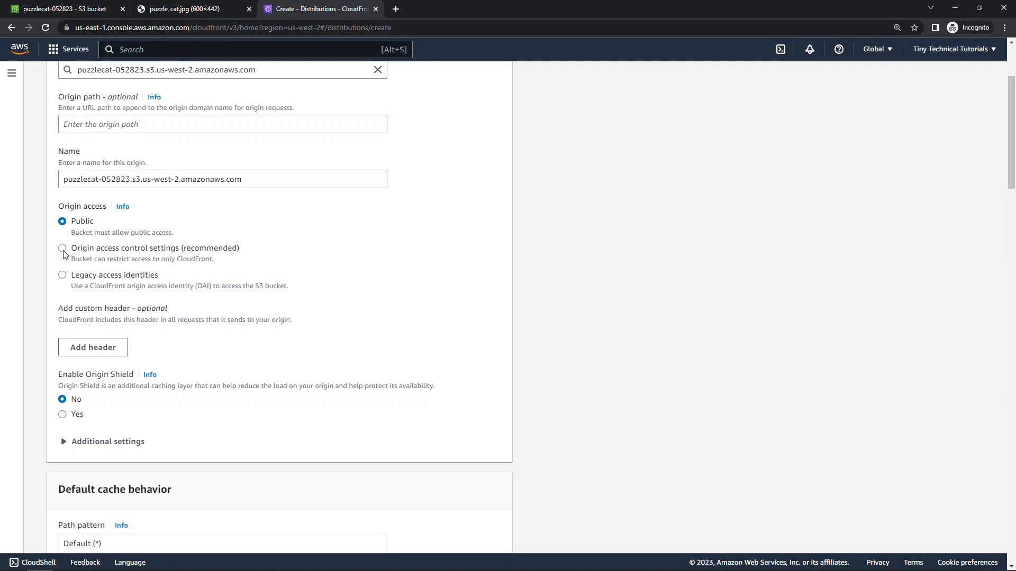
{"action": "left_click", "coordinate": [62, 247]}
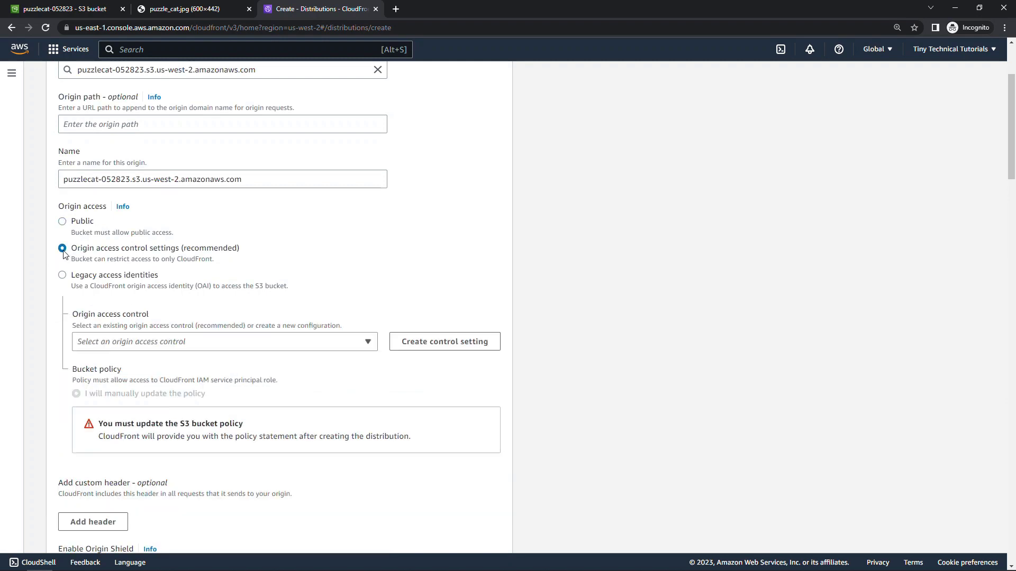
{"action": "mouse_move", "coordinate": [67, 265]}
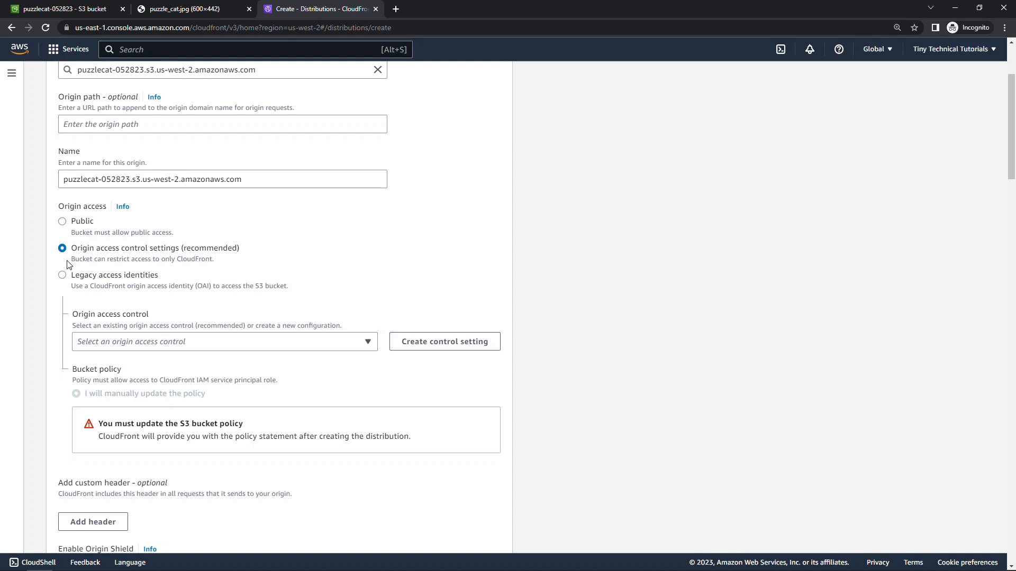
{"action": "mouse_move", "coordinate": [161, 318]}
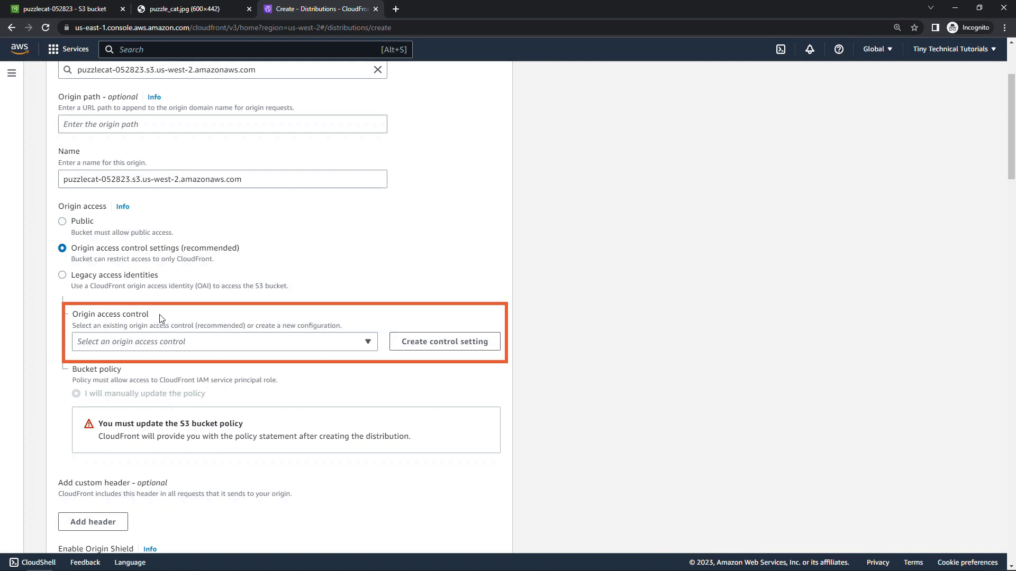
Step: Create a new origin access control with signed requests and S3 origin type for the bucket
{"action": "left_click", "coordinate": [223, 342]}
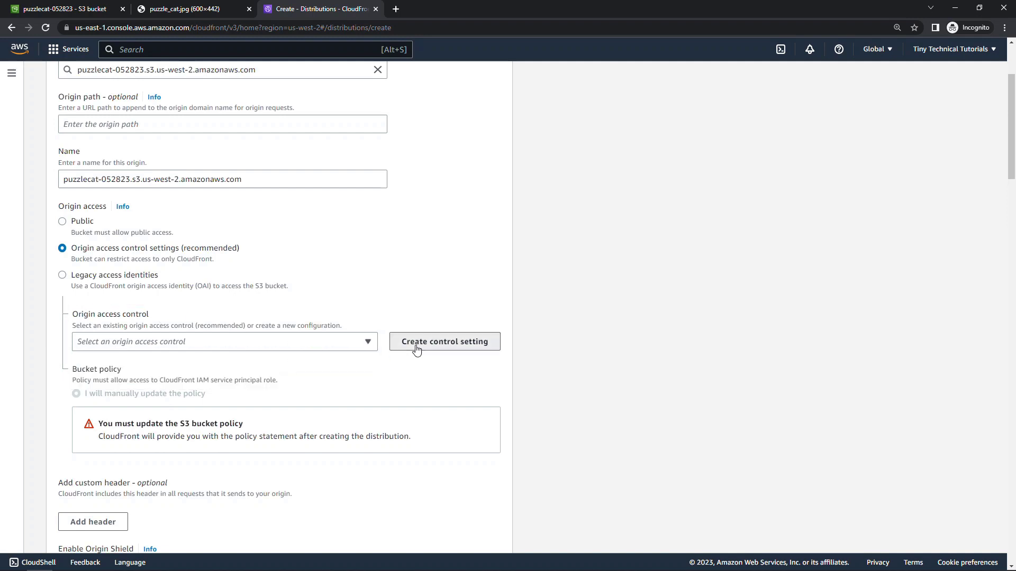
{"action": "left_click", "coordinate": [443, 342]}
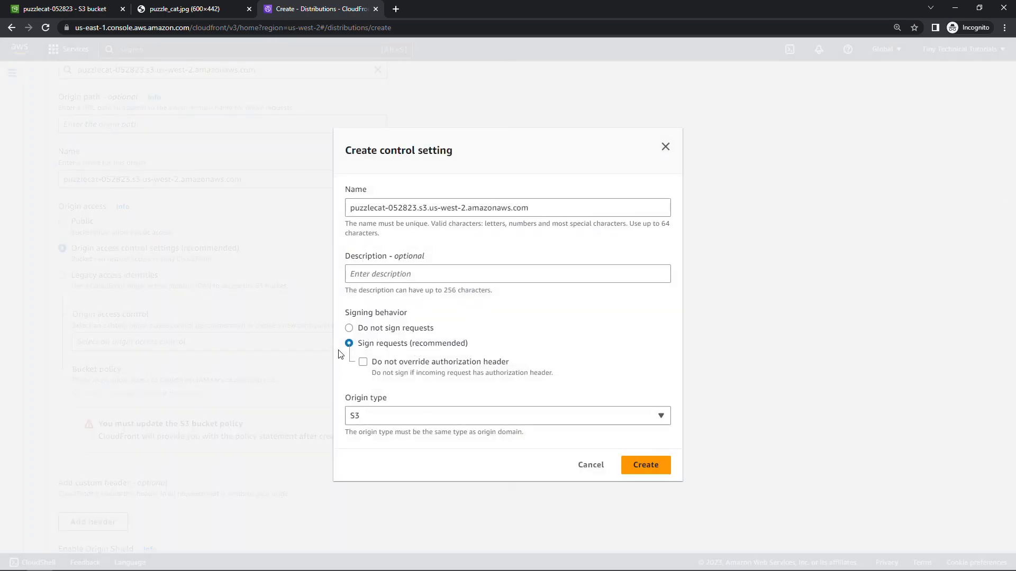
{"action": "left_click", "coordinate": [507, 415]}
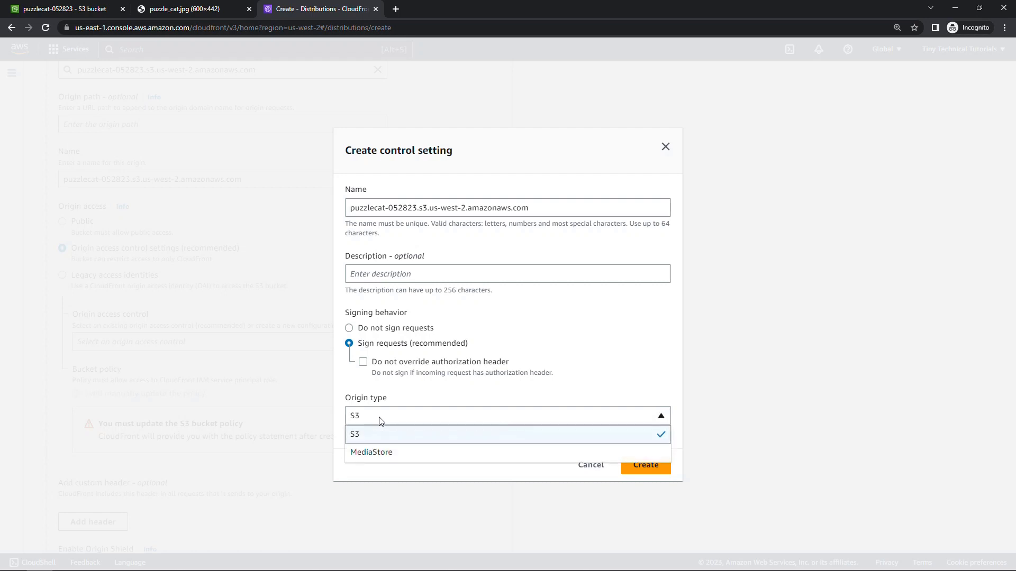
{"action": "left_click", "coordinate": [507, 434]}
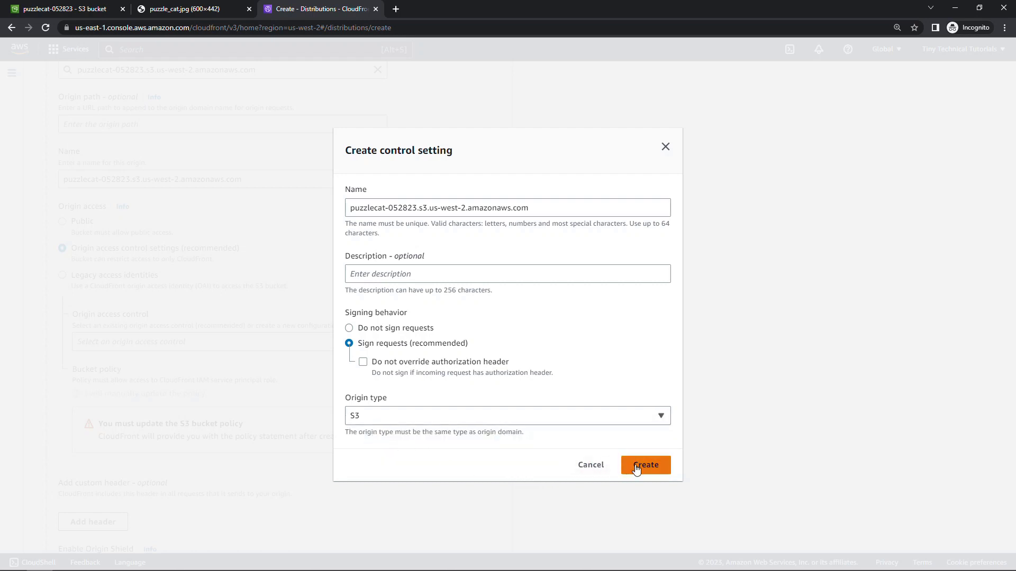
{"action": "left_click", "coordinate": [644, 465]}
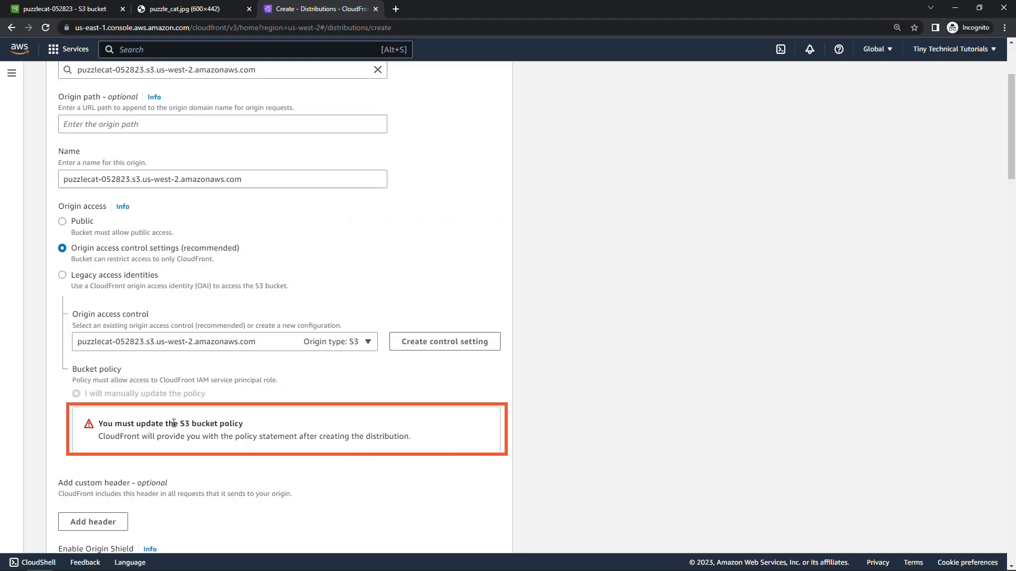
{"action": "double_click", "coordinate": [195, 424]}
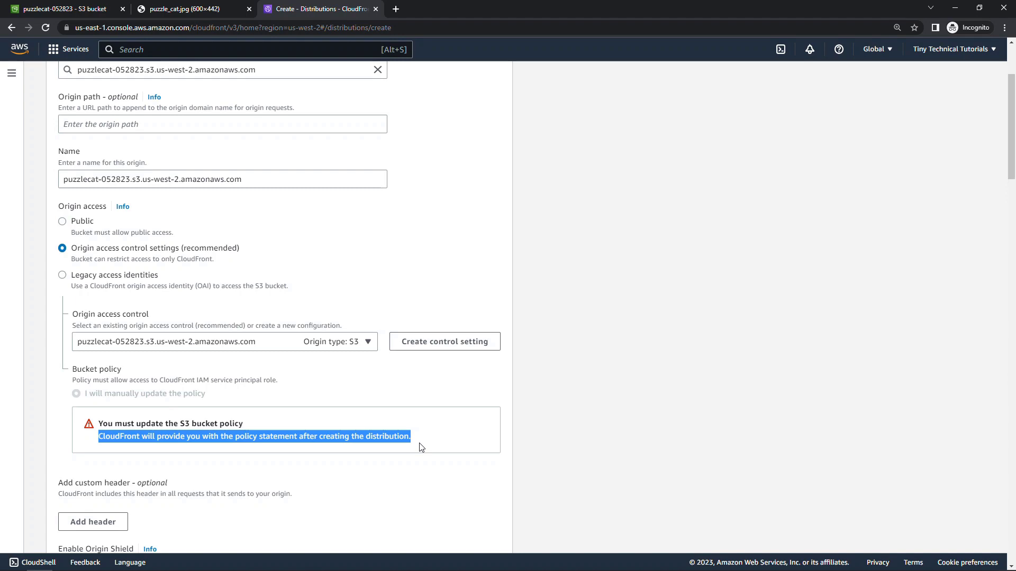
Step: Select Do not enable security protections for WAF
{"action": "scroll", "scroll_direction": "down", "scroll_amount": 3}
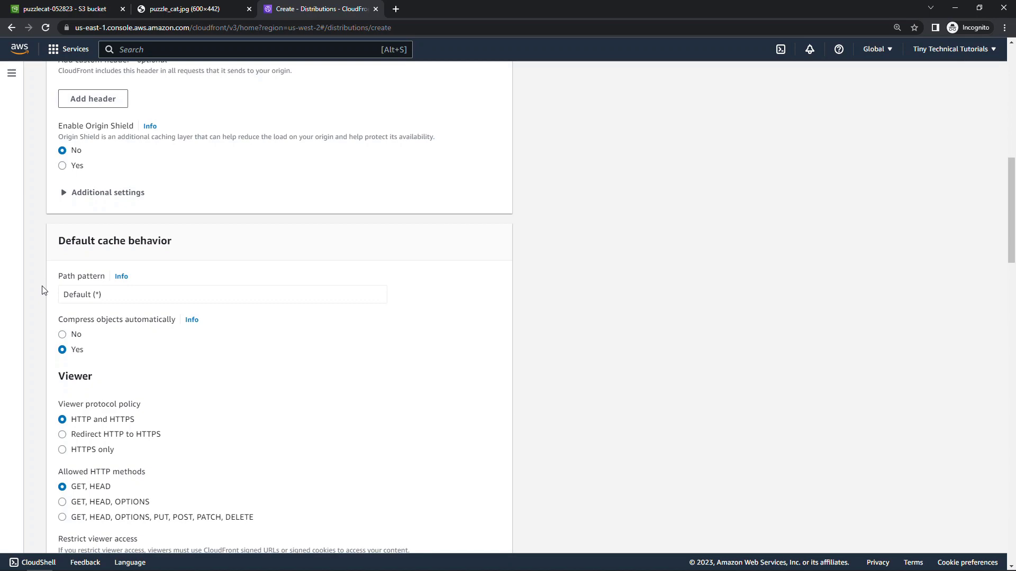
{"action": "scroll", "scroll_direction": "down", "scroll_amount": 3}
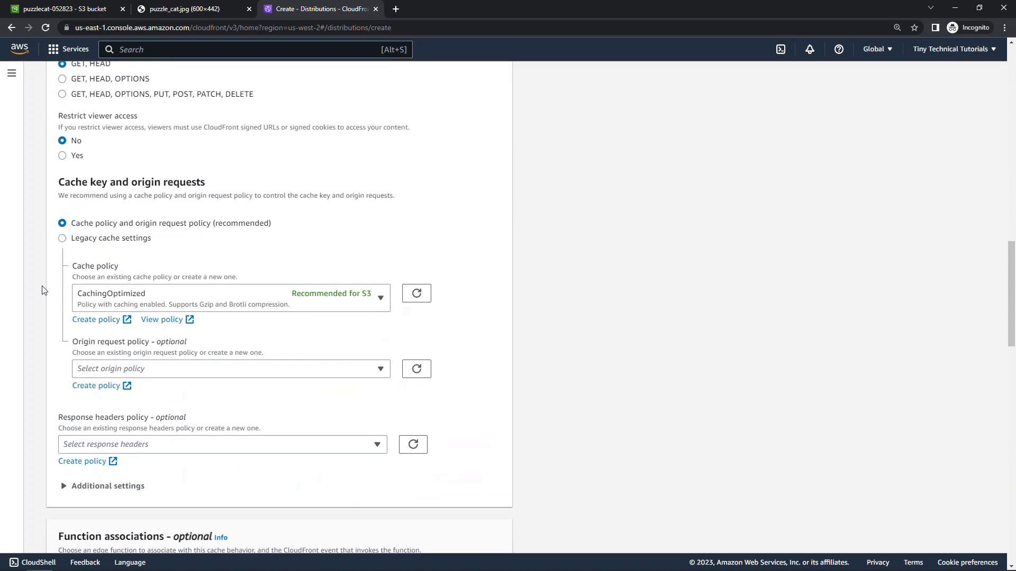
{"action": "scroll", "scroll_direction": "down", "scroll_amount": 3}
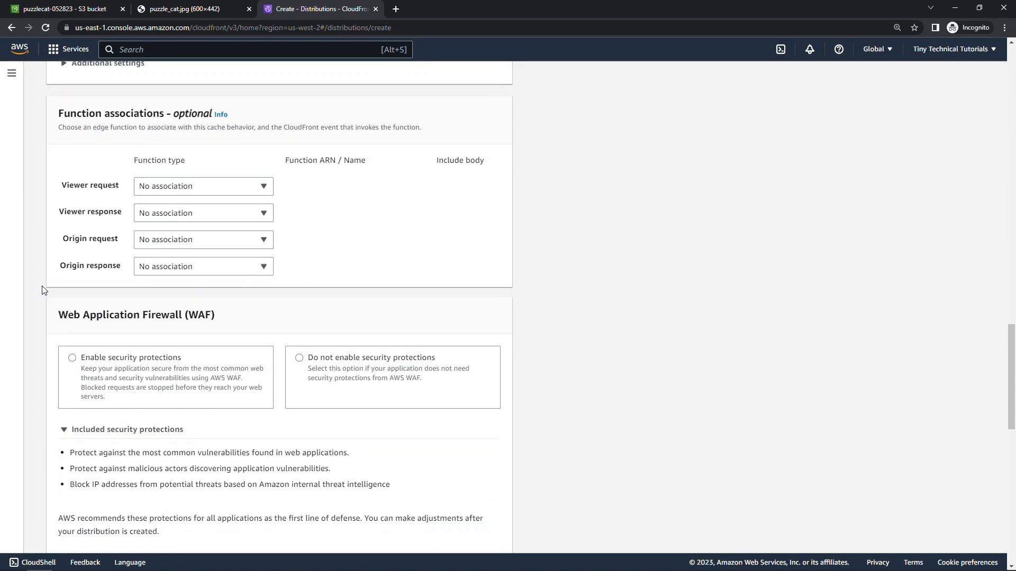
{"action": "scroll", "scroll_direction": "down", "scroll_amount": 3}
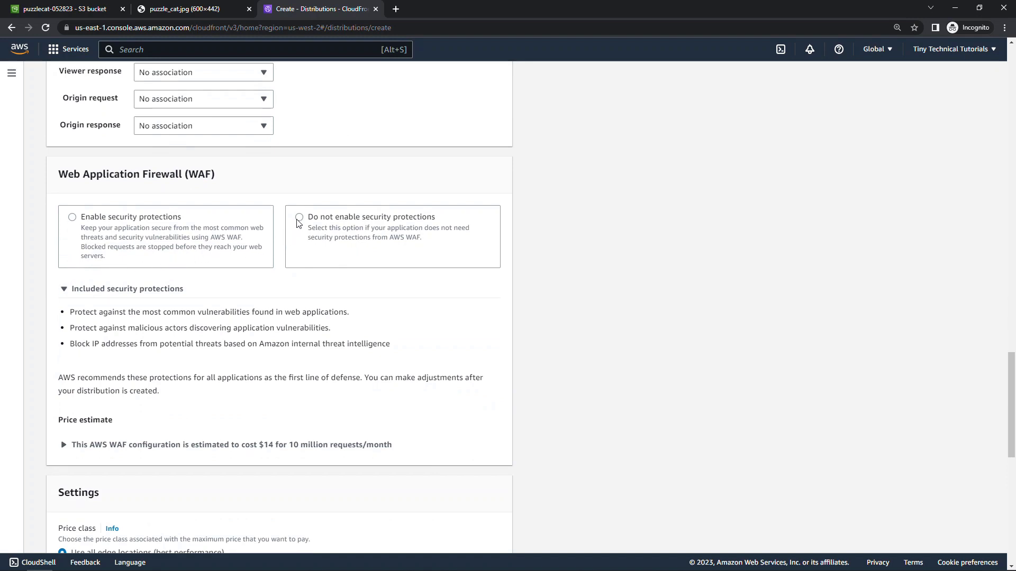
{"action": "left_click", "coordinate": [299, 217]}
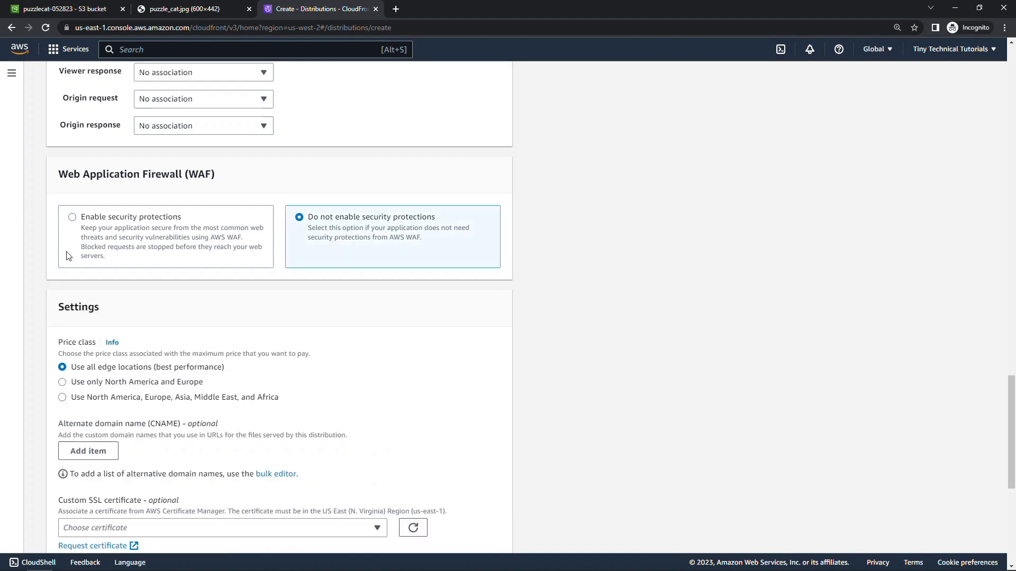
Step: Set the default root object to index.html and create the distribution
{"action": "scroll", "scroll_direction": "down", "scroll_amount": 3}
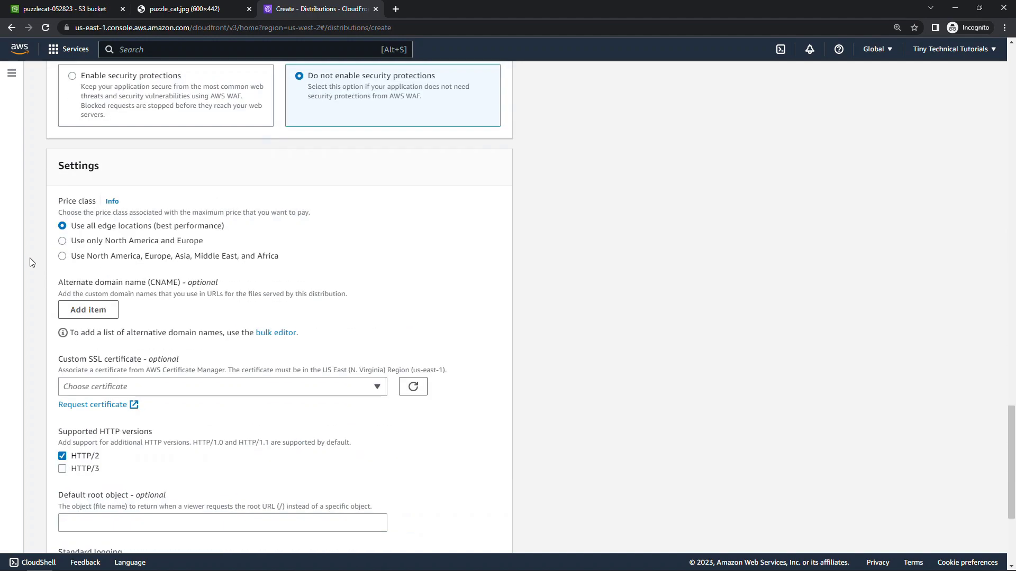
{"action": "left_click", "coordinate": [223, 382]}
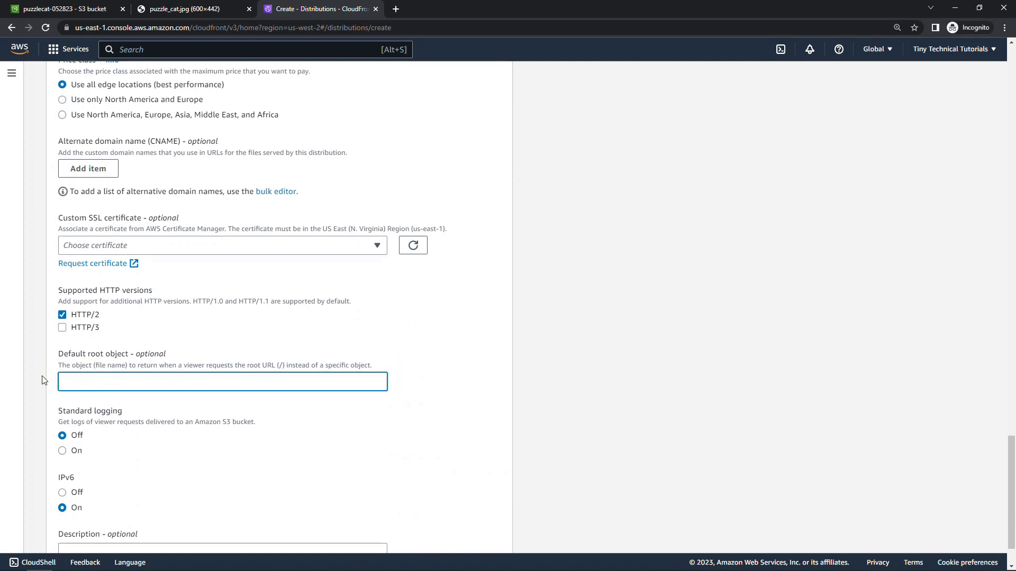
{"action": "type", "text": "index.html"}
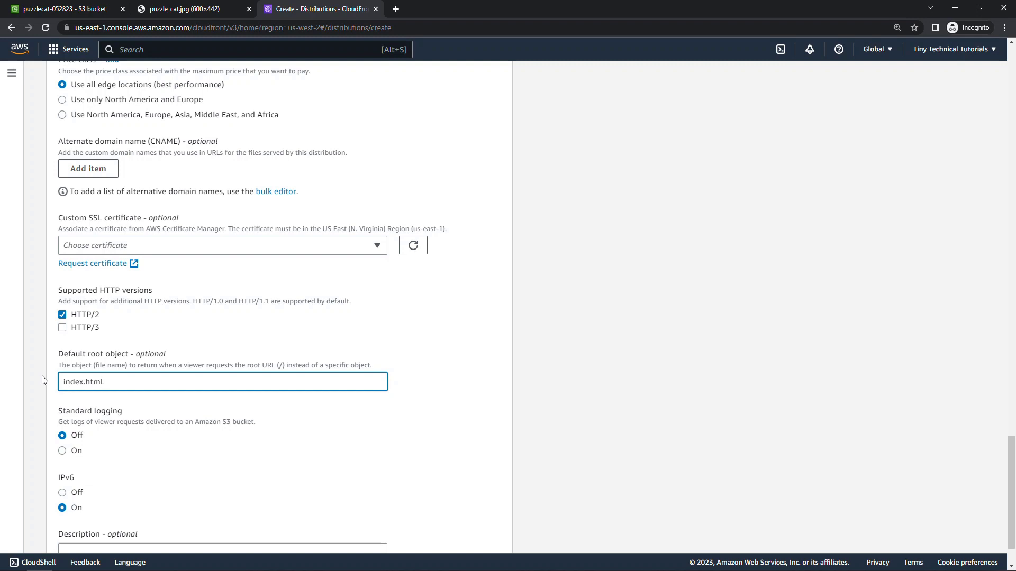
{"action": "scroll", "scroll_direction": "down", "scroll_amount": 3}
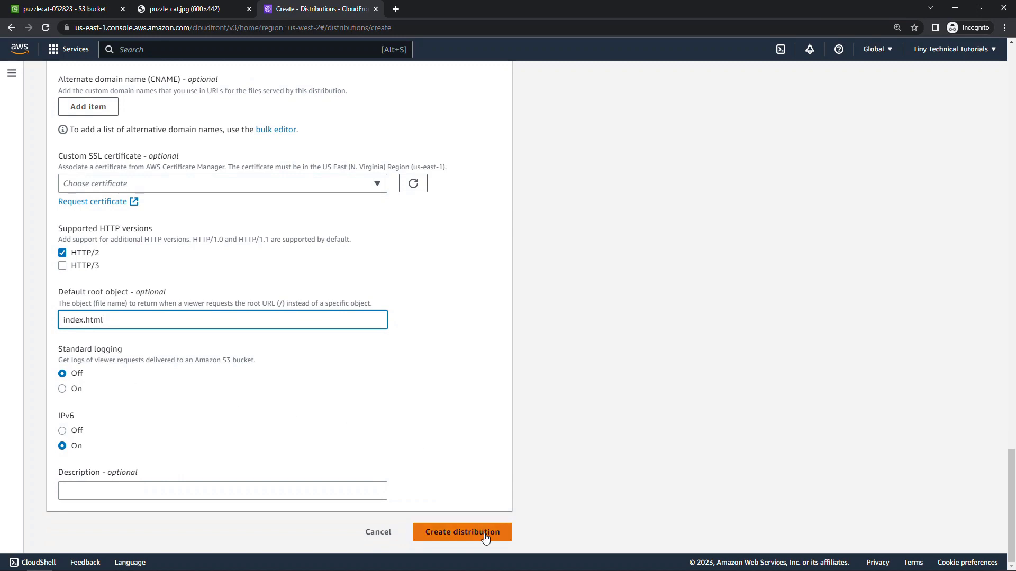
{"action": "left_click", "coordinate": [463, 532]}
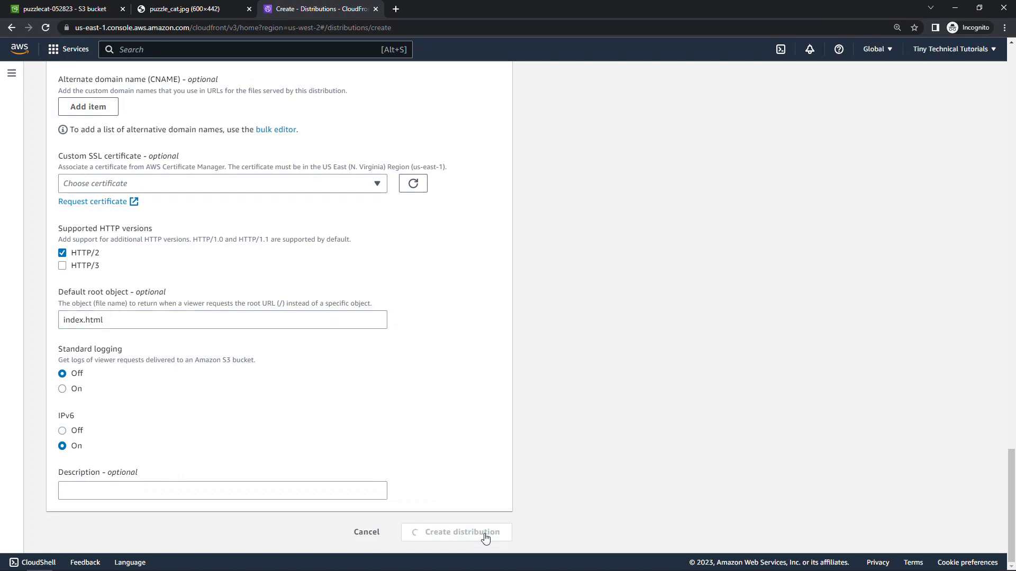
Step: Copy the suggested bucket policy and open the S3 bucket permissions link in a new tab
{"action": "left_click", "coordinate": [462, 533]}
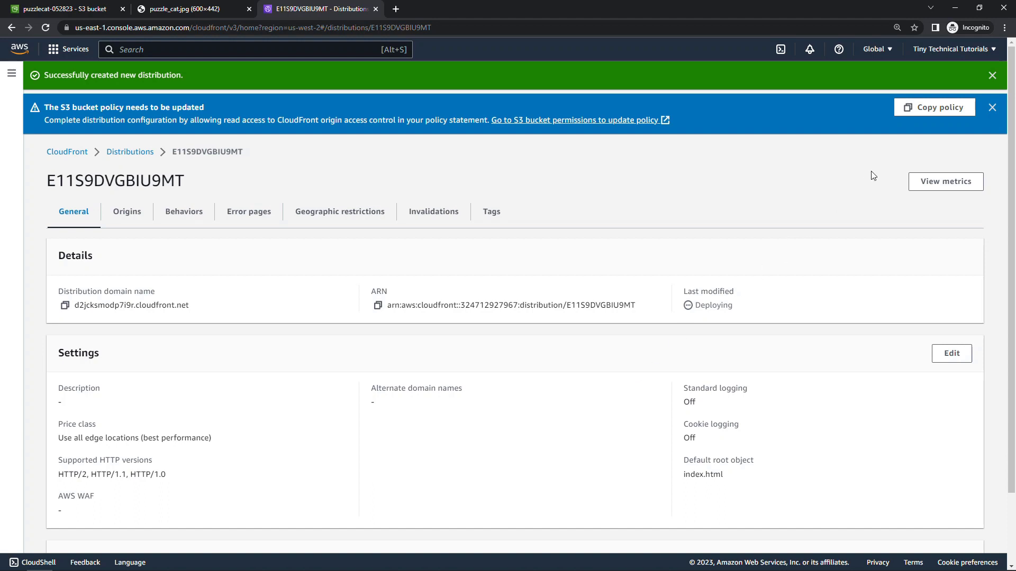
{"action": "mouse_move", "coordinate": [907, 145]}
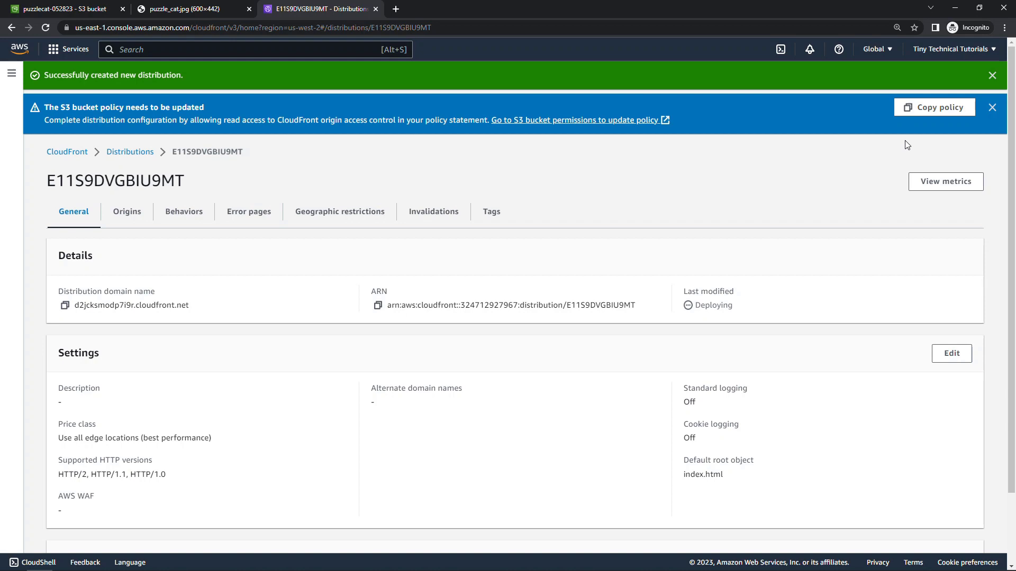
{"action": "mouse_move", "coordinate": [918, 123]}
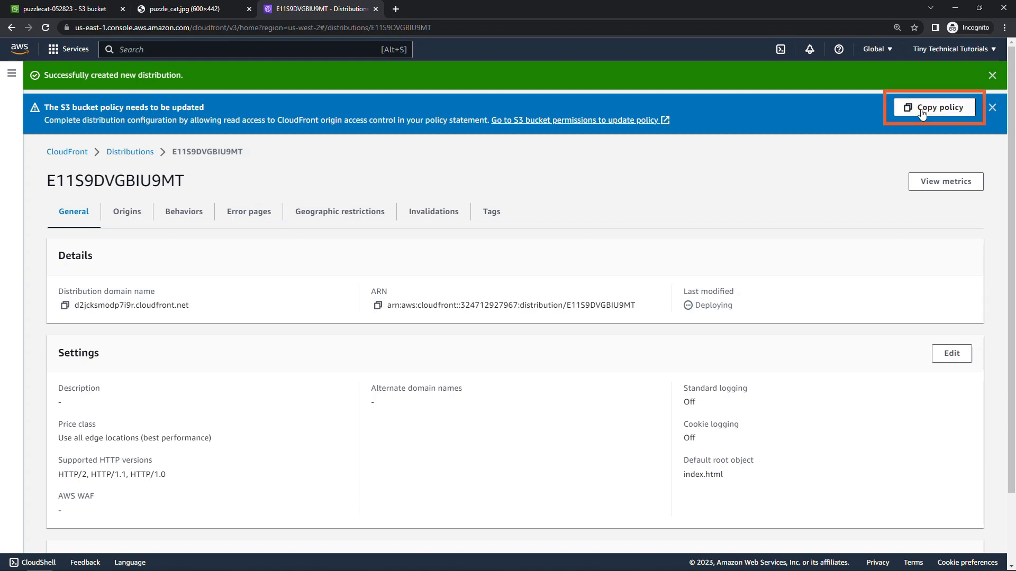
{"action": "left_click", "coordinate": [939, 107]}
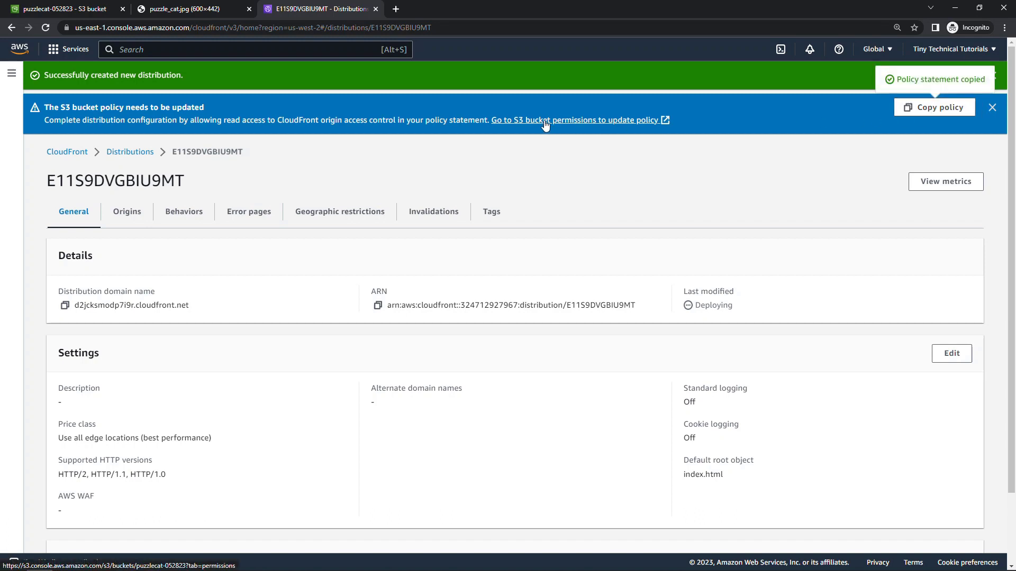
{"action": "right_click", "coordinate": [544, 119]}
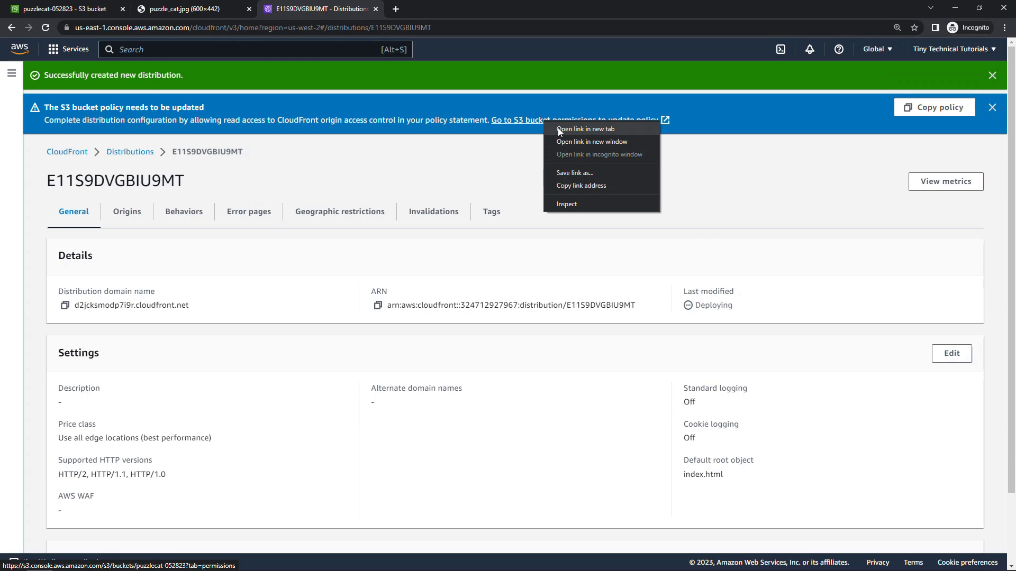
{"action": "left_click", "coordinate": [584, 128]}
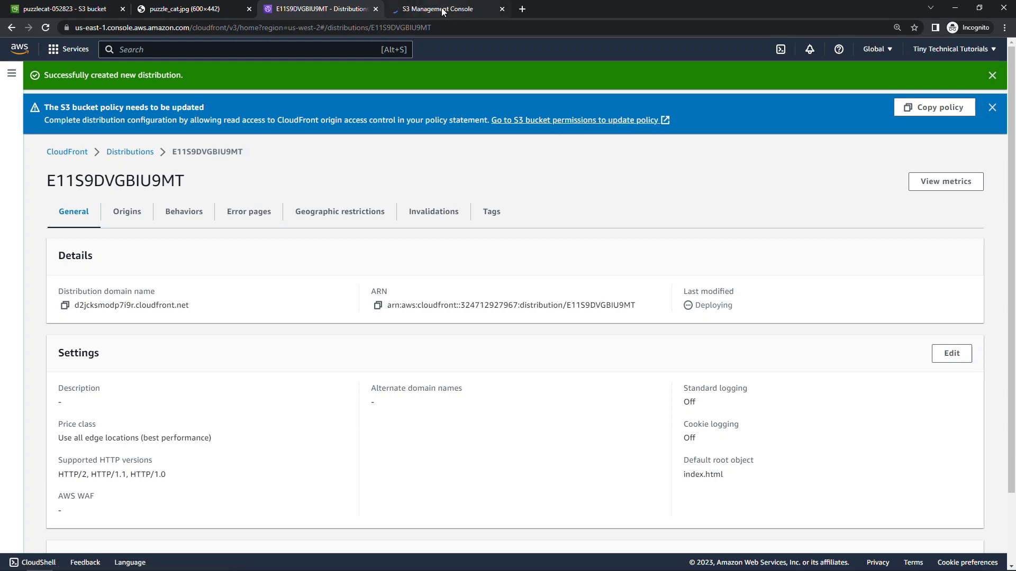
Step: On the bucket's Permissions tab, open the bucket policy for editing
{"action": "left_click", "coordinate": [447, 8]}
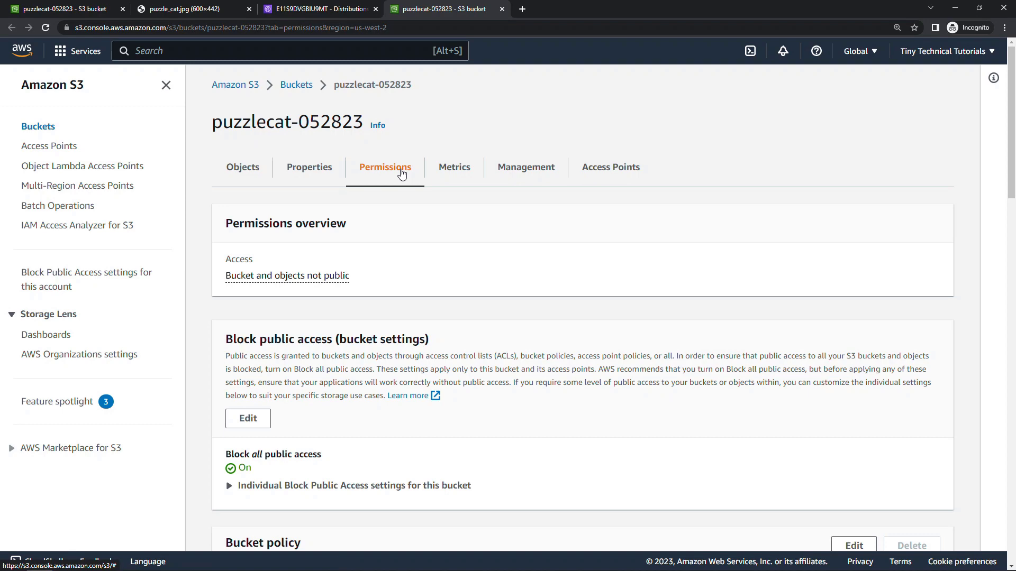
{"action": "scroll", "scroll_direction": "down", "scroll_amount": 3}
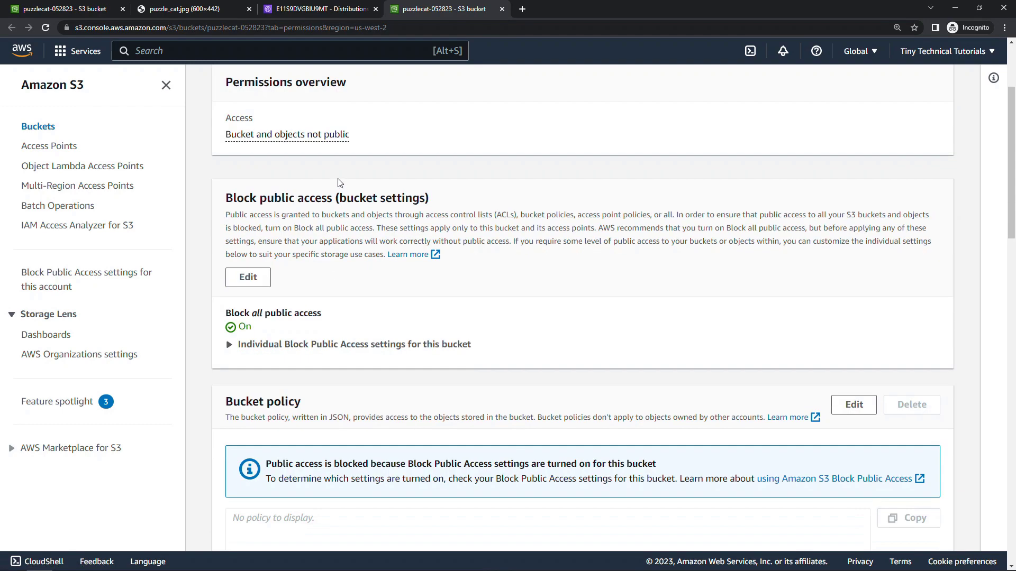
{"action": "scroll", "scroll_direction": "down", "scroll_amount": 3}
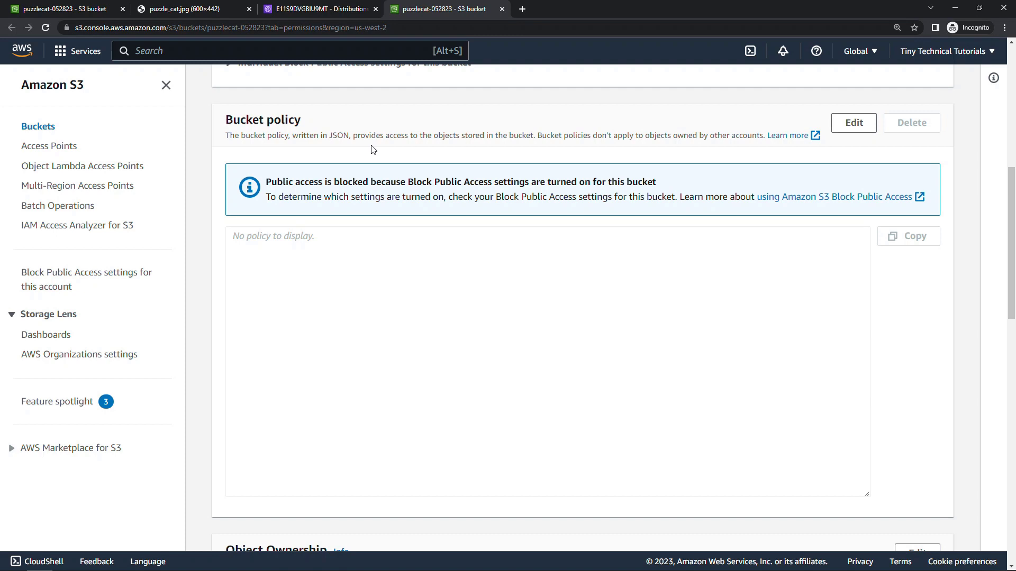
{"action": "left_click", "coordinate": [853, 123]}
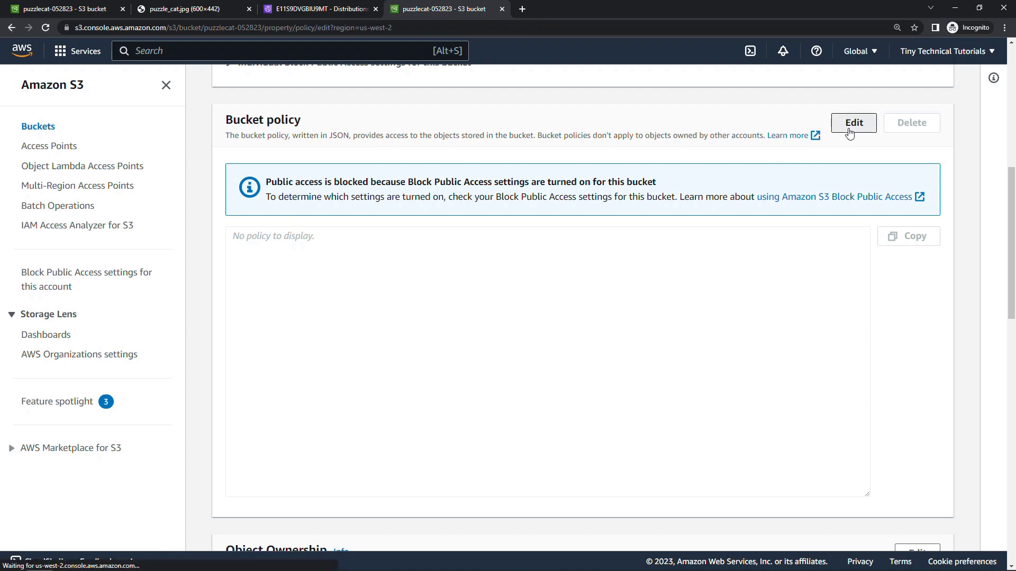
{"action": "left_click", "coordinate": [853, 123]}
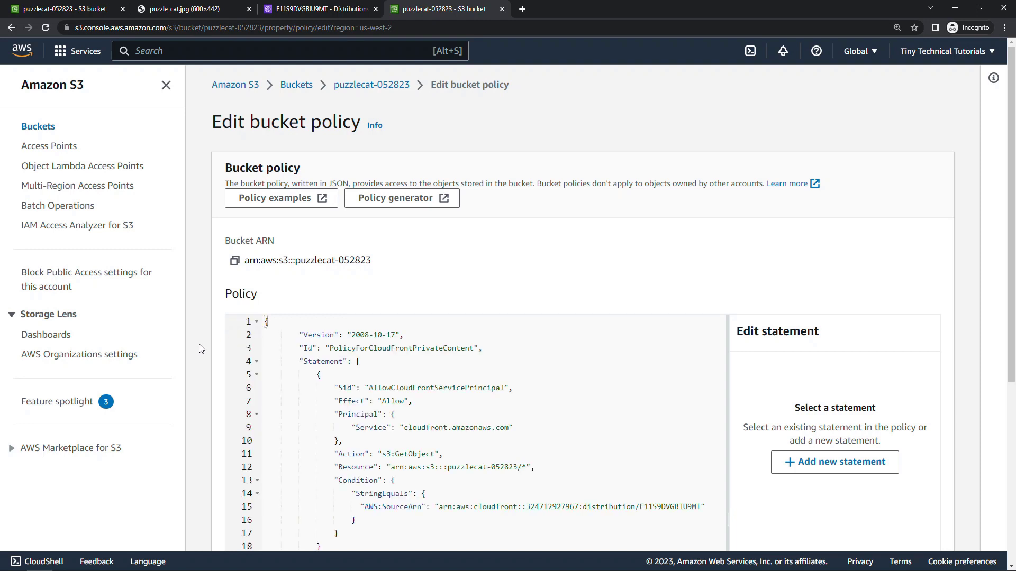
Step: Paste the CloudFront read policy, save changes, and return to the distribution page
{"action": "scroll", "scroll_direction": "down", "scroll_amount": 3}
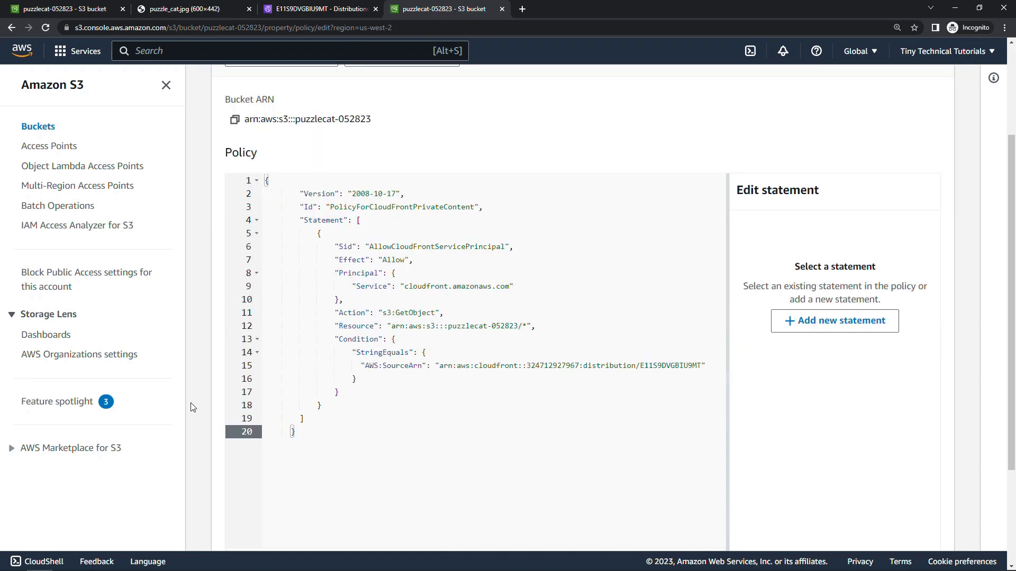
{"action": "double_click", "coordinate": [390, 260]}
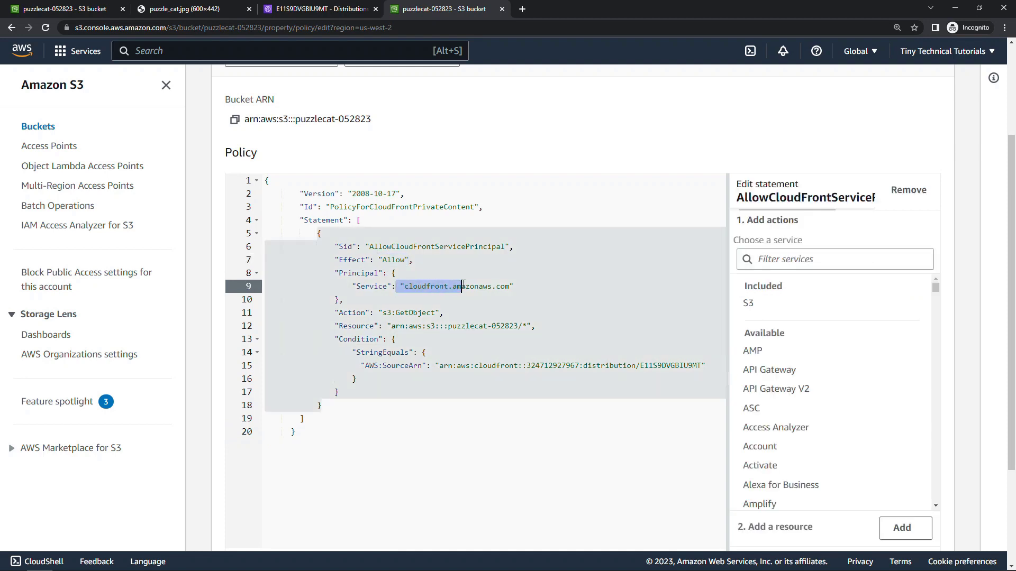
{"action": "mouse_move", "coordinate": [408, 313]}
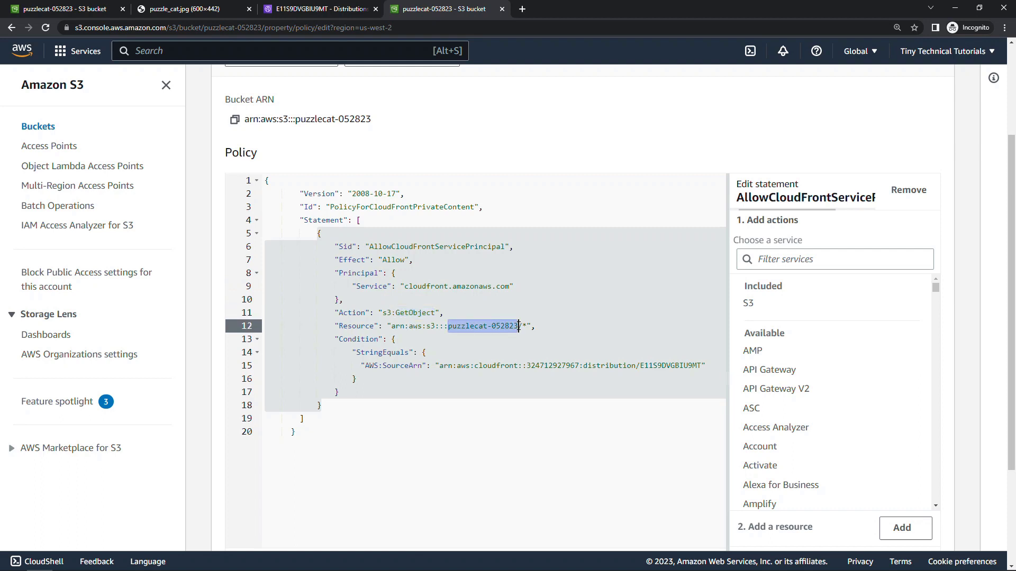
{"action": "scroll", "scroll_direction": "down", "scroll_amount": 3}
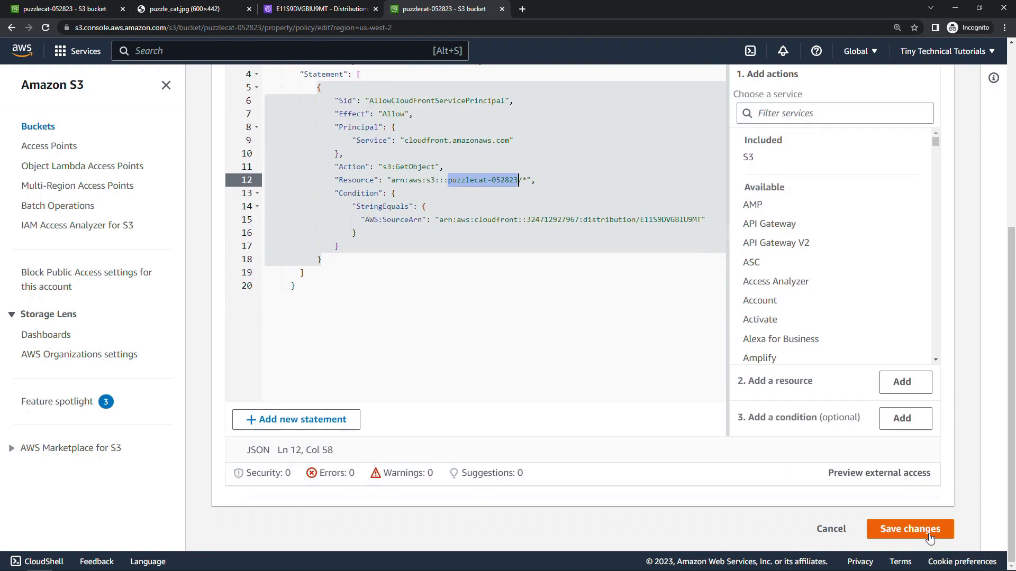
{"action": "left_click", "coordinate": [910, 529]}
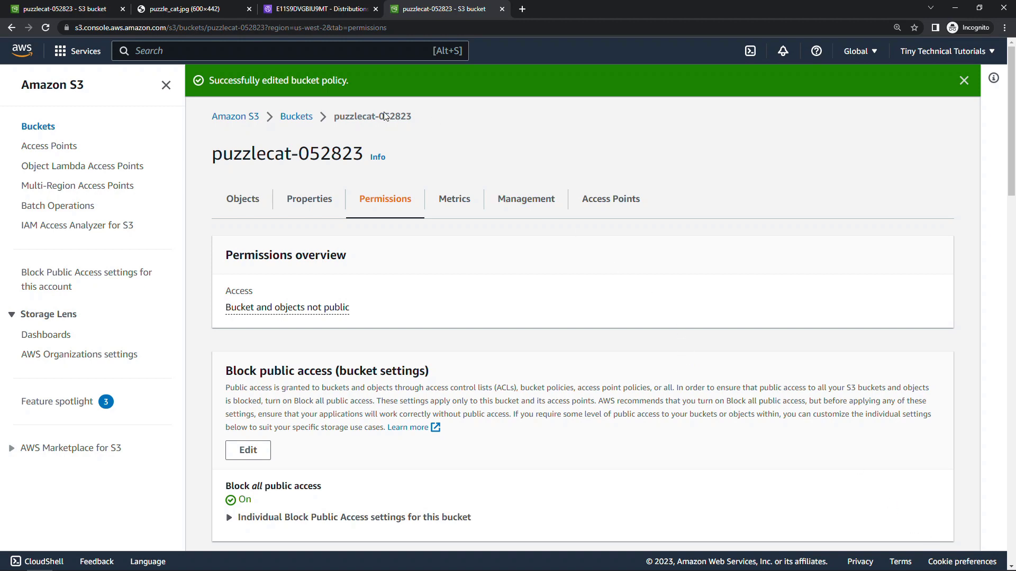
{"action": "left_click", "coordinate": [318, 9]}
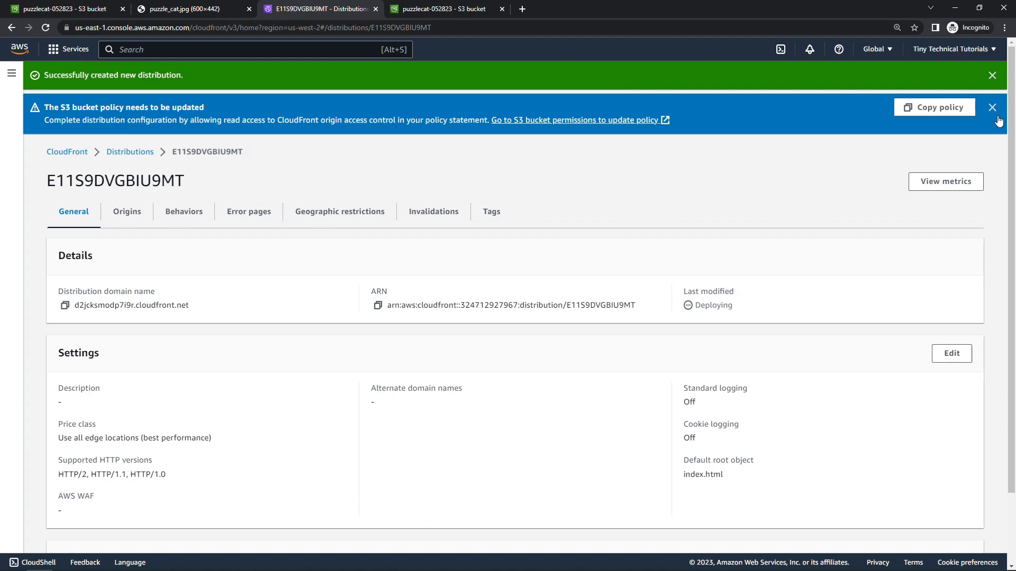
Step: Dismiss both banners and refresh until Last modified shows a timestamp
{"action": "left_click", "coordinate": [992, 107]}
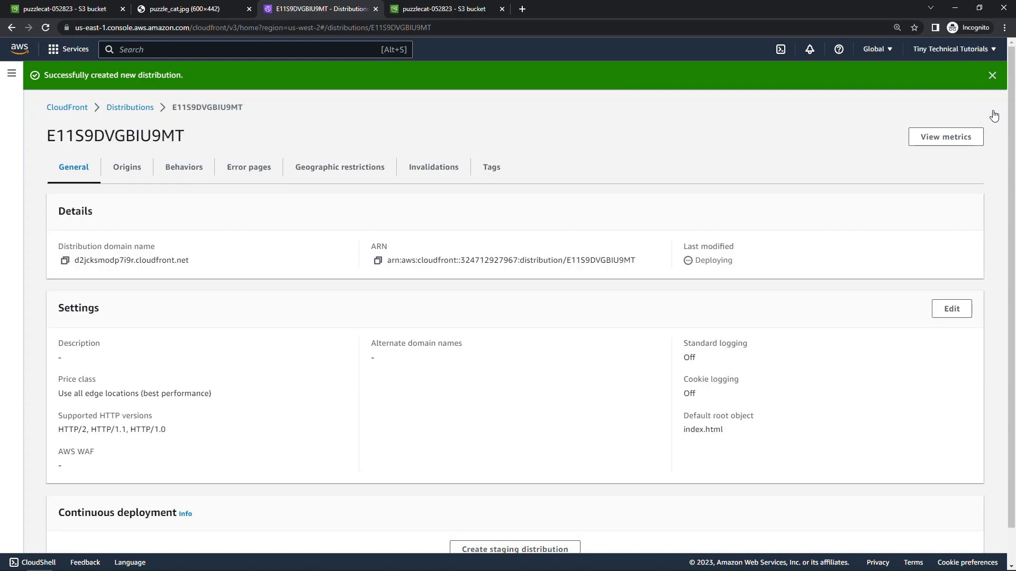
{"action": "mouse_move", "coordinate": [187, 79]}
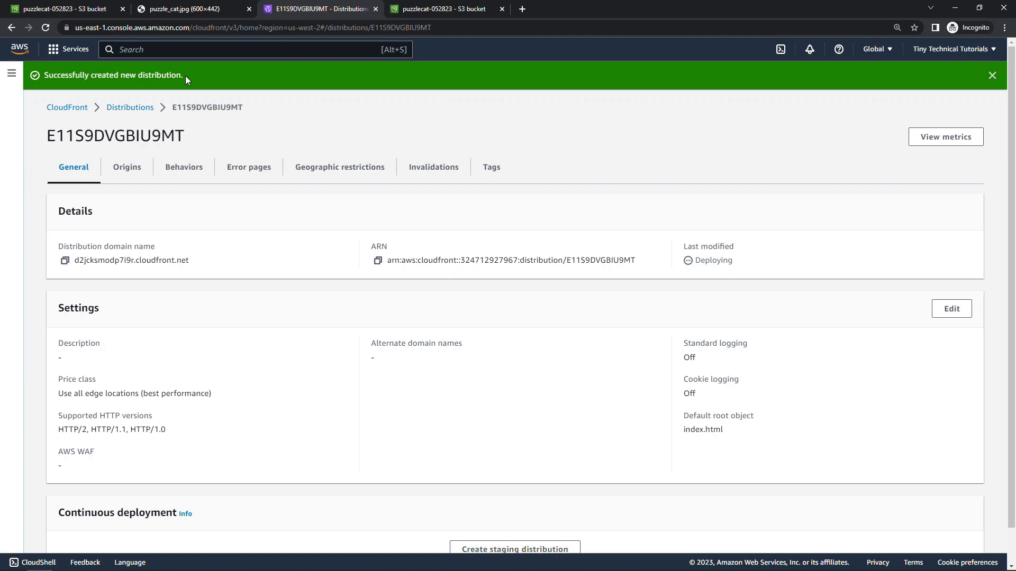
{"action": "mouse_move", "coordinate": [722, 240]}
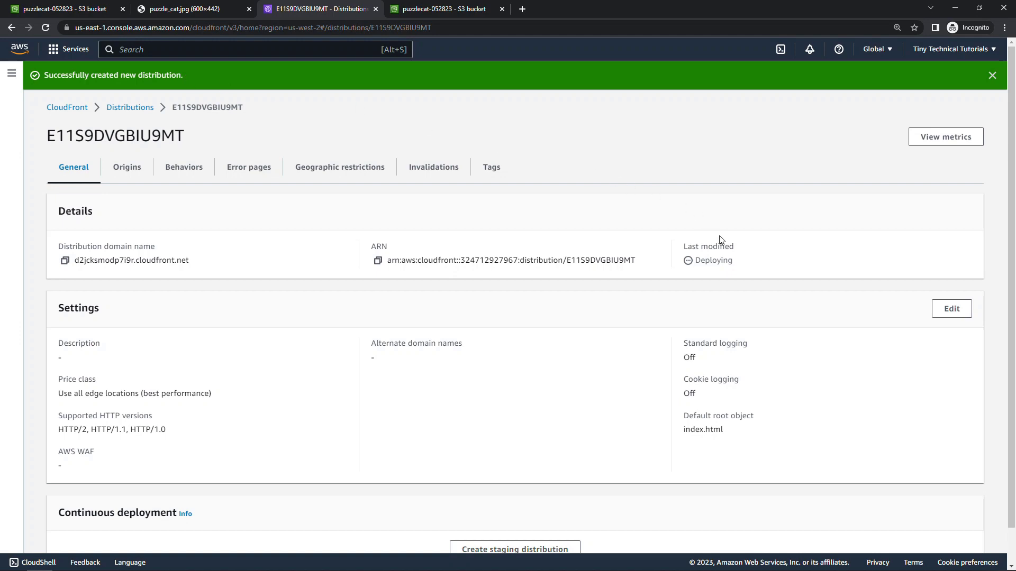
{"action": "mouse_move", "coordinate": [742, 253]}
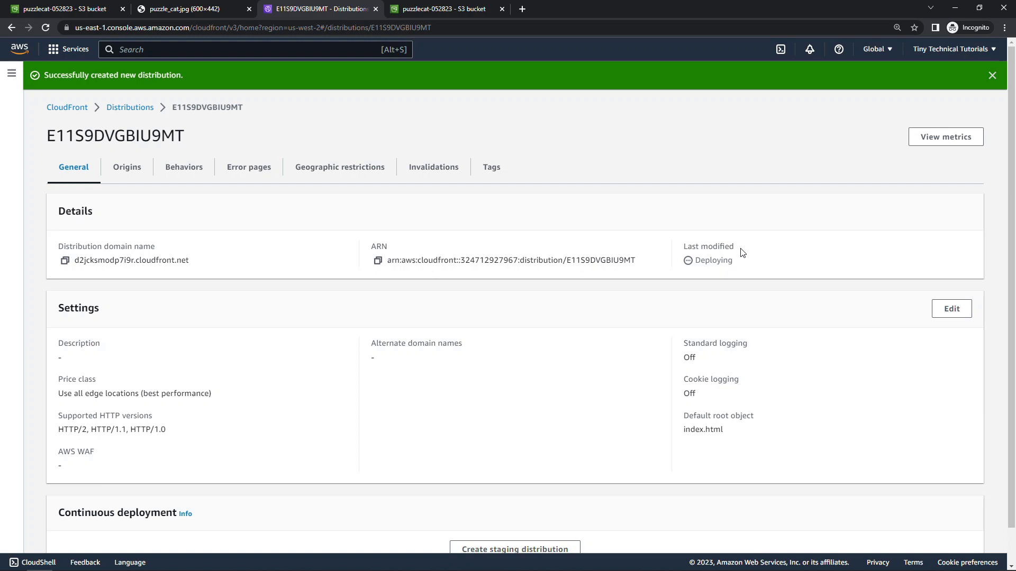
{"action": "mouse_move", "coordinate": [754, 246]}
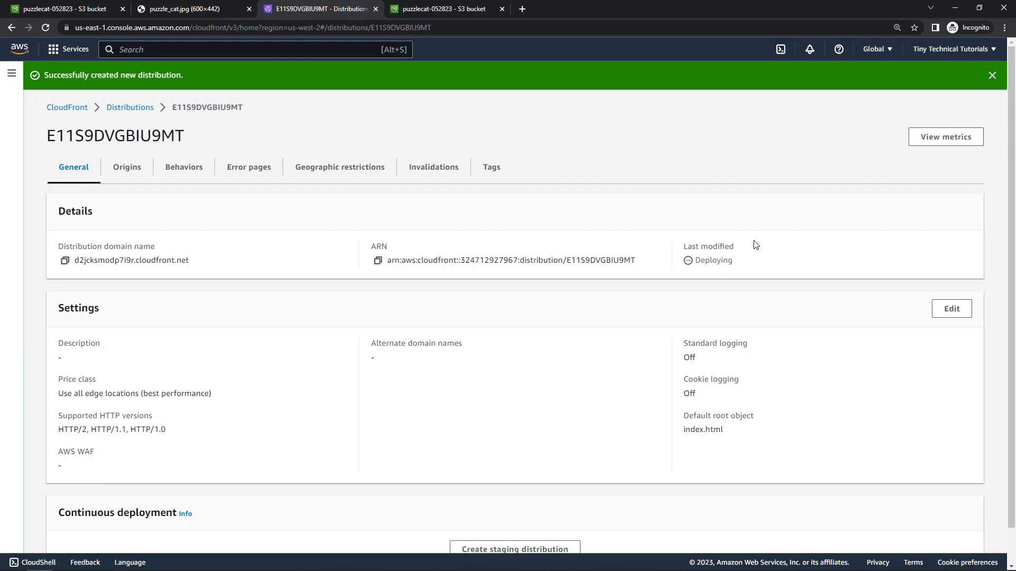
{"action": "left_click", "coordinate": [991, 74]}
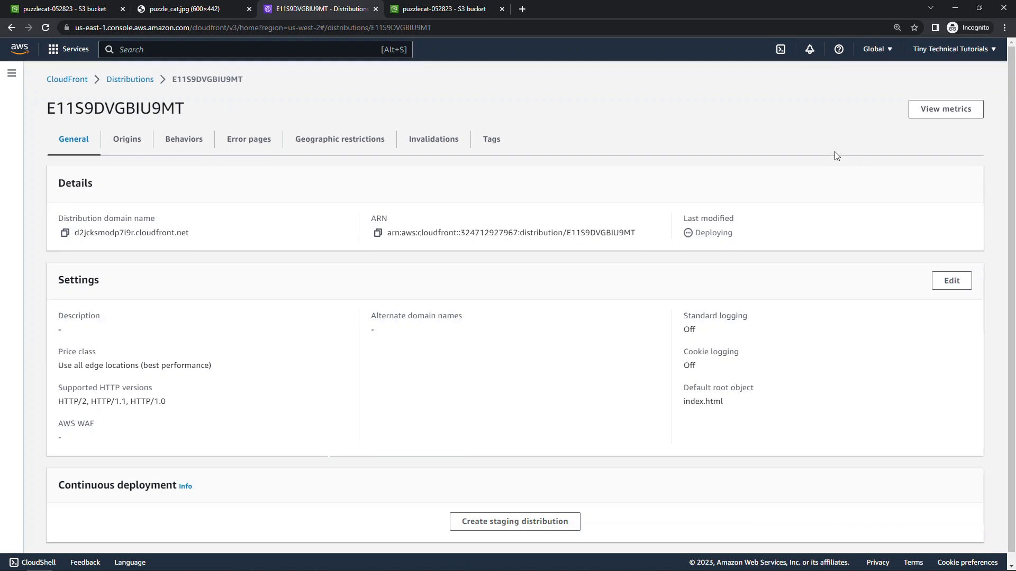
{"action": "mouse_move", "coordinate": [749, 236]}
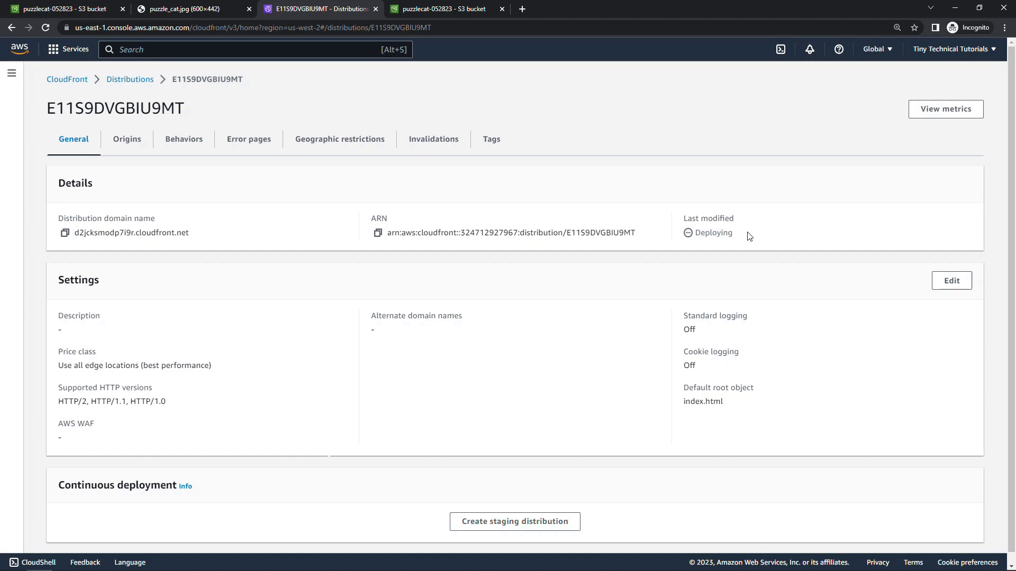
{"action": "left_click", "coordinate": [11, 73]}
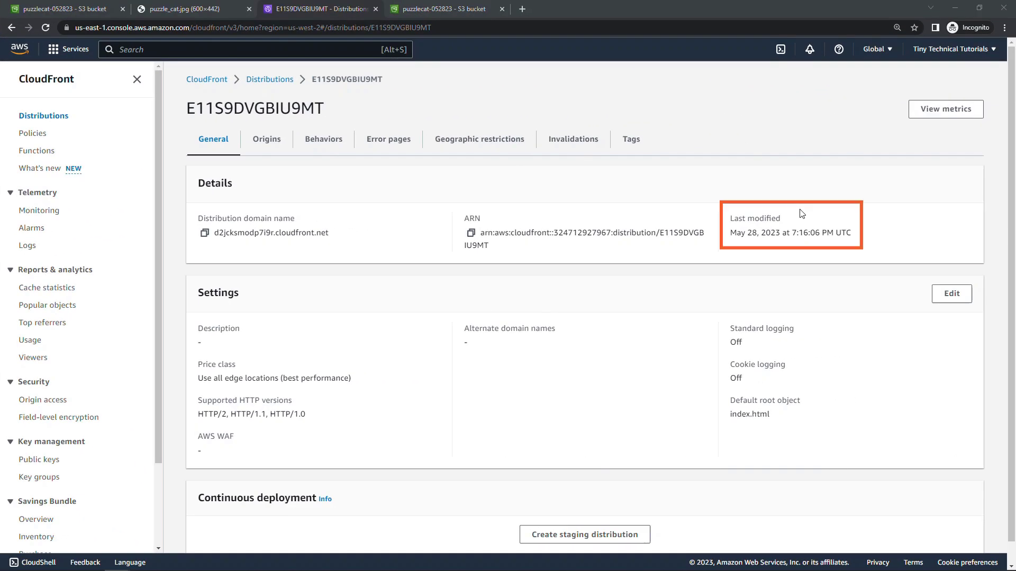
{"action": "mouse_move", "coordinate": [801, 212]}
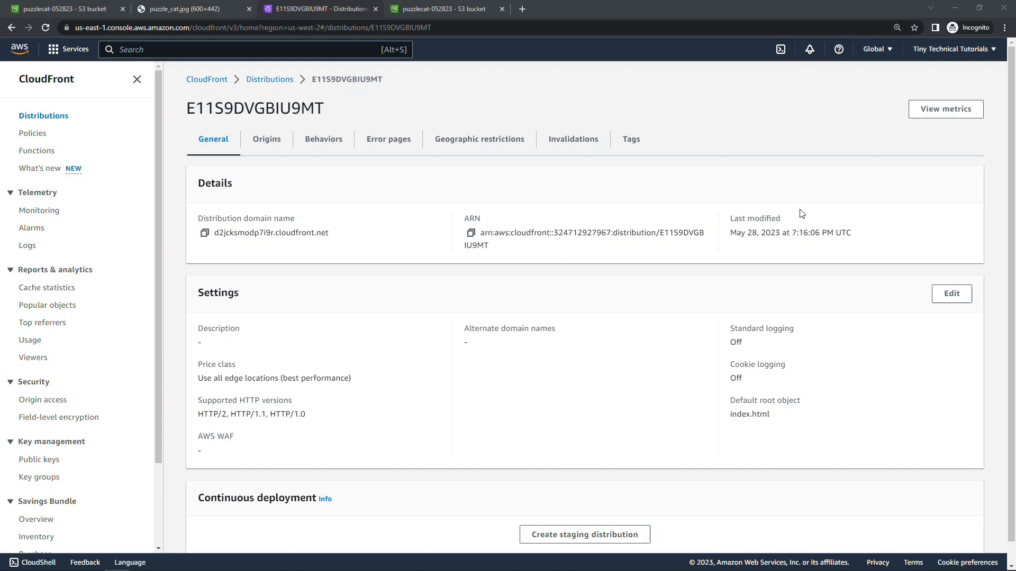
{"action": "mouse_move", "coordinate": [777, 222]}
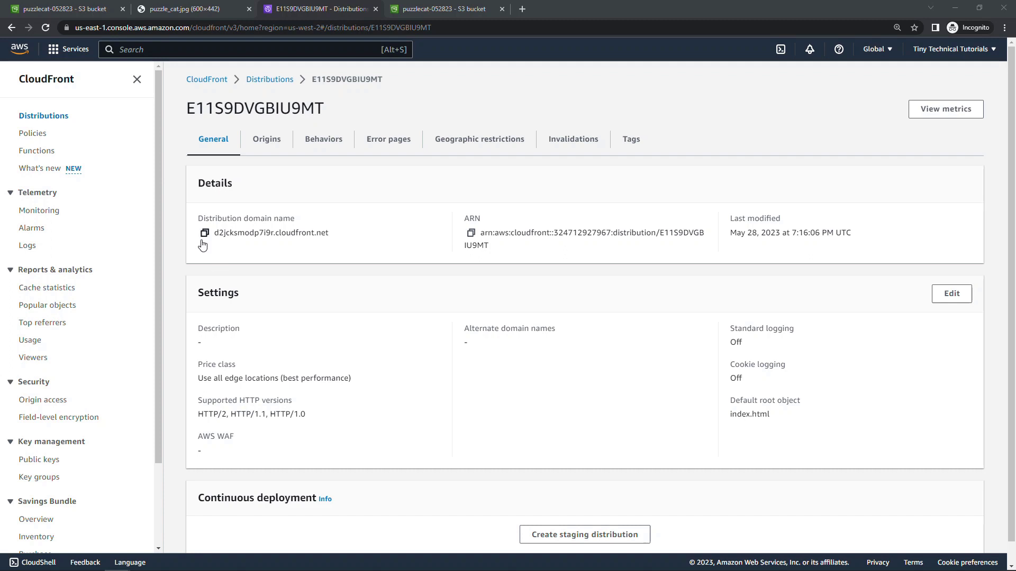
Step: Load the copied cloudfront.net domain in a new tab, showing the Hello world page with the cat photo
{"action": "left_click", "coordinate": [204, 233]}
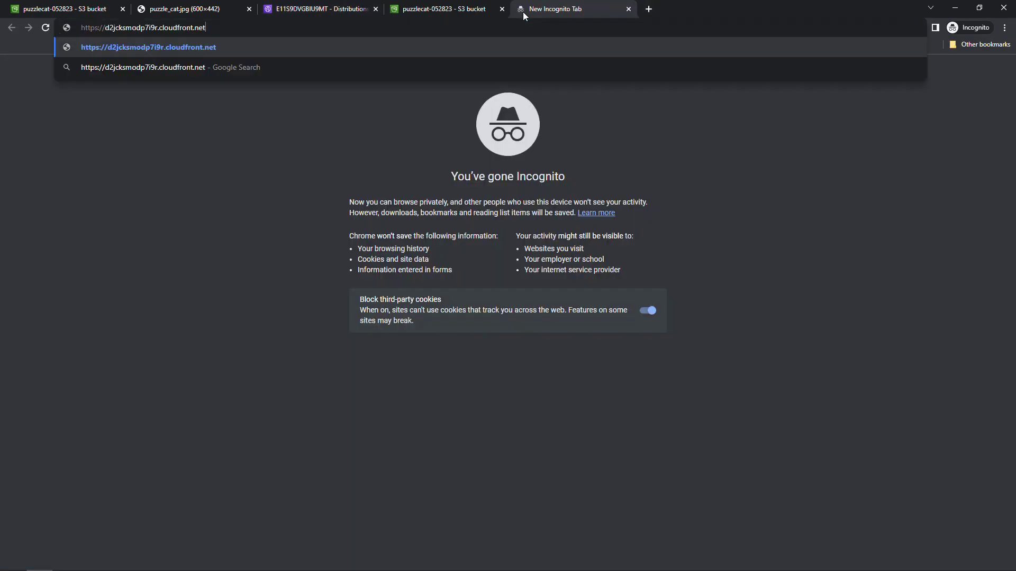
{"action": "key", "text": "Return"}
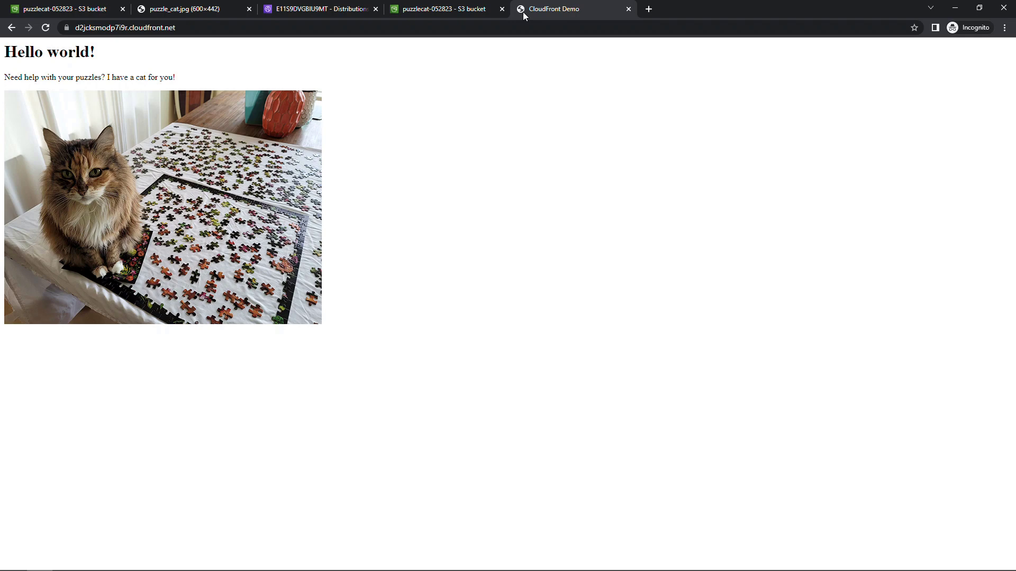
{"action": "mouse_move", "coordinate": [81, 43]}
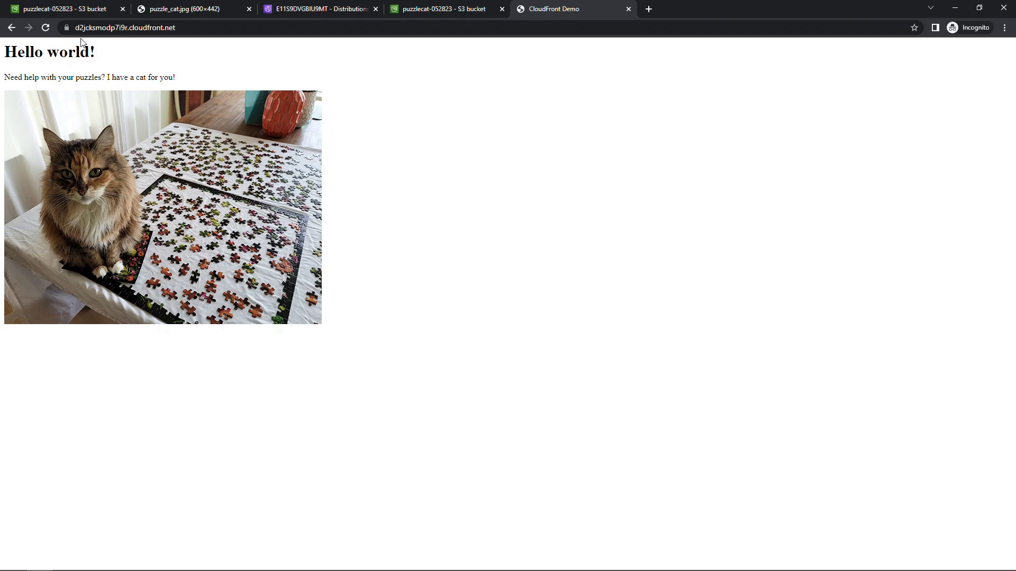
{"action": "left_click", "coordinate": [44, 27]}
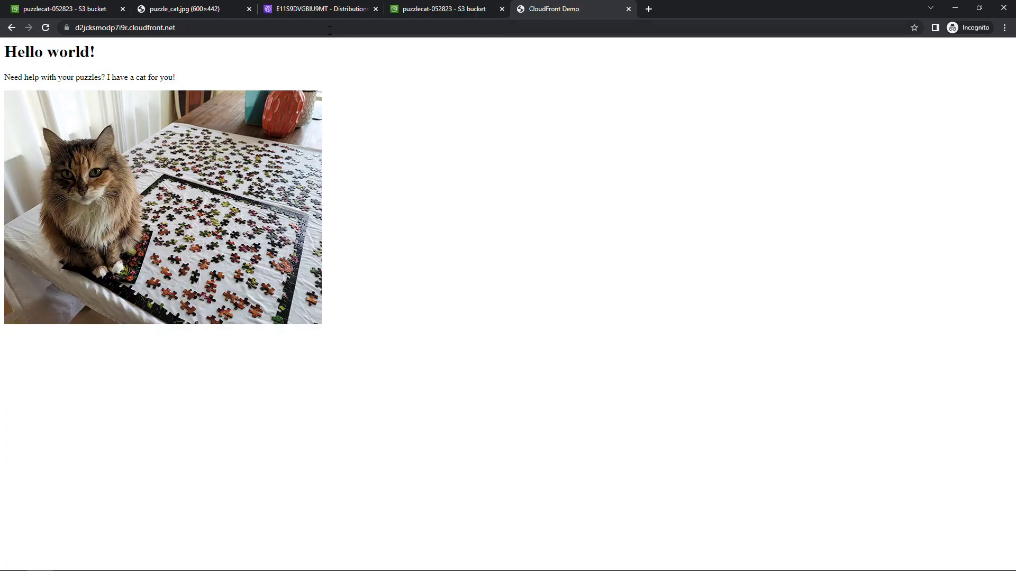
Step: Disable distribution E11S9DVGBIU9MT from the distributions list and confirm, so it shows Disabled and deploying
{"action": "left_click", "coordinate": [318, 9]}
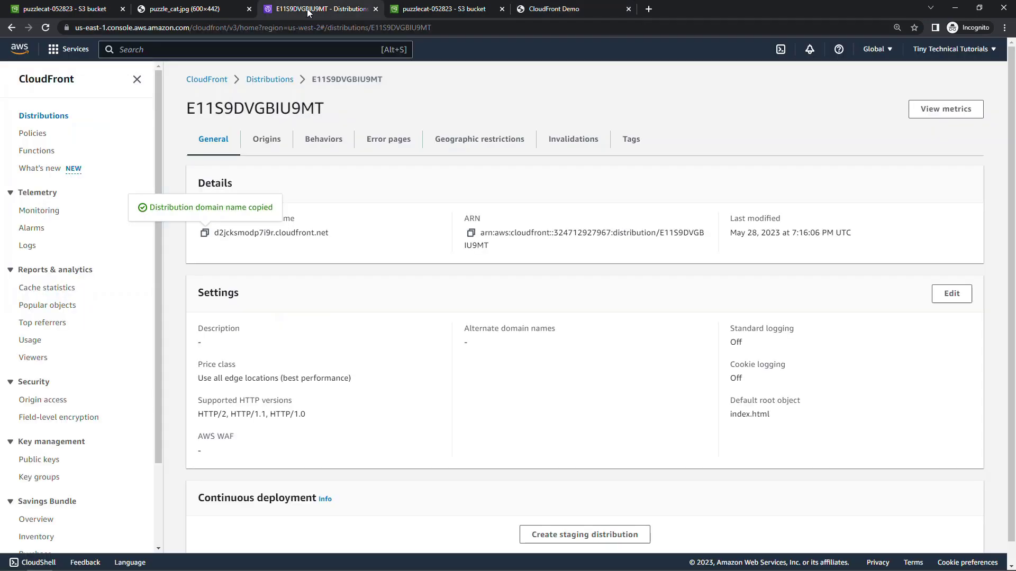
{"action": "mouse_move", "coordinate": [269, 79]}
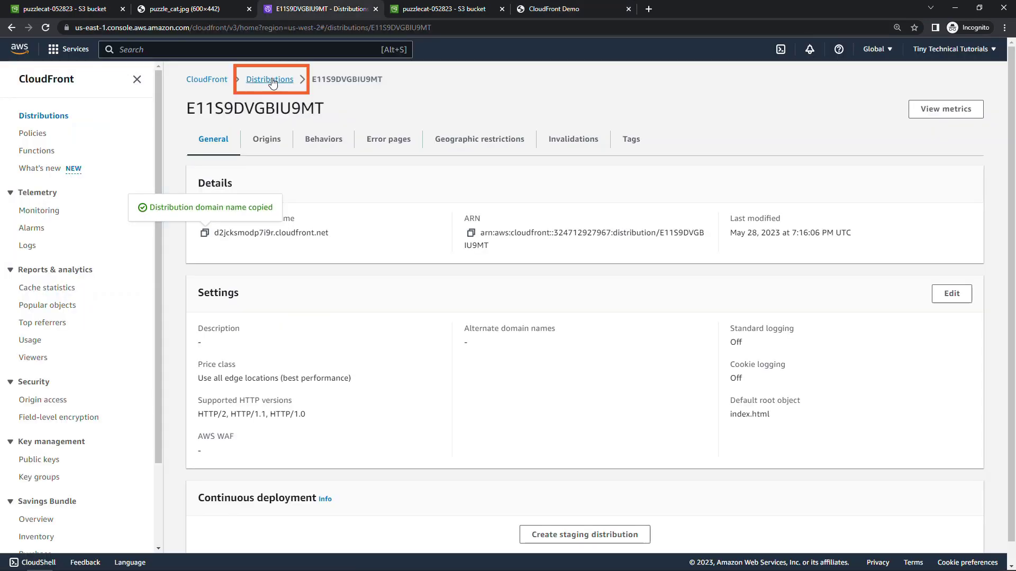
{"action": "left_click", "coordinate": [270, 79]}
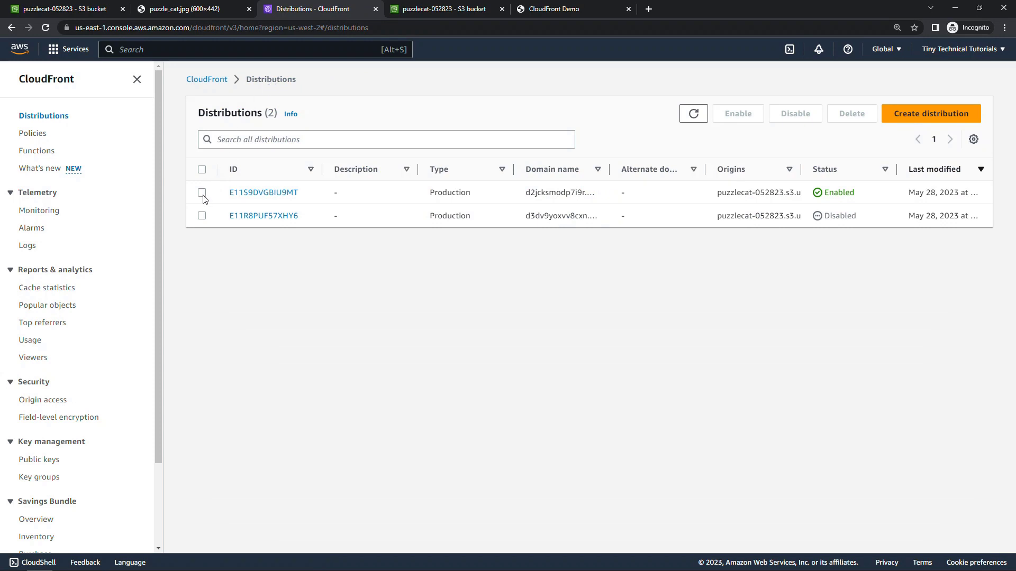
{"action": "left_click", "coordinate": [202, 192]}
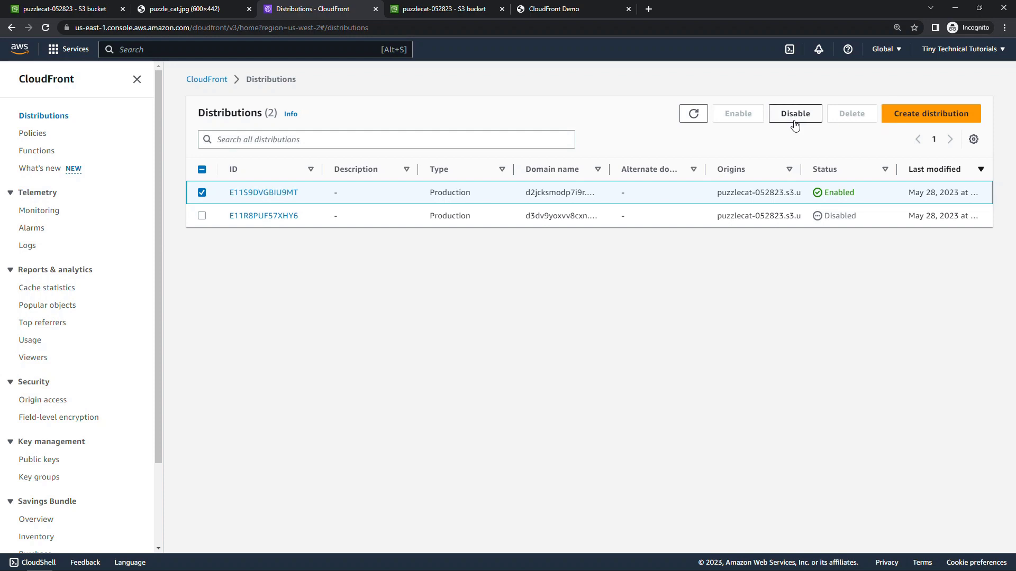
{"action": "left_click", "coordinate": [795, 113]}
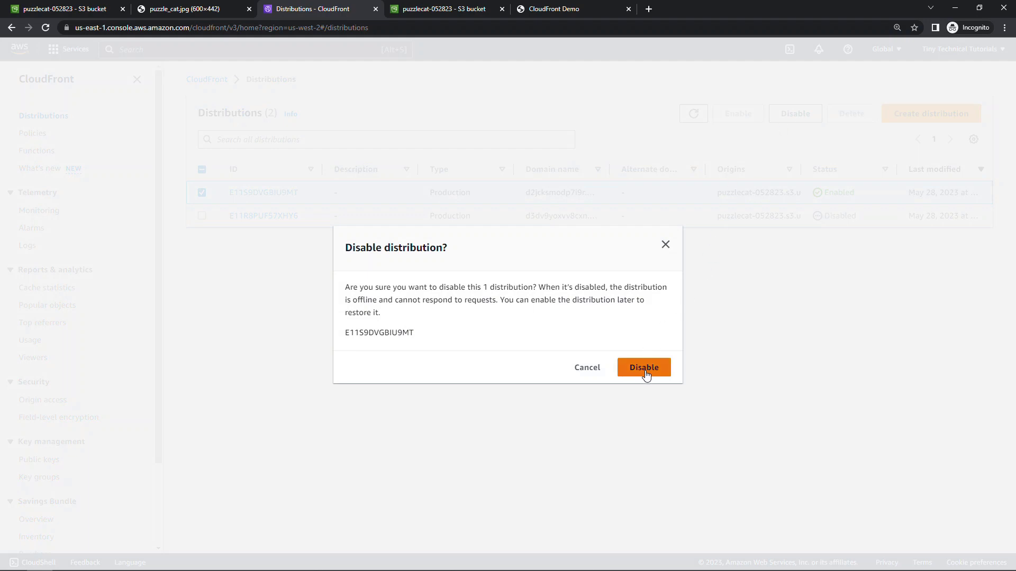
{"action": "left_click", "coordinate": [644, 367]}
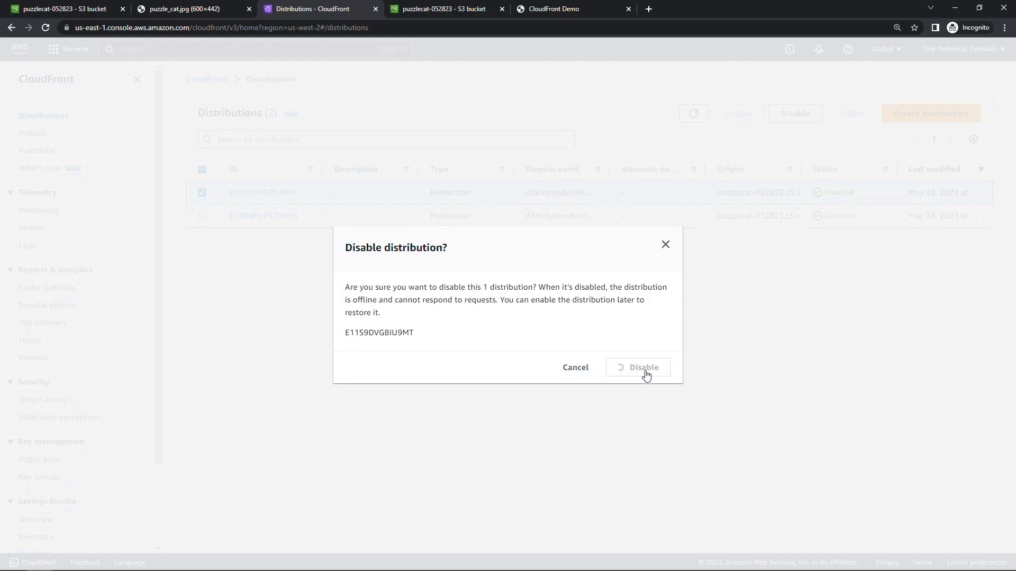
{"action": "left_click", "coordinate": [642, 367]}
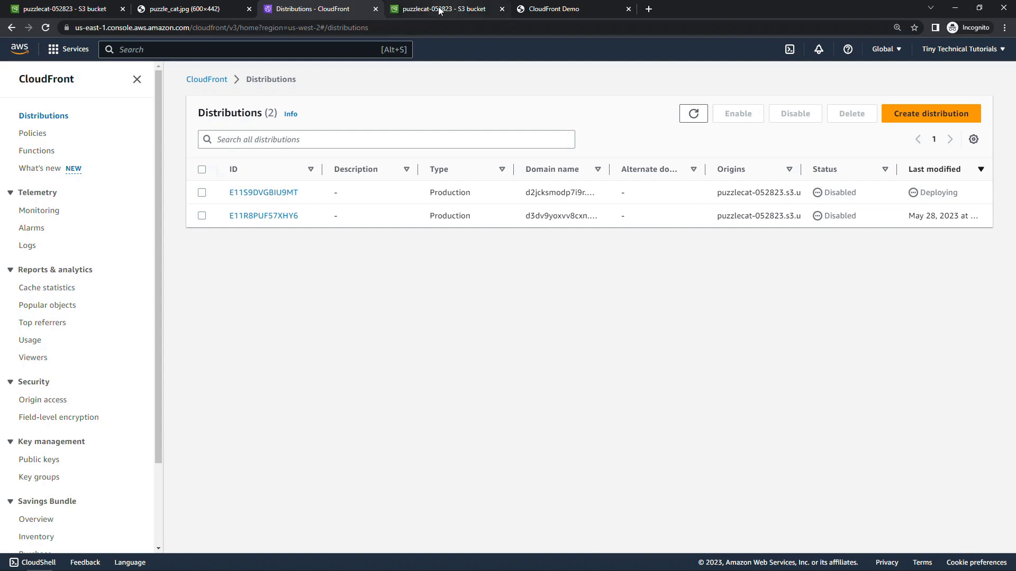
Step: Empty the puzzlecat-052823 bucket, confirming with the phrase 'permanently delete'
{"action": "left_click", "coordinate": [444, 9]}
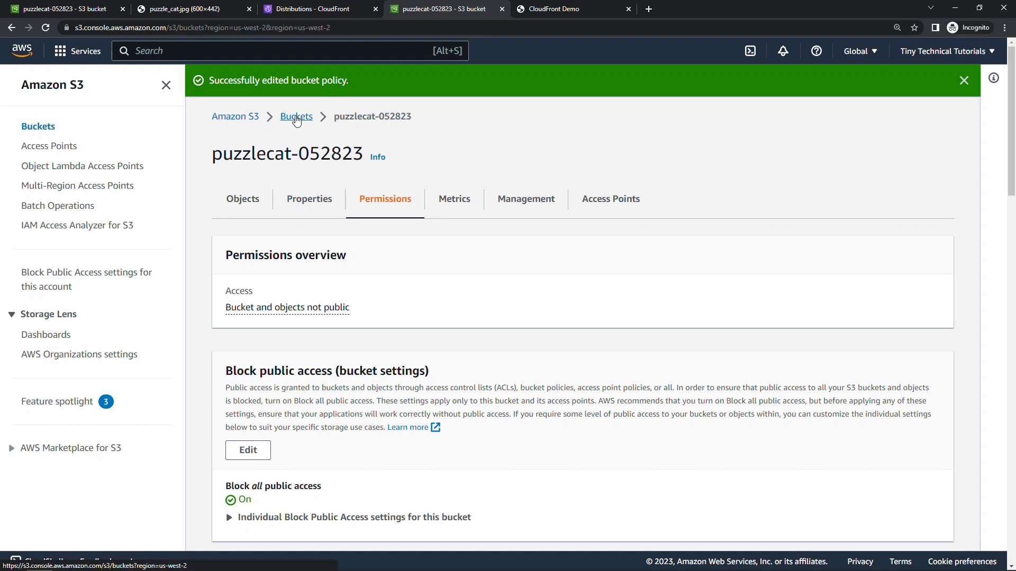
{"action": "left_click", "coordinate": [296, 116]}
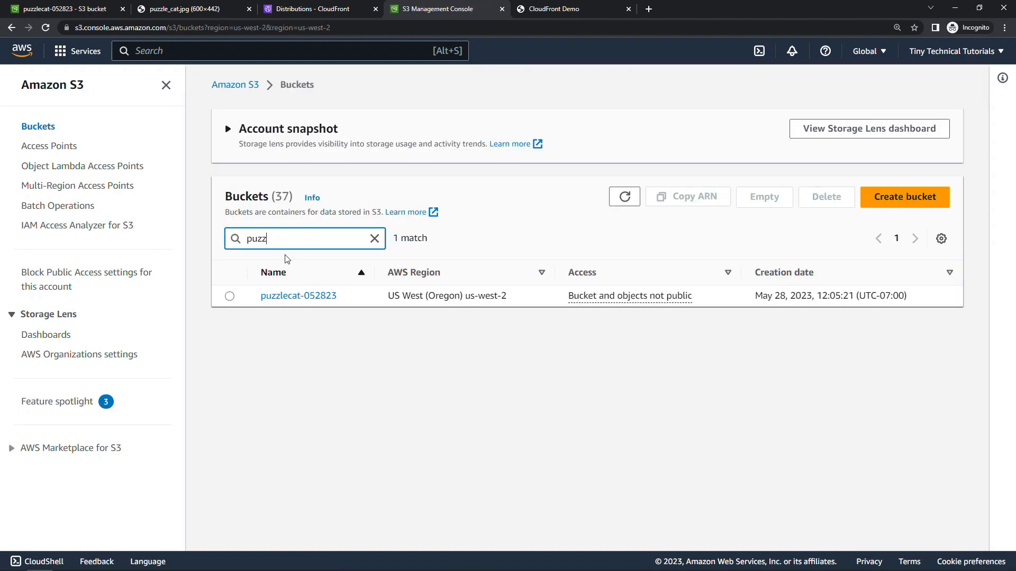
{"action": "left_click", "coordinate": [230, 295]}
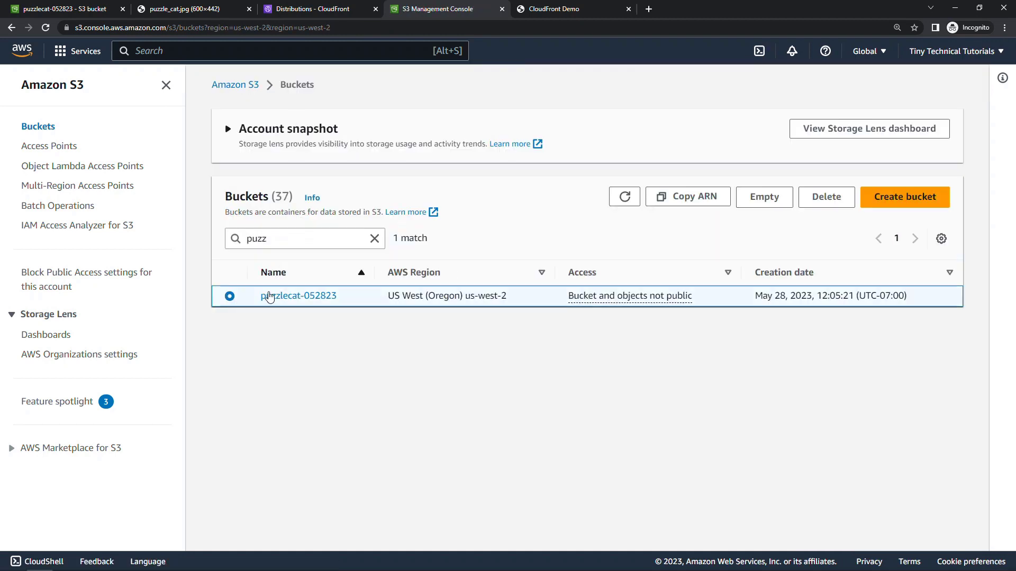
{"action": "left_click", "coordinate": [825, 196]}
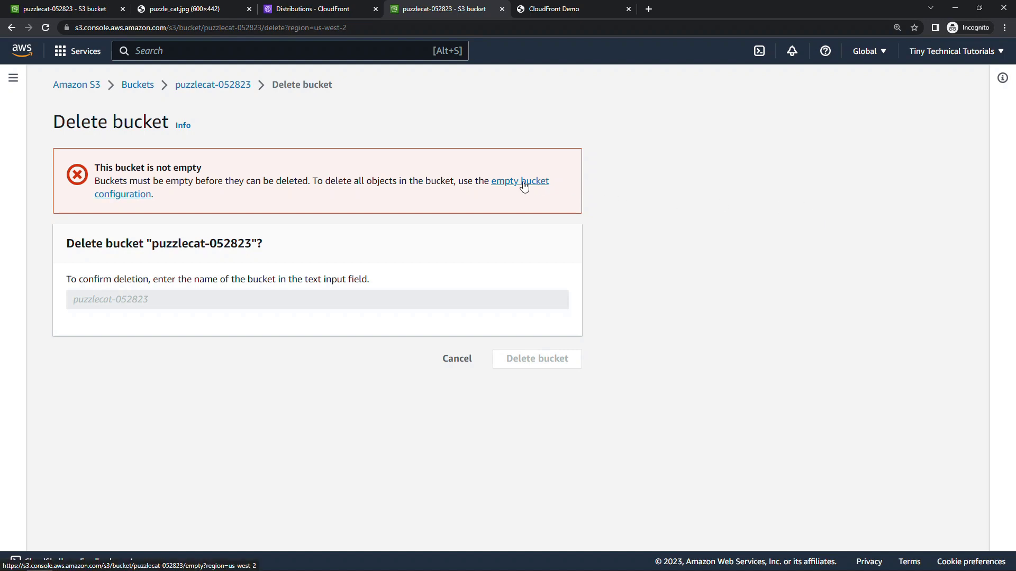
{"action": "left_click", "coordinate": [519, 181]}
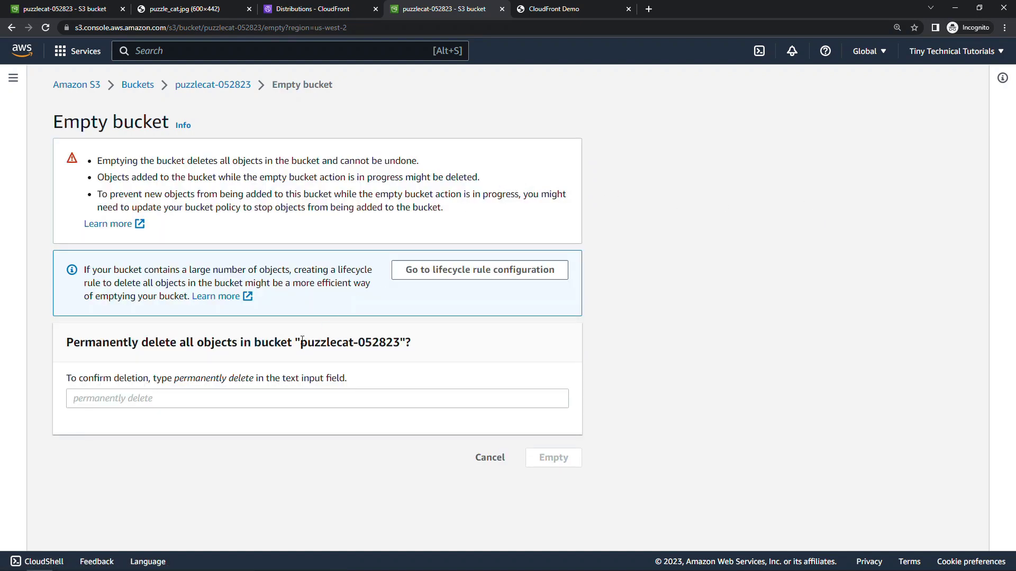
{"action": "double_click", "coordinate": [214, 378]}
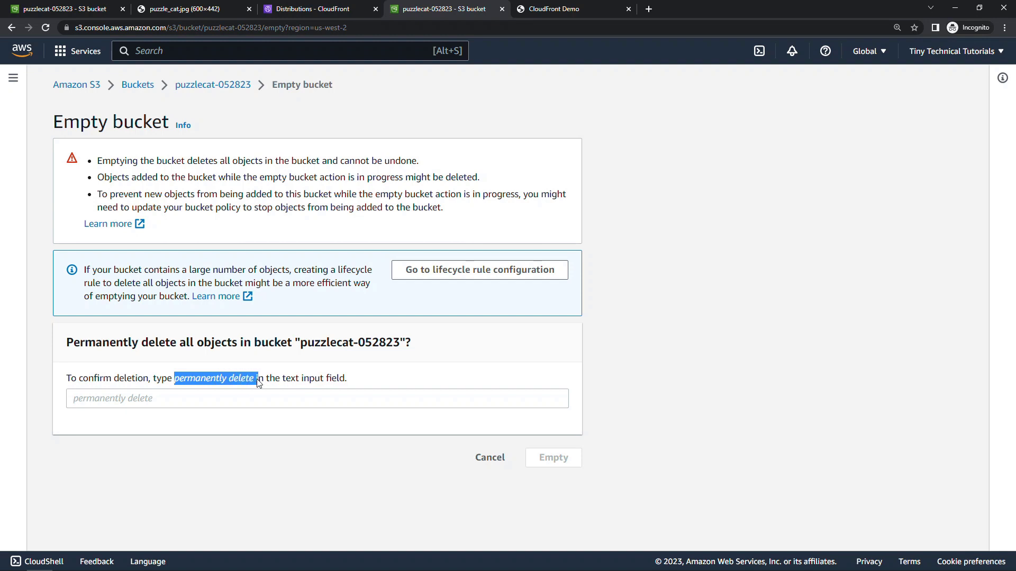
{"action": "type", "text": "permanently delete"}
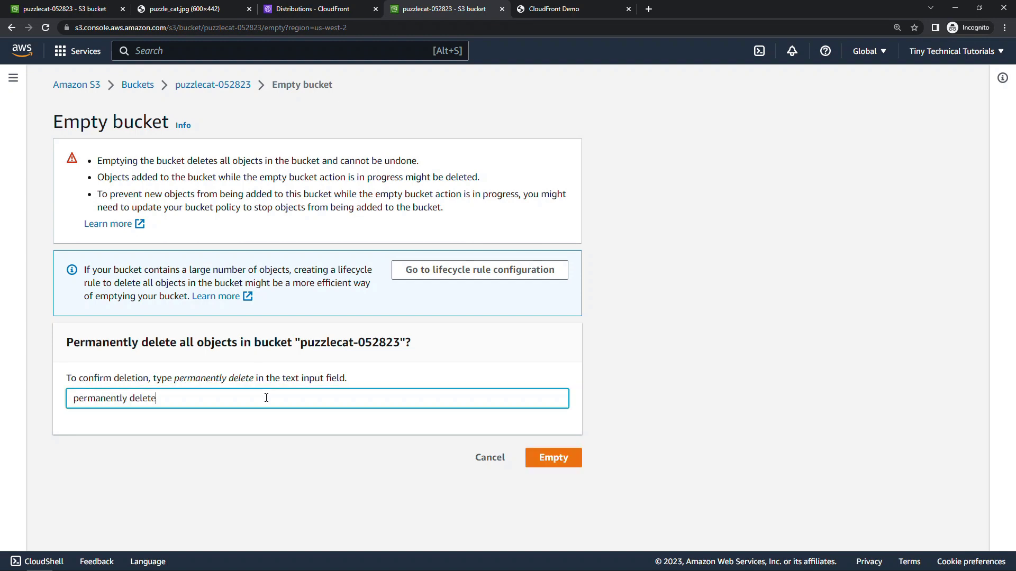
{"action": "left_click", "coordinate": [553, 457]}
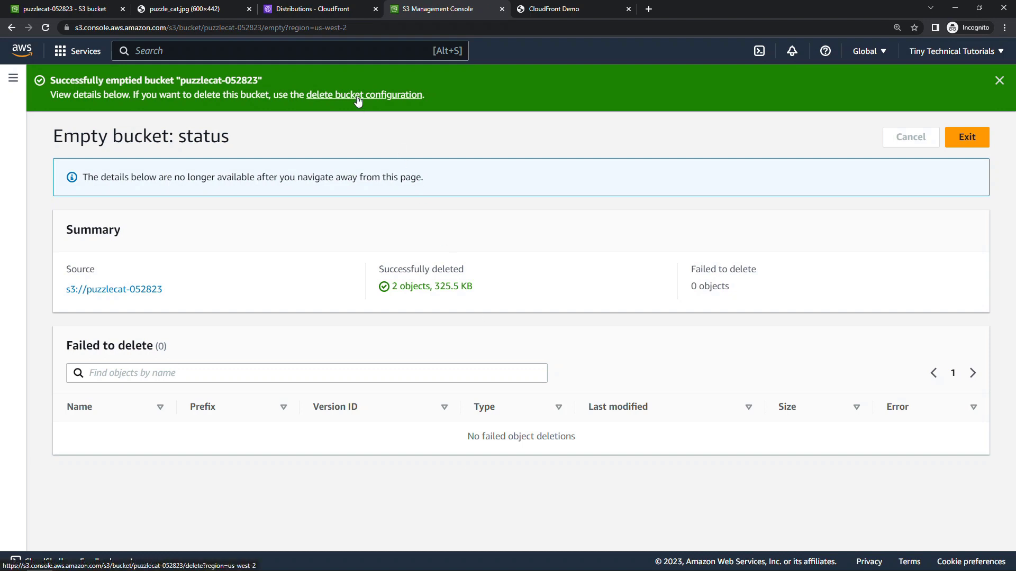
Step: Delete the now-empty puzzlecat-052823 bucket, confirming with its name
{"action": "left_click", "coordinate": [364, 94]}
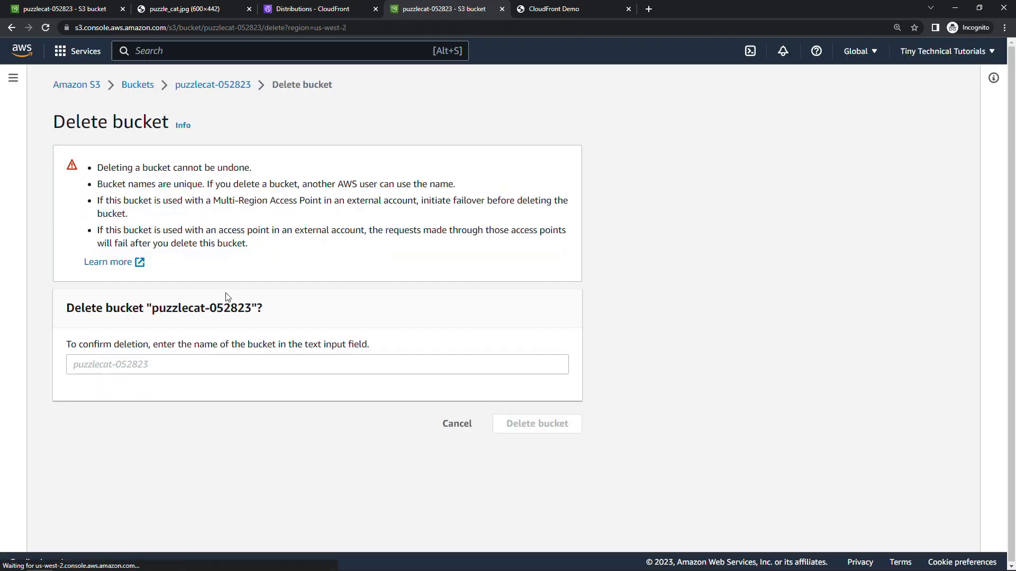
{"action": "double_click", "coordinate": [196, 308]}
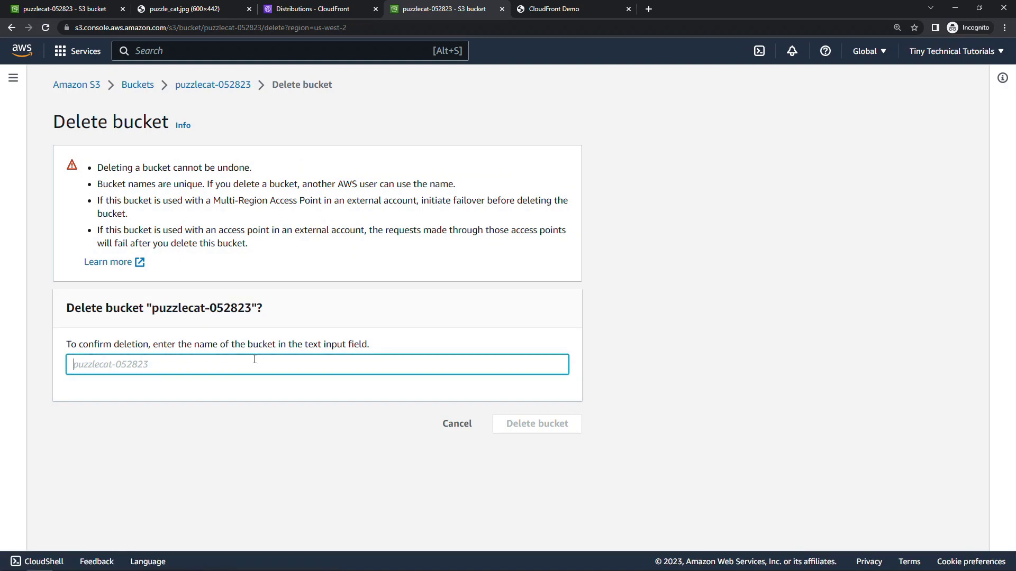
{"action": "left_click", "coordinate": [537, 424]}
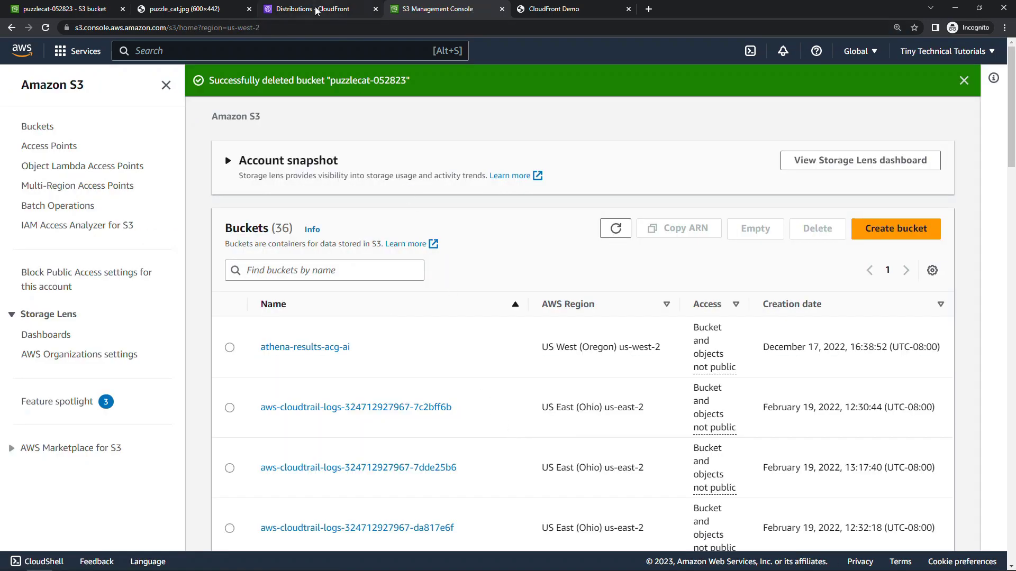
Step: Permanently delete the disabled distribution E11S9DVGBIU9MT and confirm, leaving one distribution listed
{"action": "left_click", "coordinate": [317, 8]}
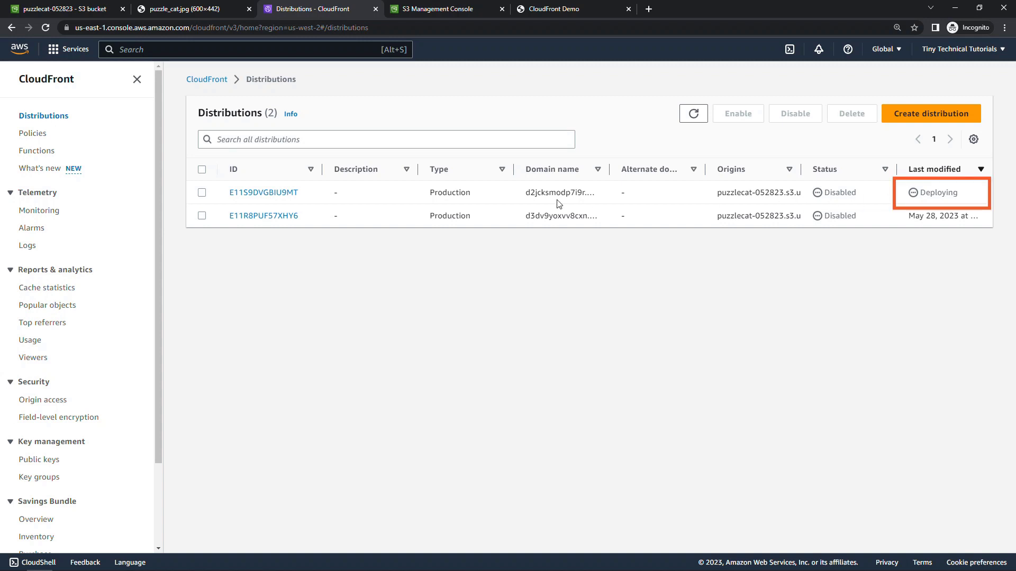
{"action": "left_click", "coordinate": [202, 192]}
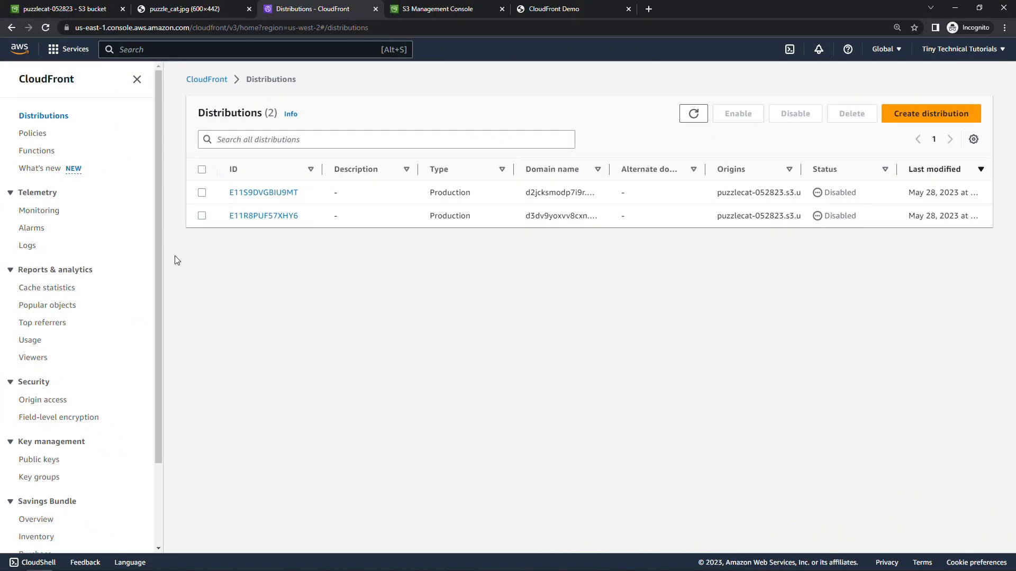
{"action": "left_click", "coordinate": [202, 192]}
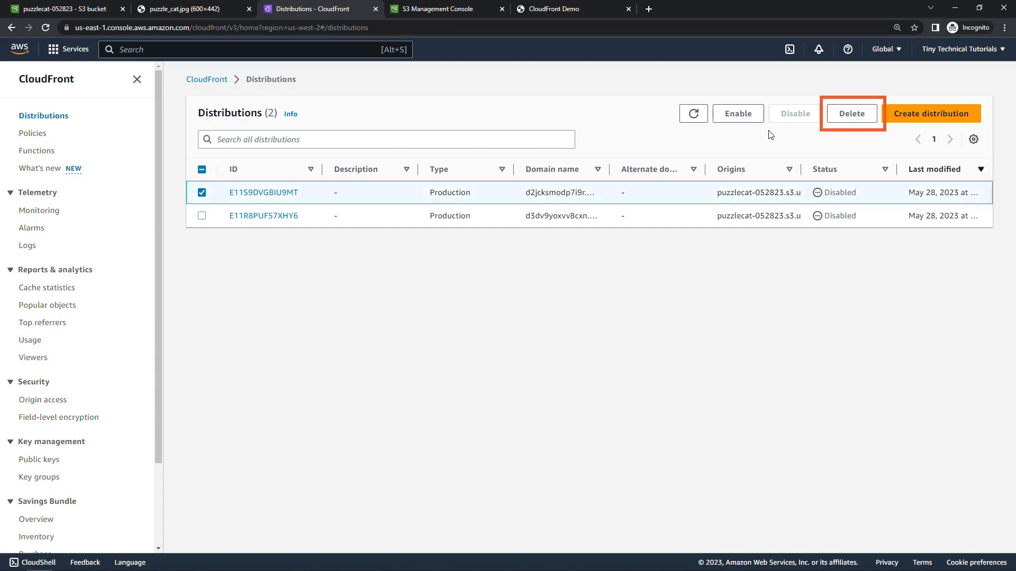
{"action": "left_click", "coordinate": [851, 113]}
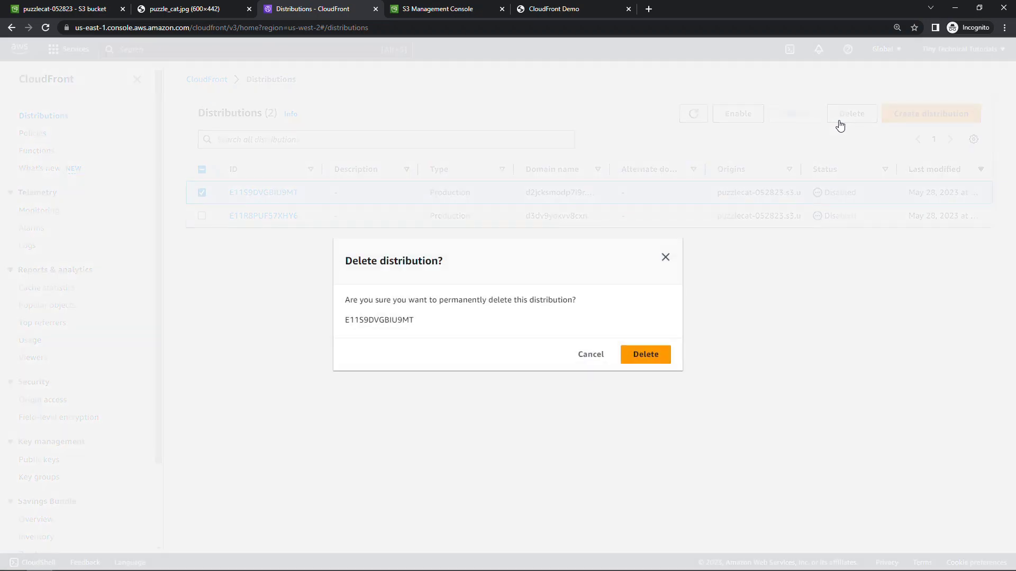
{"action": "left_click", "coordinate": [644, 354]}
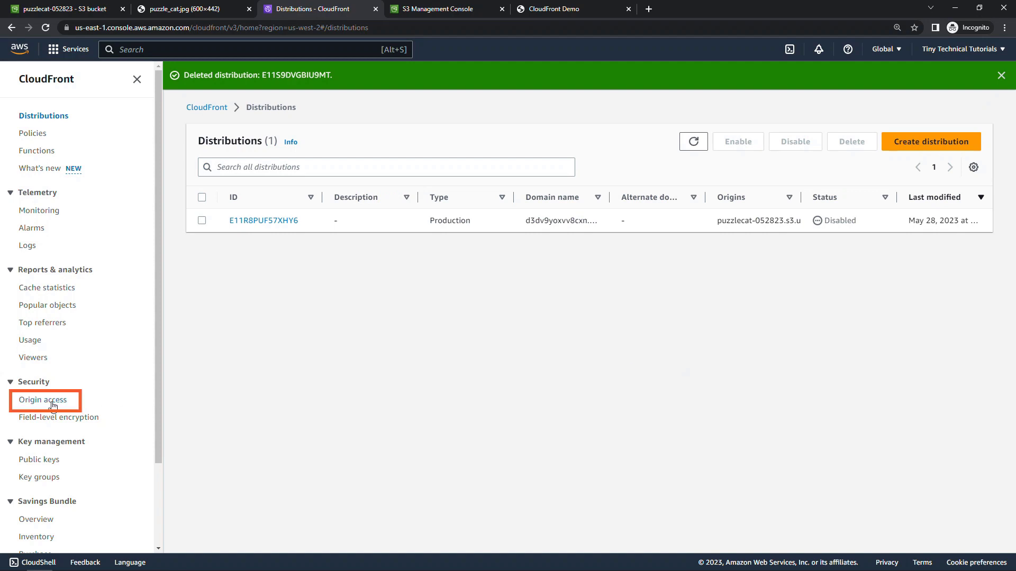
Step: Delete origin access control E2I1UQPPBRU49Y for puzzlecat-052823-1 under Security > Origin access and confirm
{"action": "left_click", "coordinate": [43, 400]}
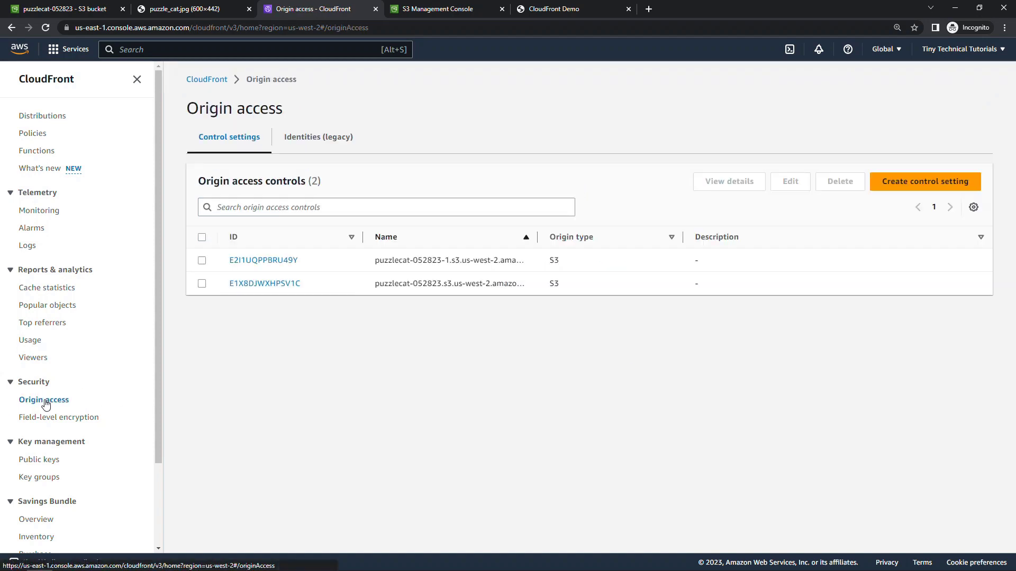
{"action": "mouse_move", "coordinate": [209, 357]}
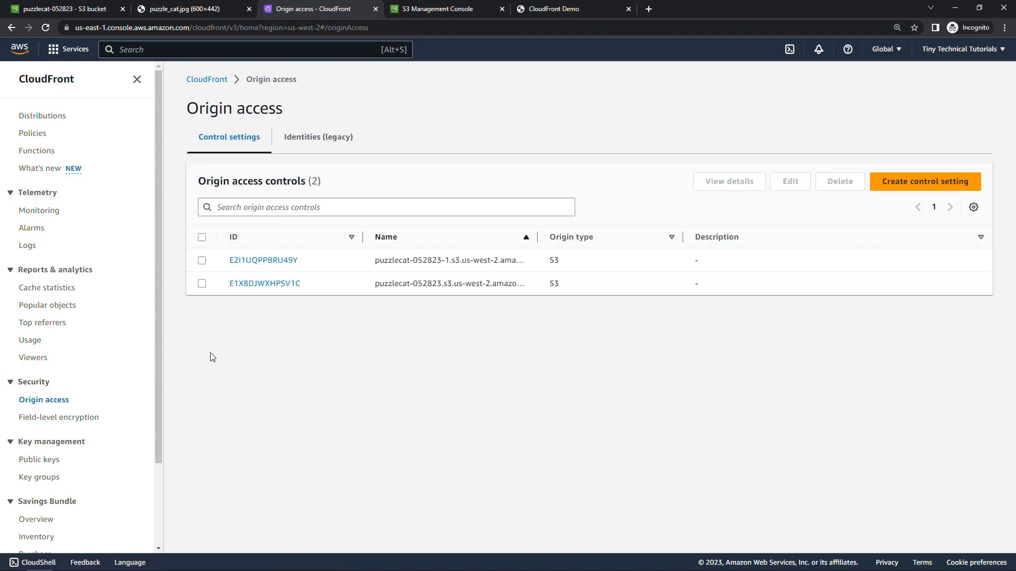
{"action": "left_click", "coordinate": [201, 261]}
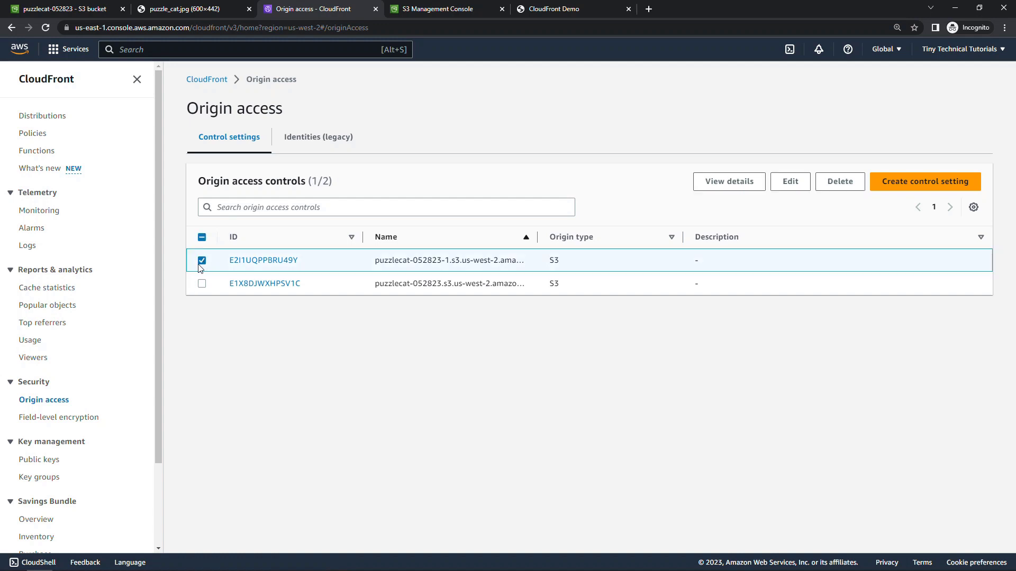
{"action": "left_click", "coordinate": [839, 181]}
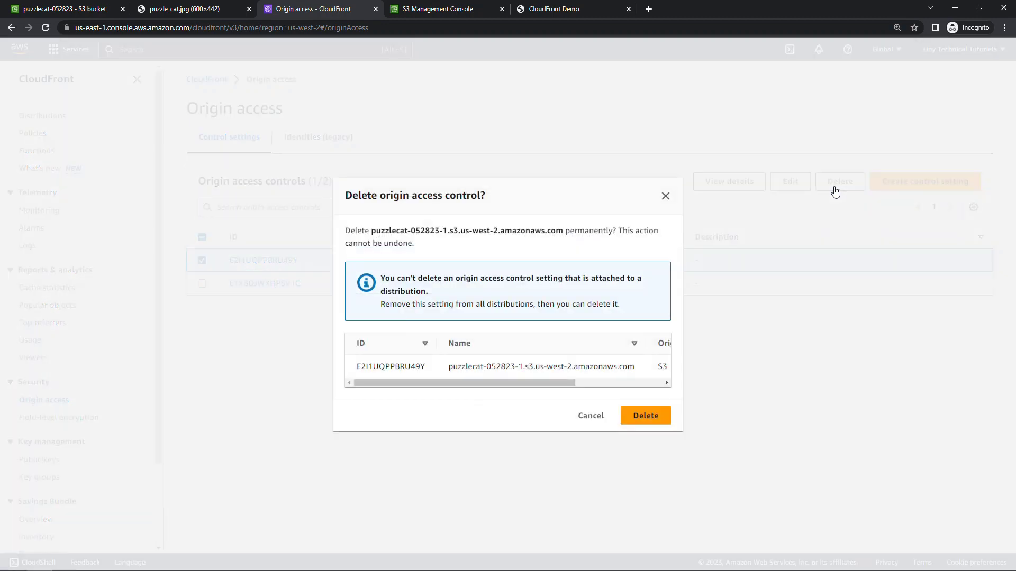
{"action": "left_click", "coordinate": [645, 414]}
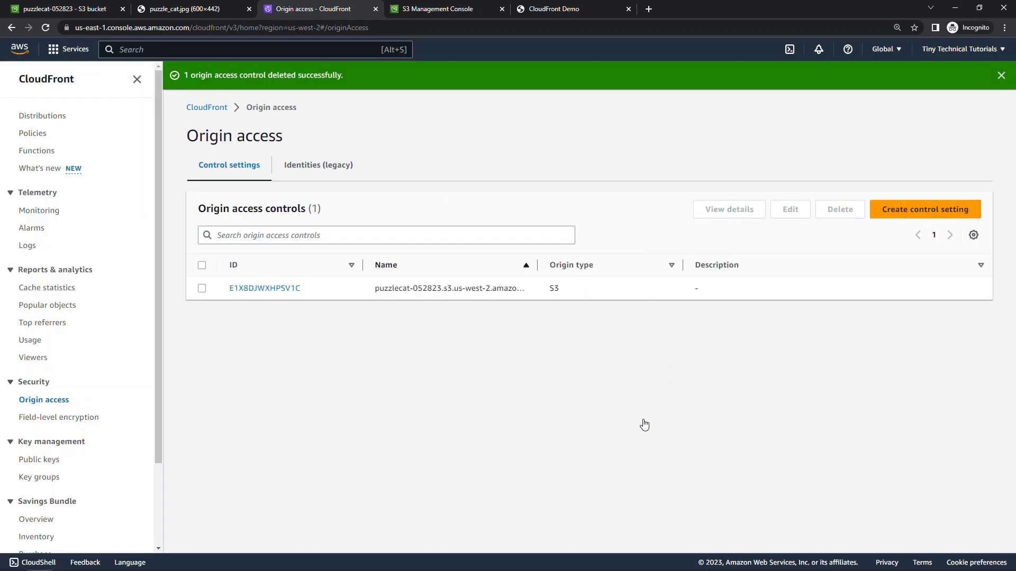